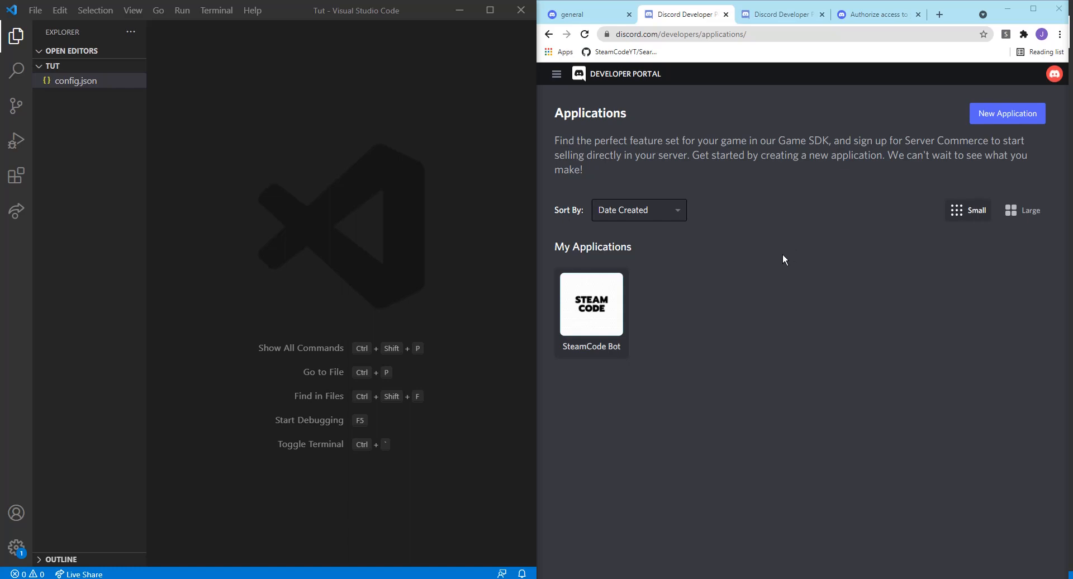
pyautogui.moveTo(769, 276)
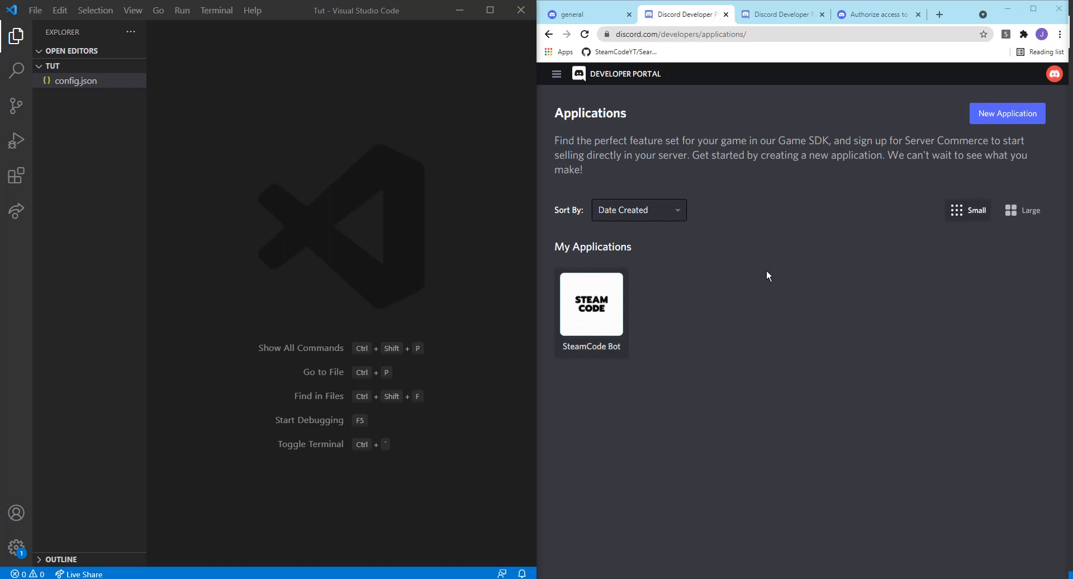
pyautogui.moveTo(730, 298)
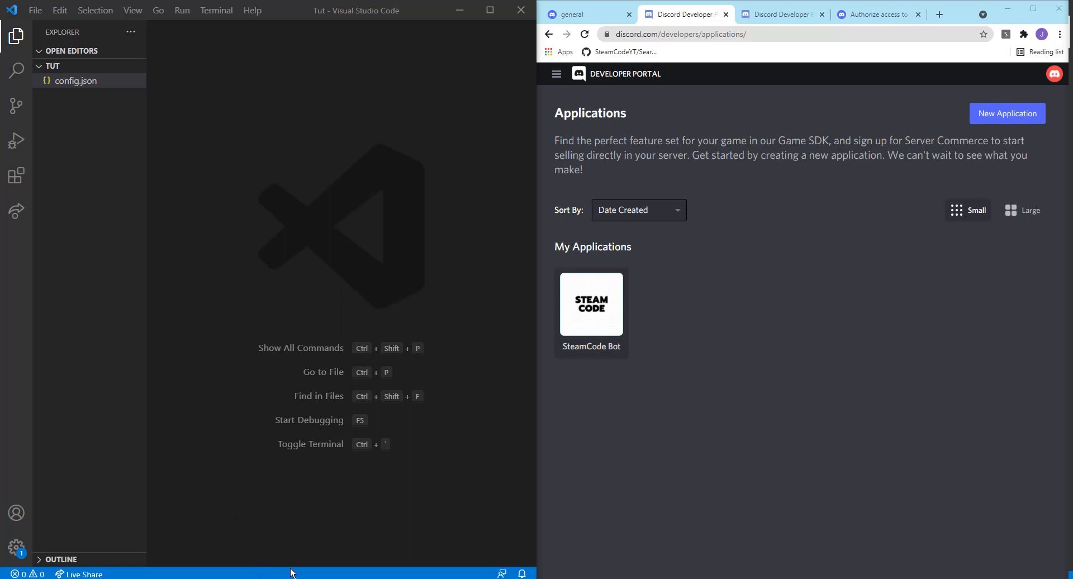
# - Open a terminal in the Tut project and check the npm version
pyautogui.click(76, 81)
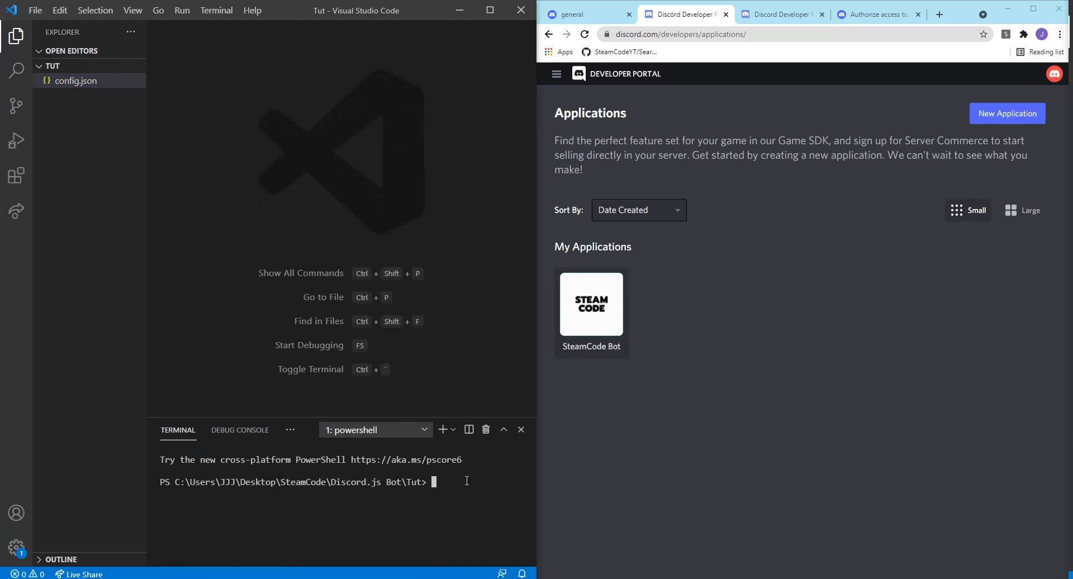
pyautogui.write('npm version')
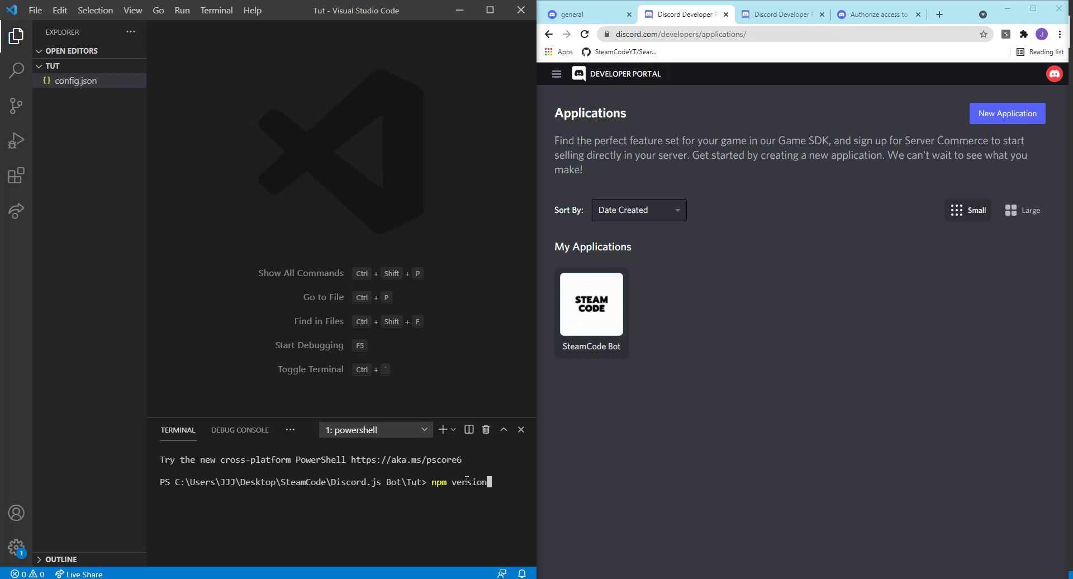
pyautogui.press('Enter')
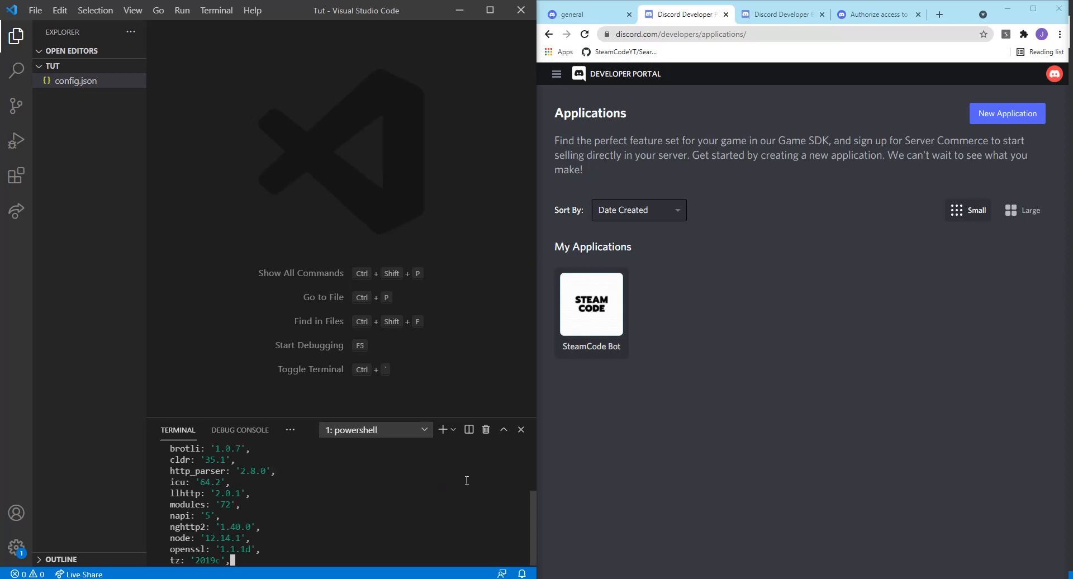
pyautogui.scroll(-3)
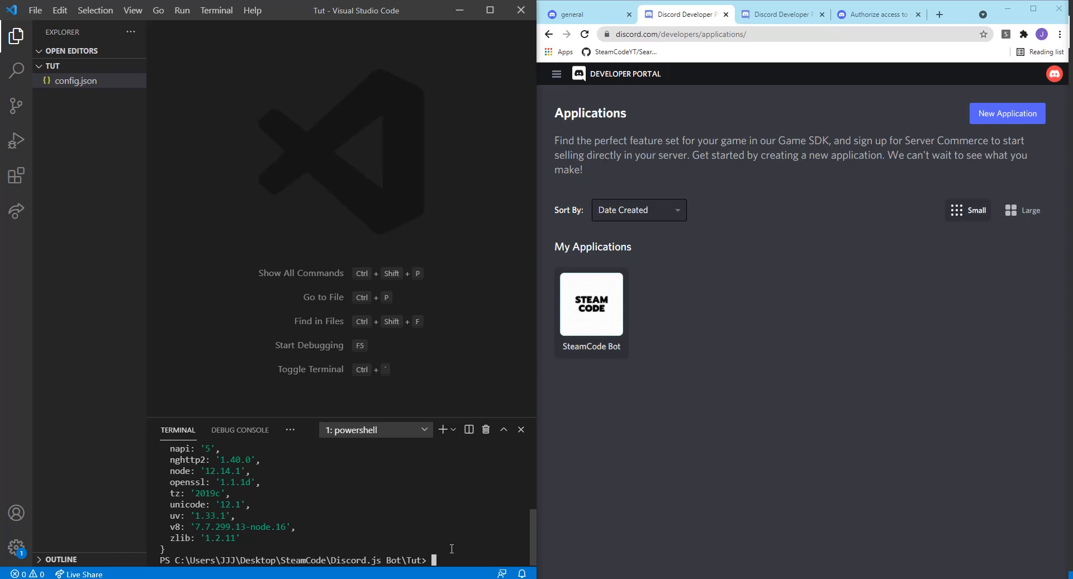
# - Install discord.js with npm install, creating node_modules and package-lock.json
pyautogui.write('npm')
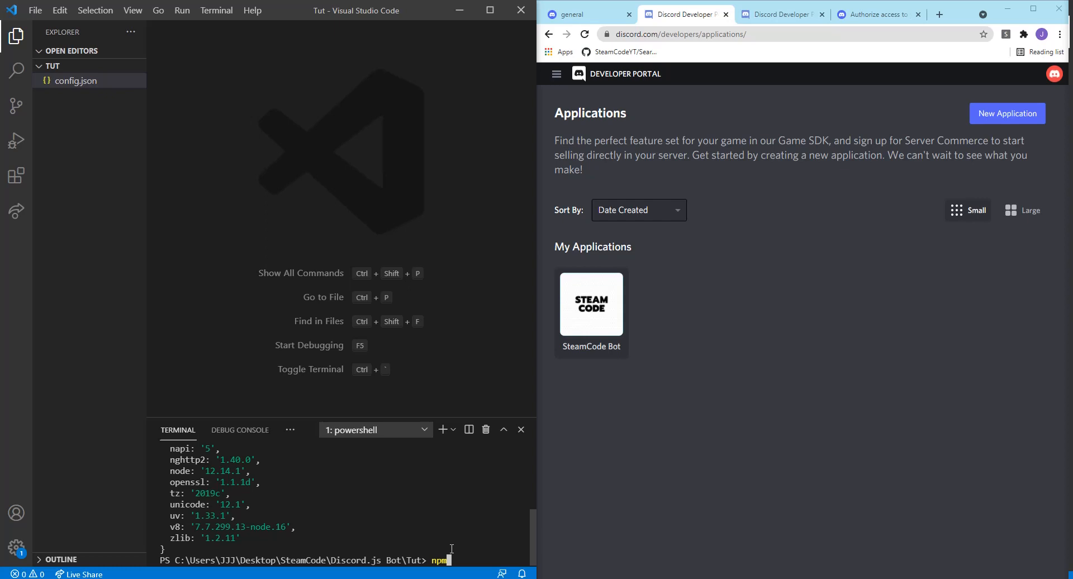
pyautogui.write('in')
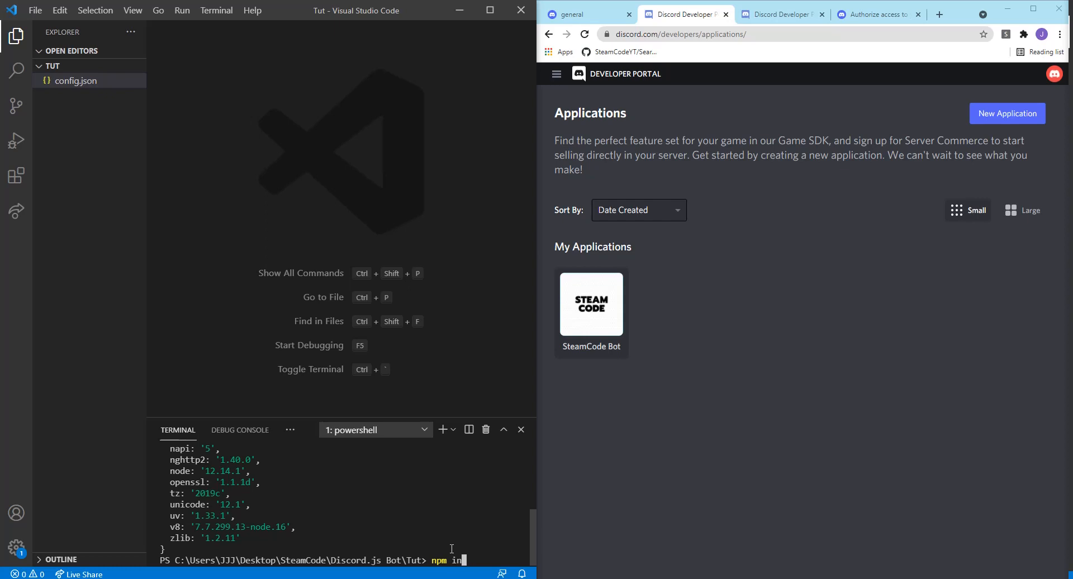
pyautogui.write('stall dis')
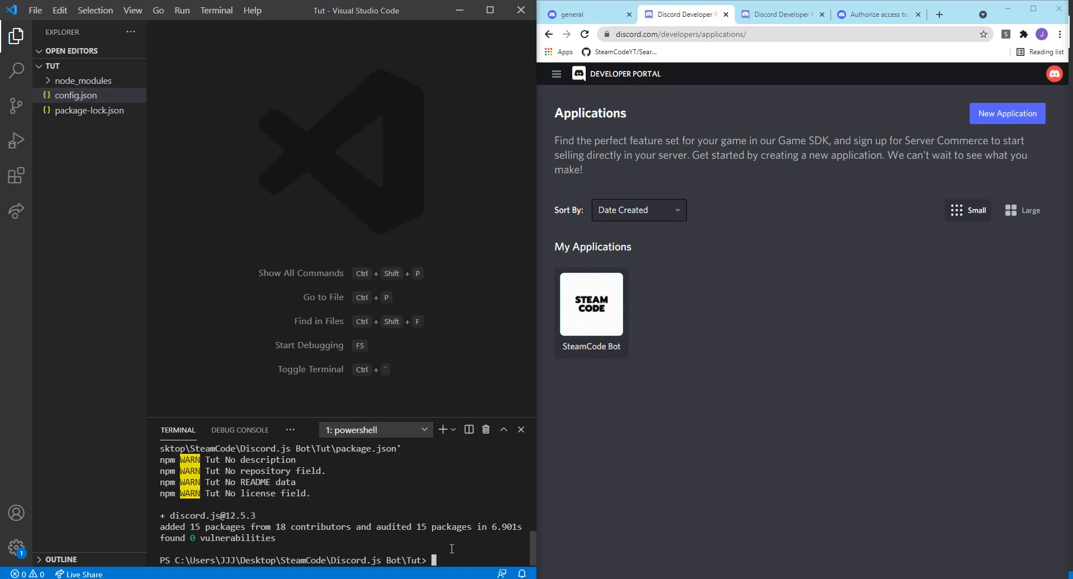
# - Create package.json via npm init: description 'a discord.js bot', entry index.js, author SteamCode
pyautogui.write('npm')
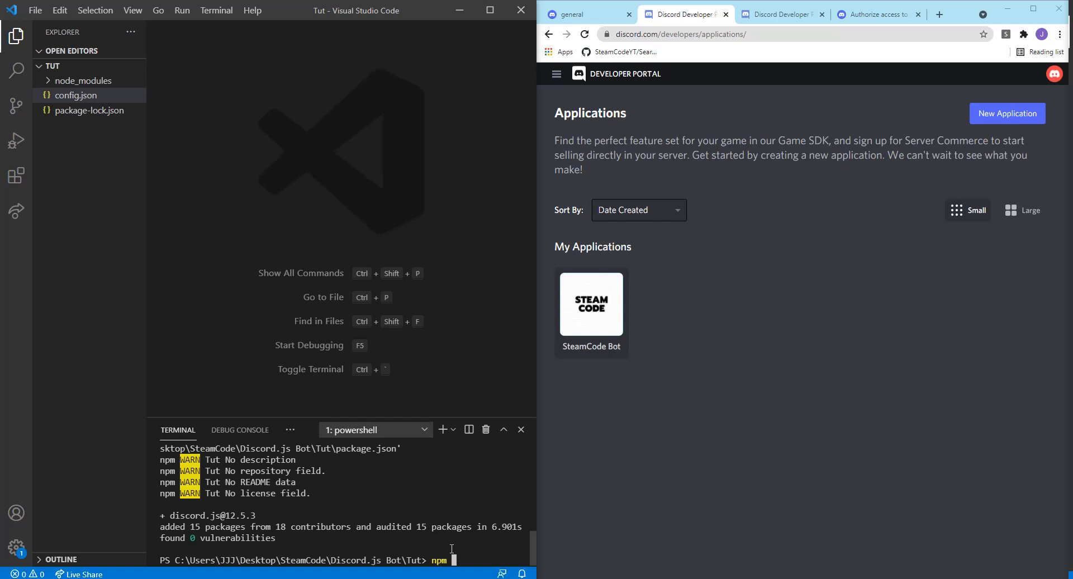
pyautogui.write('init')
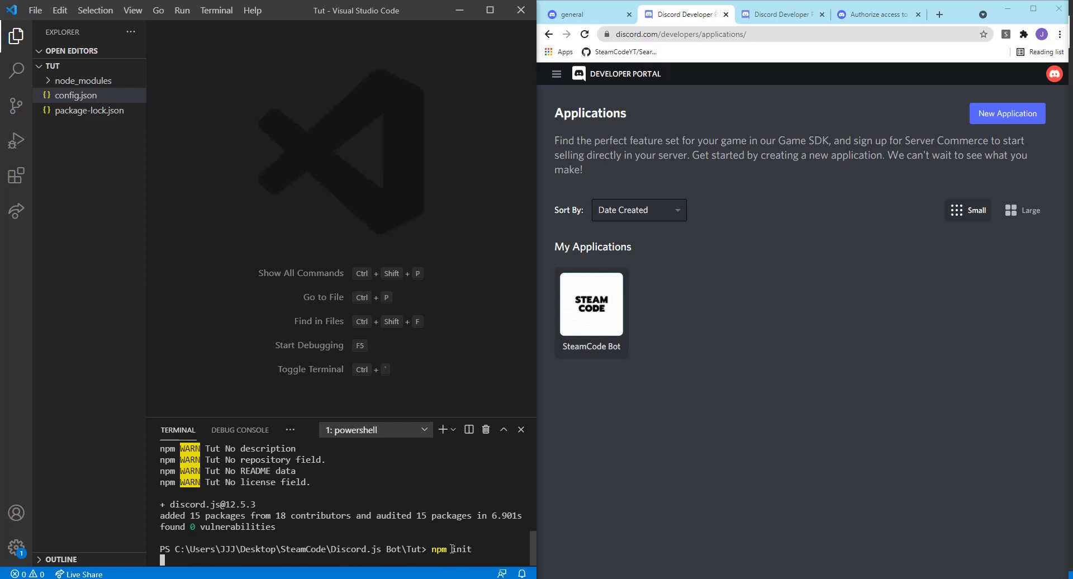
pyautogui.press('Enter')
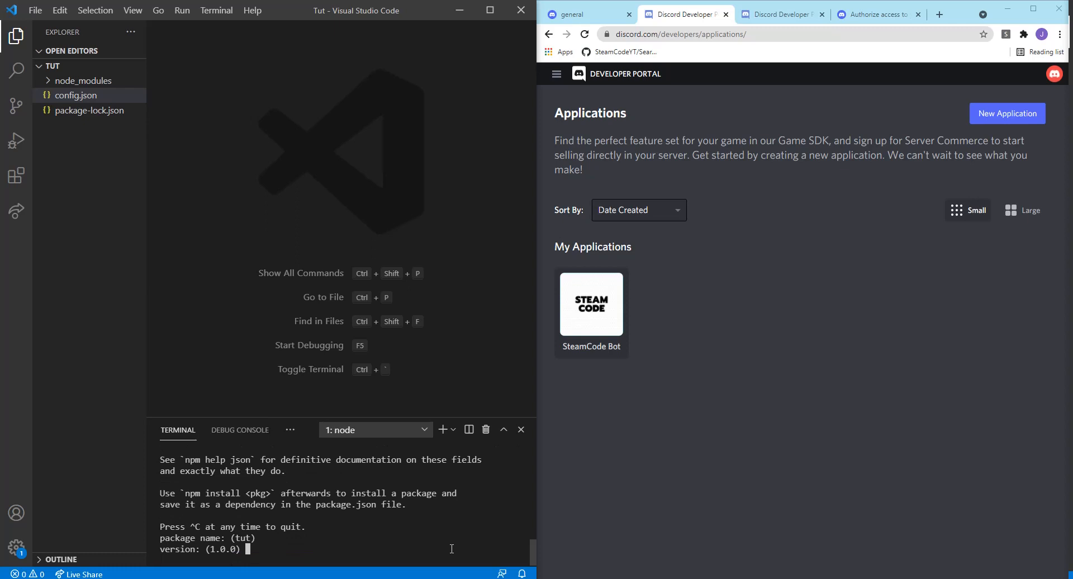
pyautogui.press('Enter')
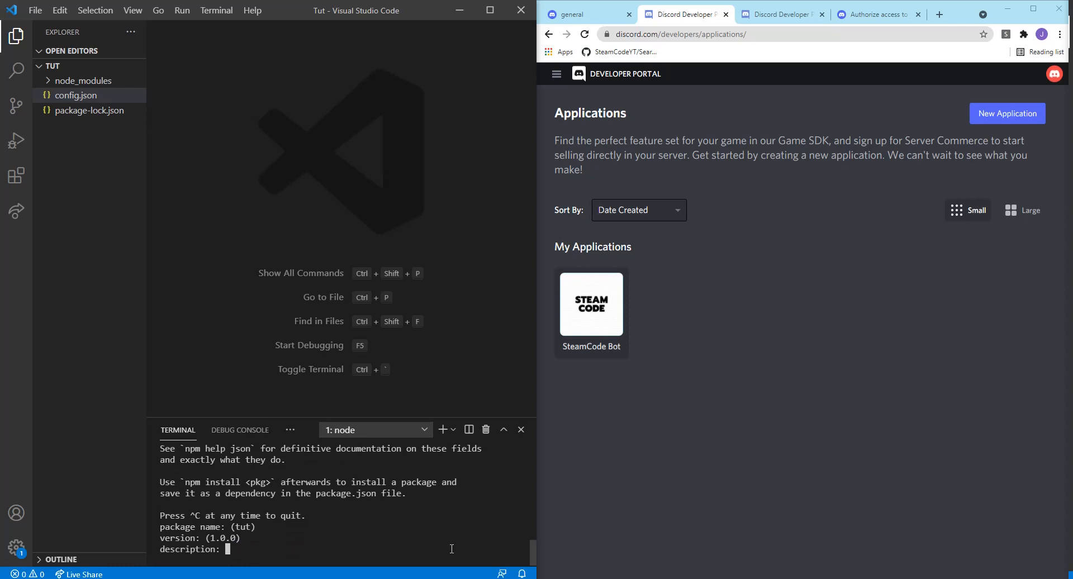
pyautogui.write('a')
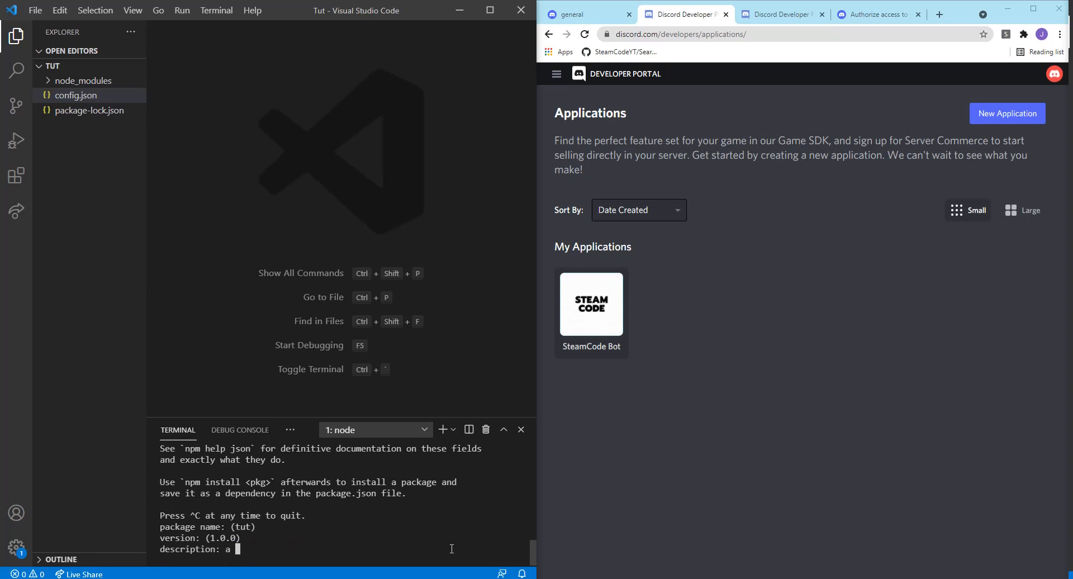
pyautogui.write('discord.js bot')
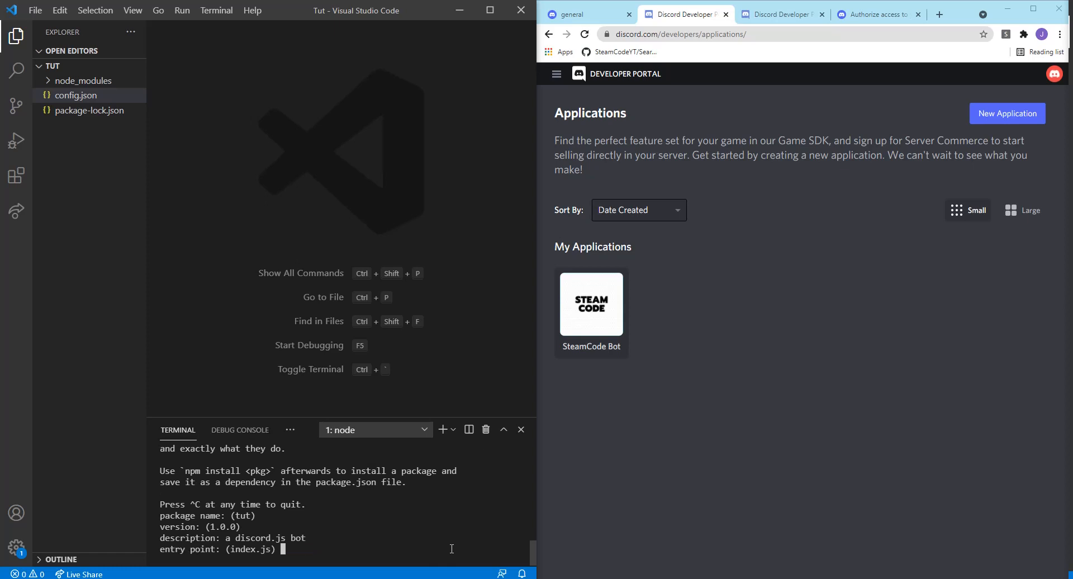
pyautogui.press('Enter')
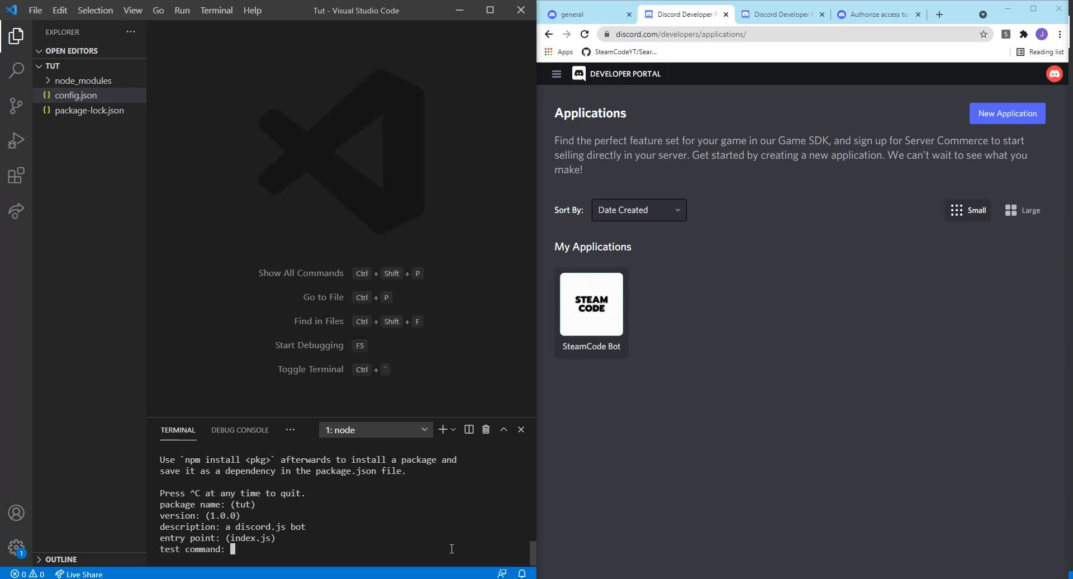
pyautogui.press('Enter')
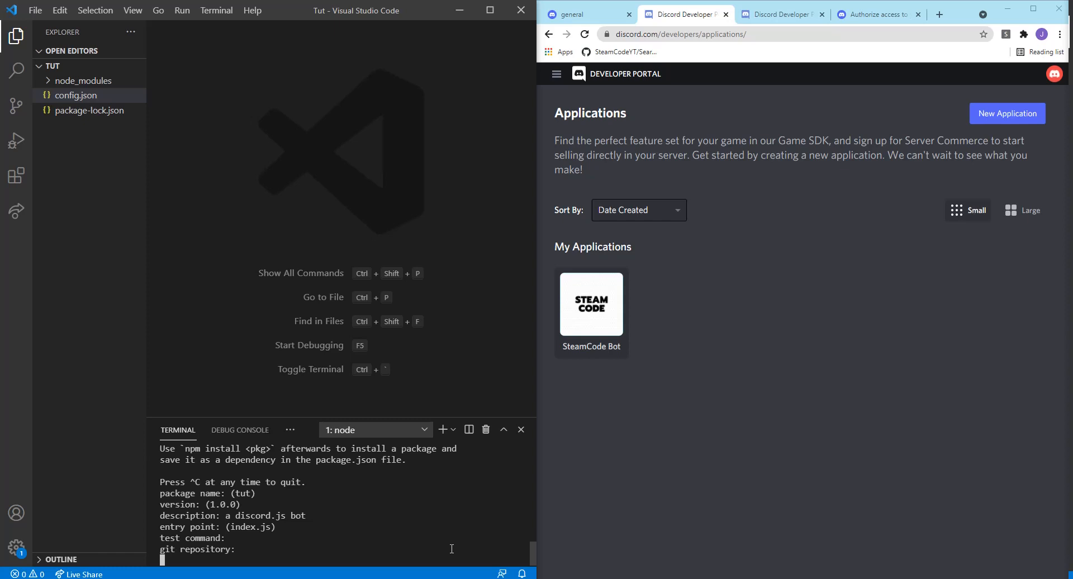
pyautogui.press('Enter')
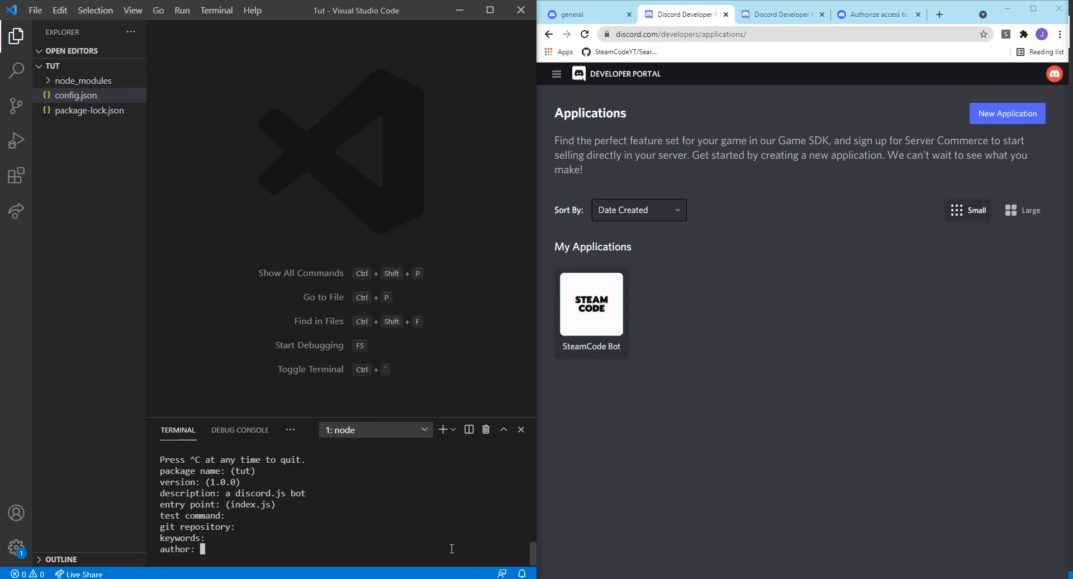
pyautogui.write('SteamCod')
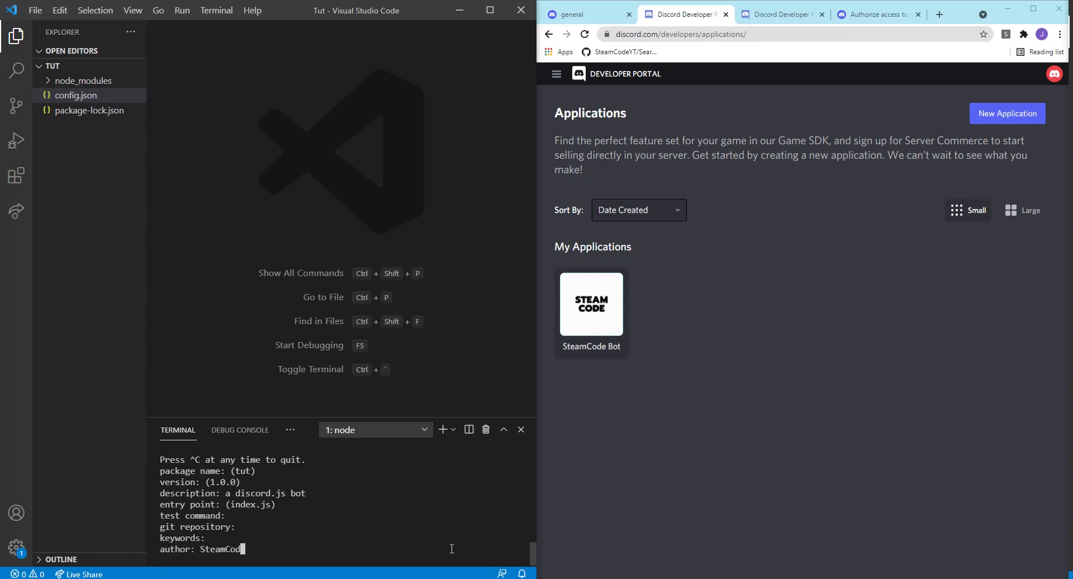
pyautogui.press('Enter')
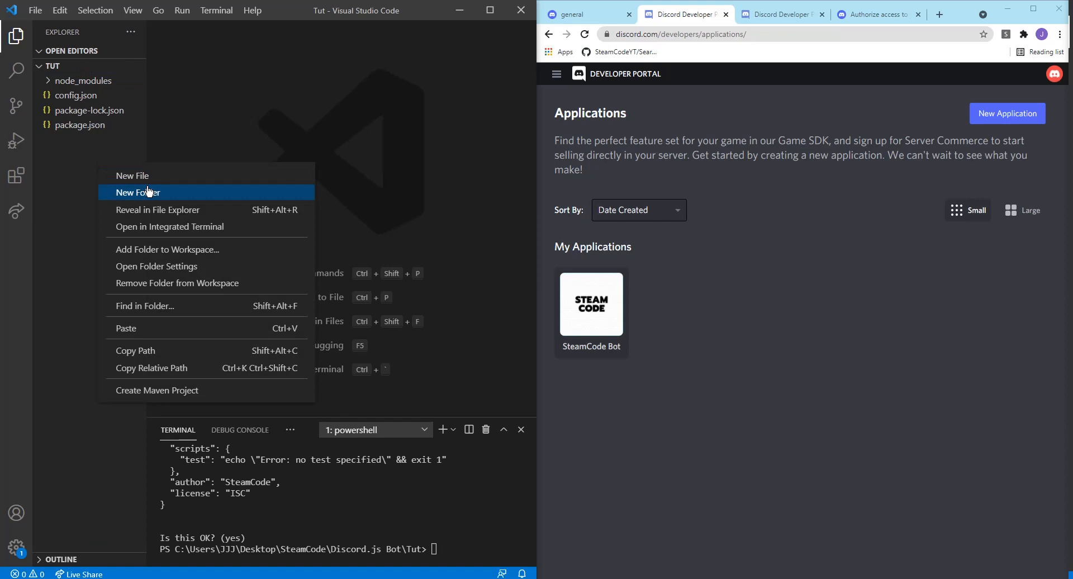
# - Create a new file named index.js in the Explorer
pyautogui.click(137, 192)
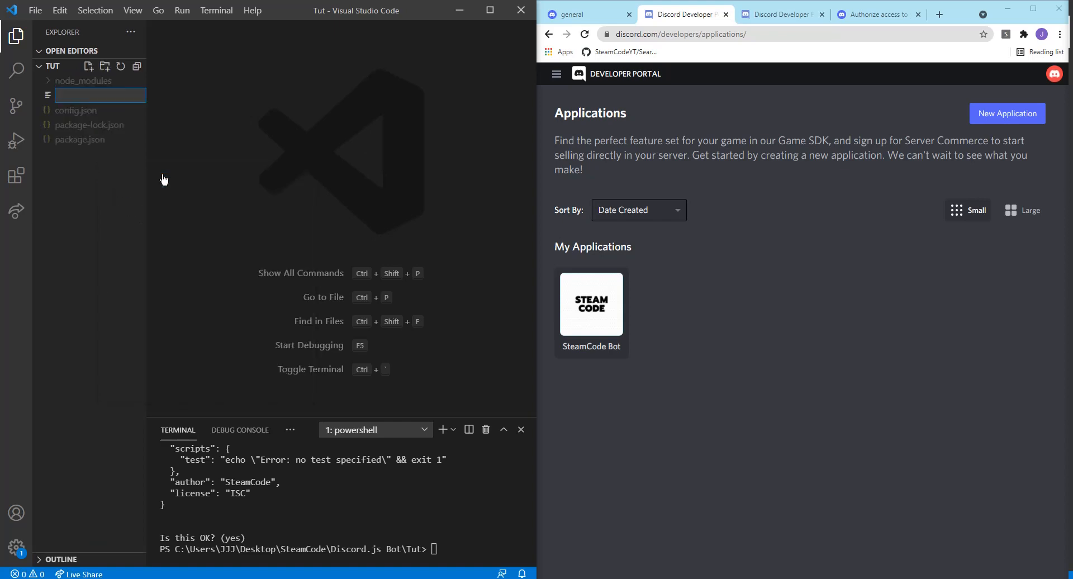
pyautogui.write('index.js')
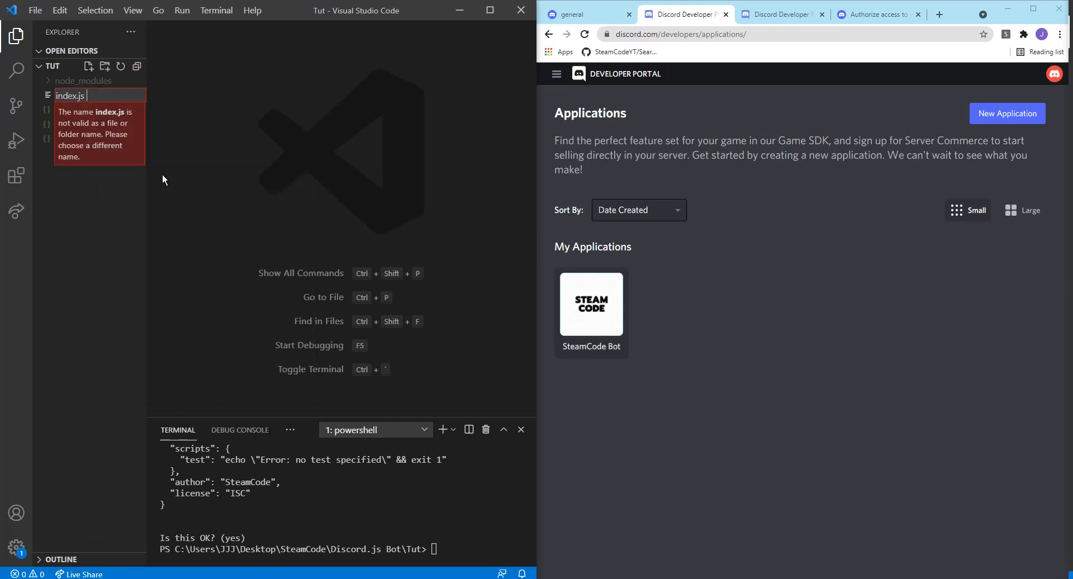
pyautogui.press('Enter')
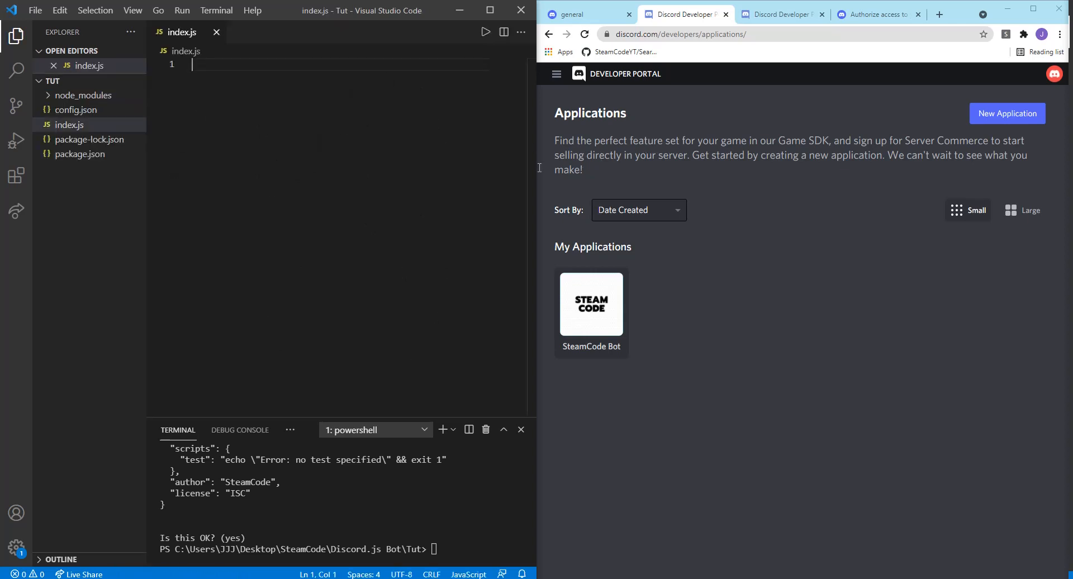
pyautogui.moveTo(669, 238)
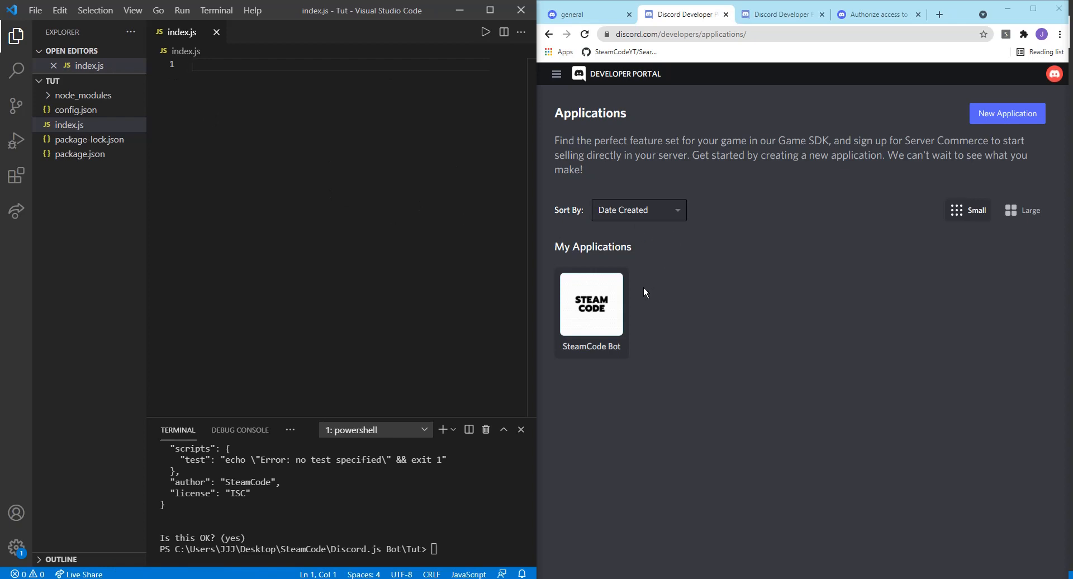
pyautogui.moveTo(834, 95)
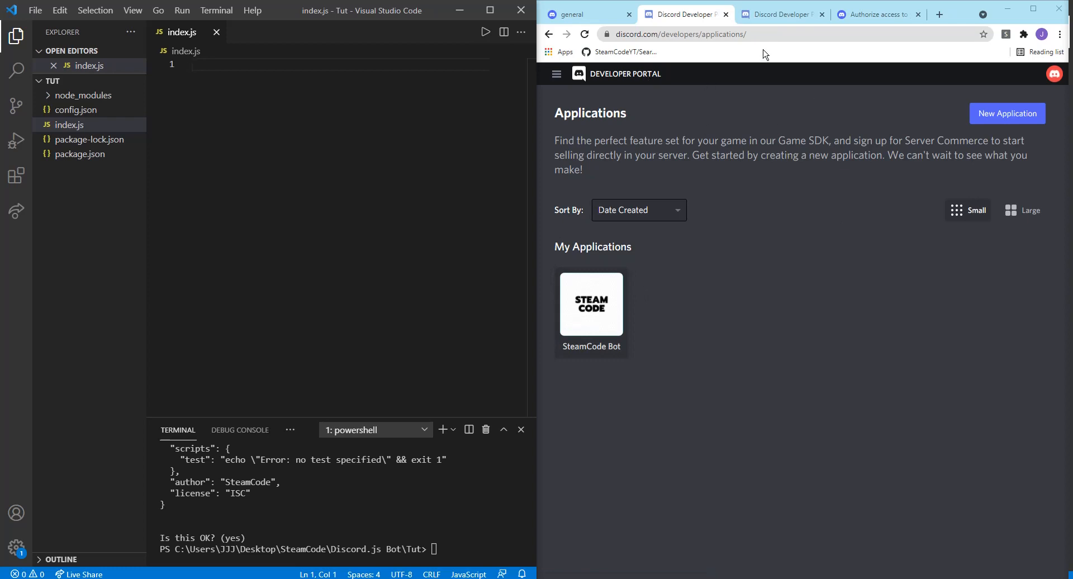
# - Create a new Discord application named ABC
pyautogui.click(677, 34)
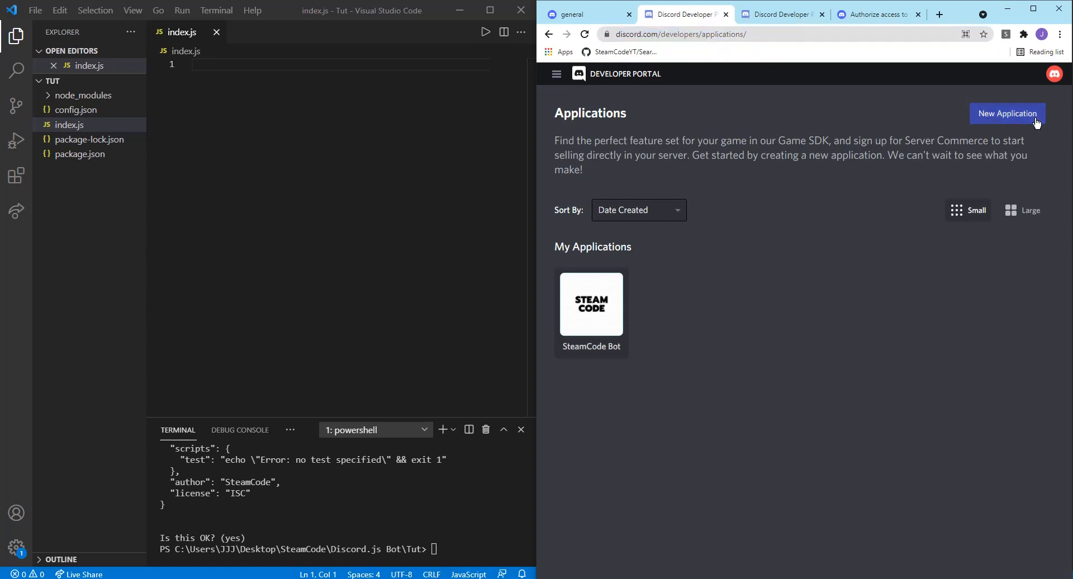
pyautogui.click(1008, 113)
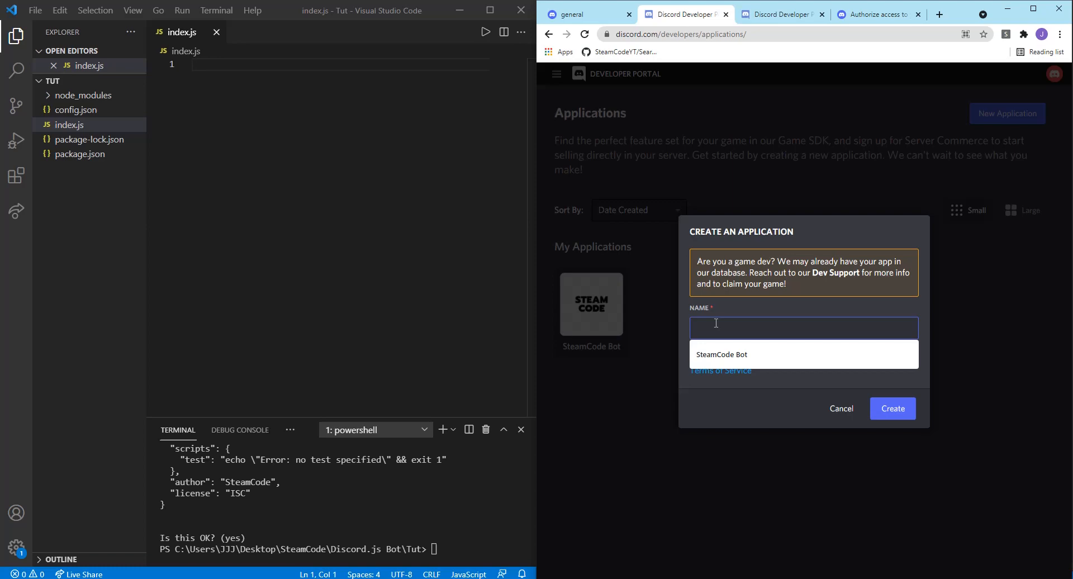
pyautogui.write('ABC')
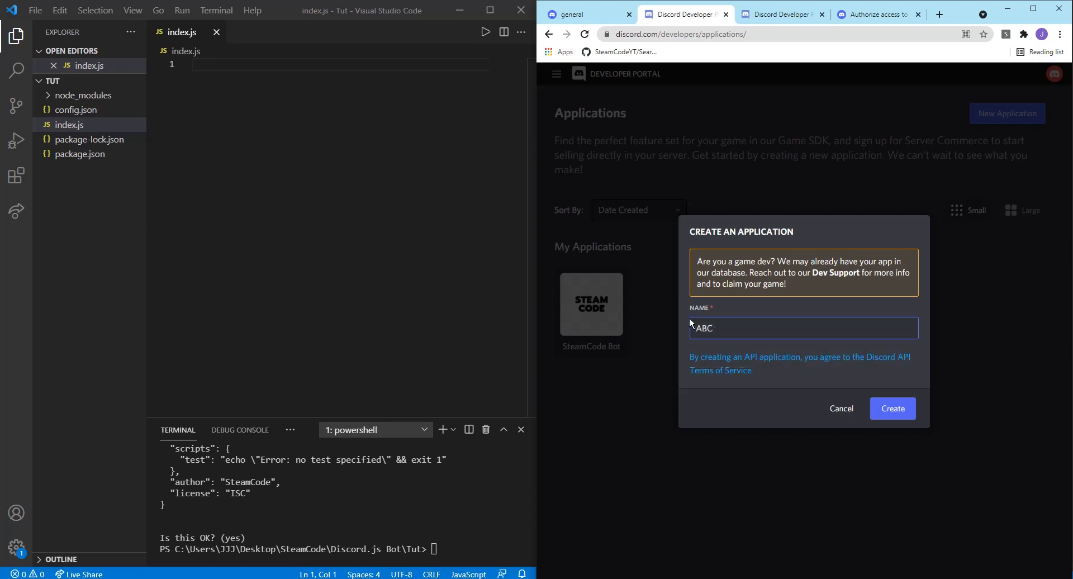
pyautogui.click(892, 408)
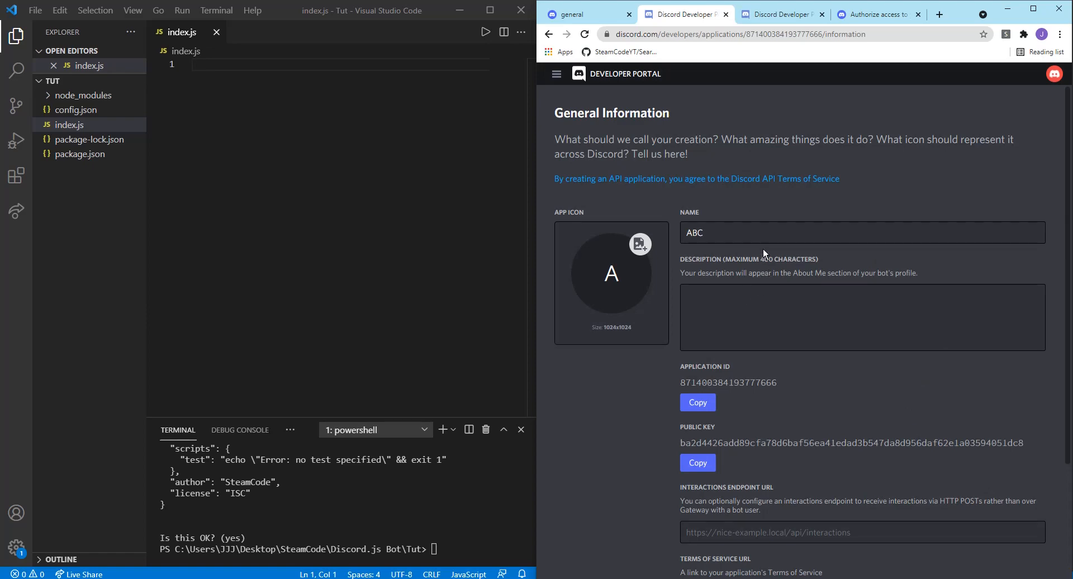
# - Try adding a bot user to ABC, which fails with a username-taken error
pyautogui.scroll(-3)
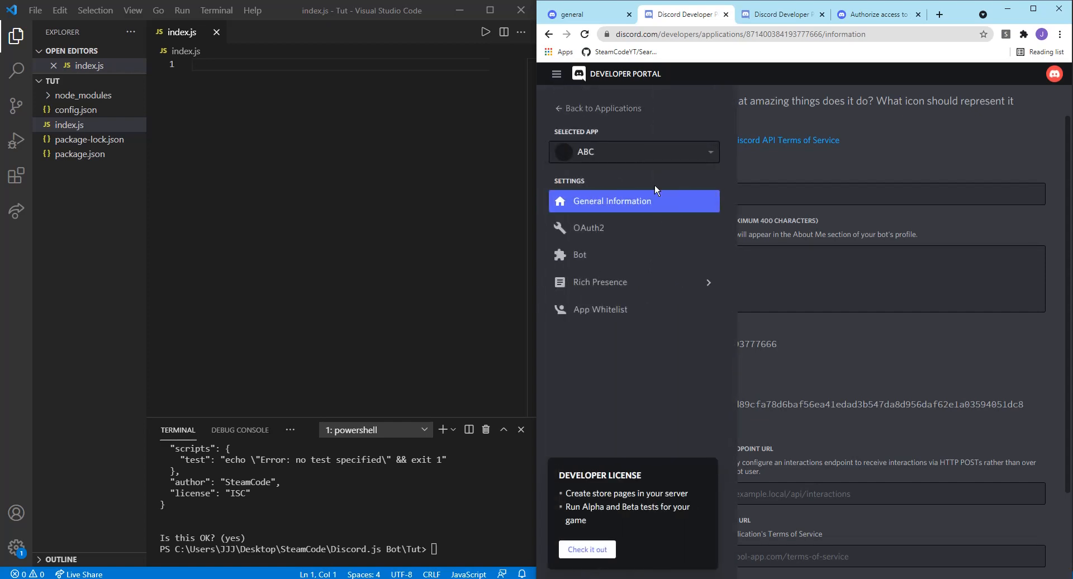
pyautogui.click(580, 255)
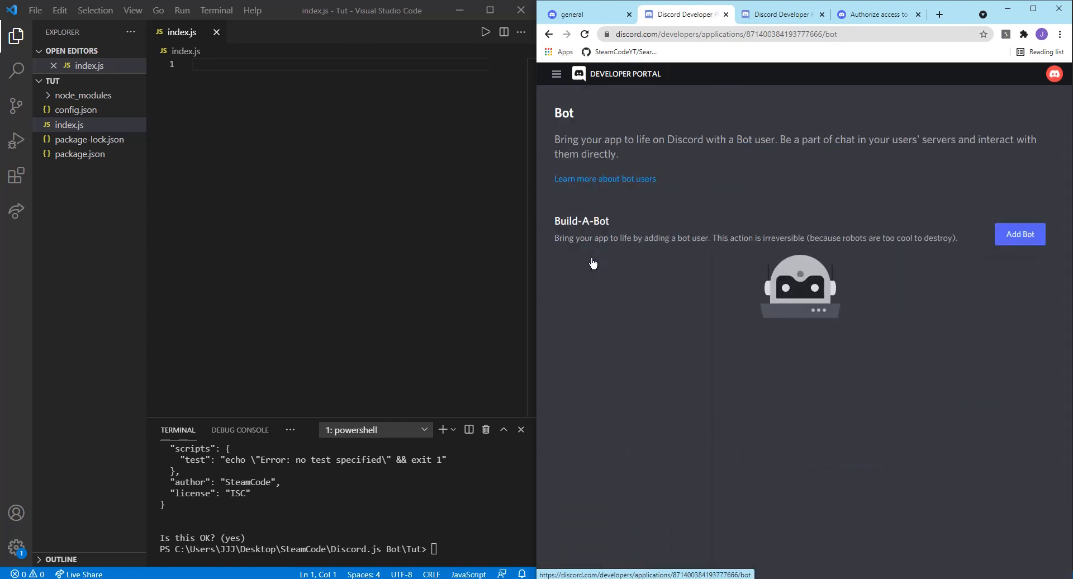
pyautogui.click(1020, 234)
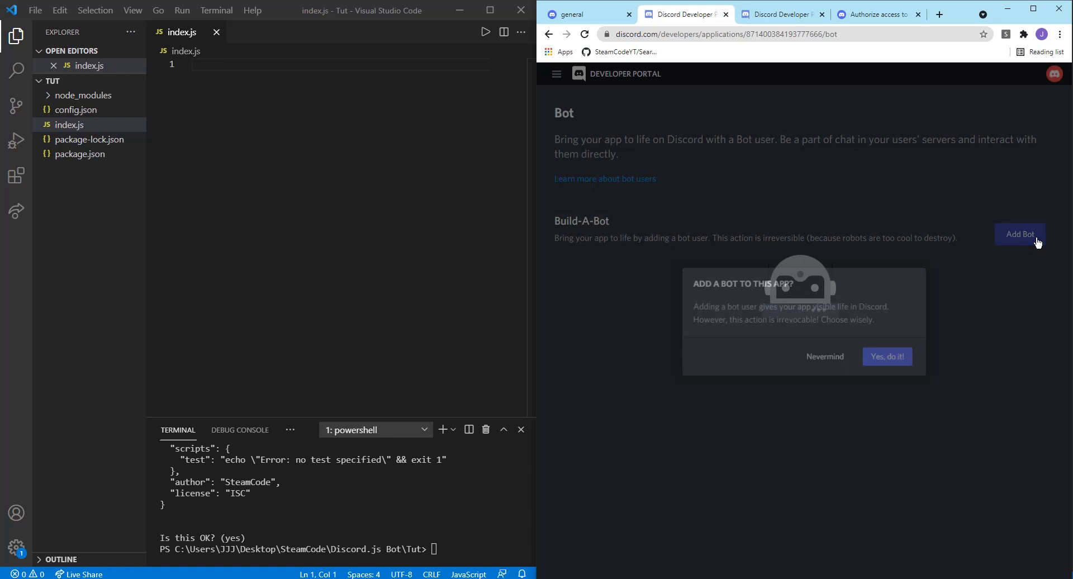
pyautogui.click(887, 356)
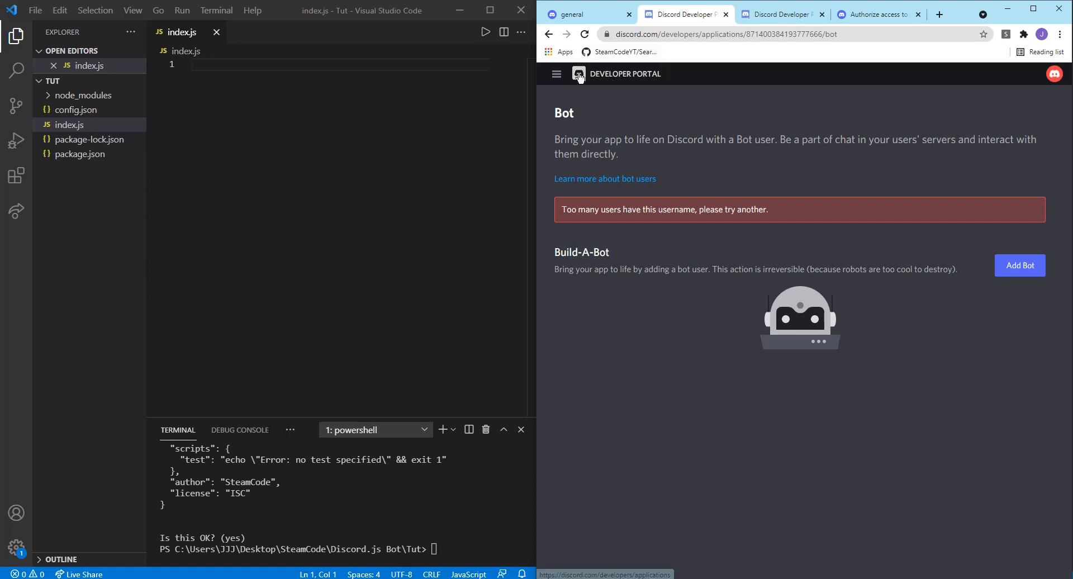
pyautogui.moveTo(714, 23)
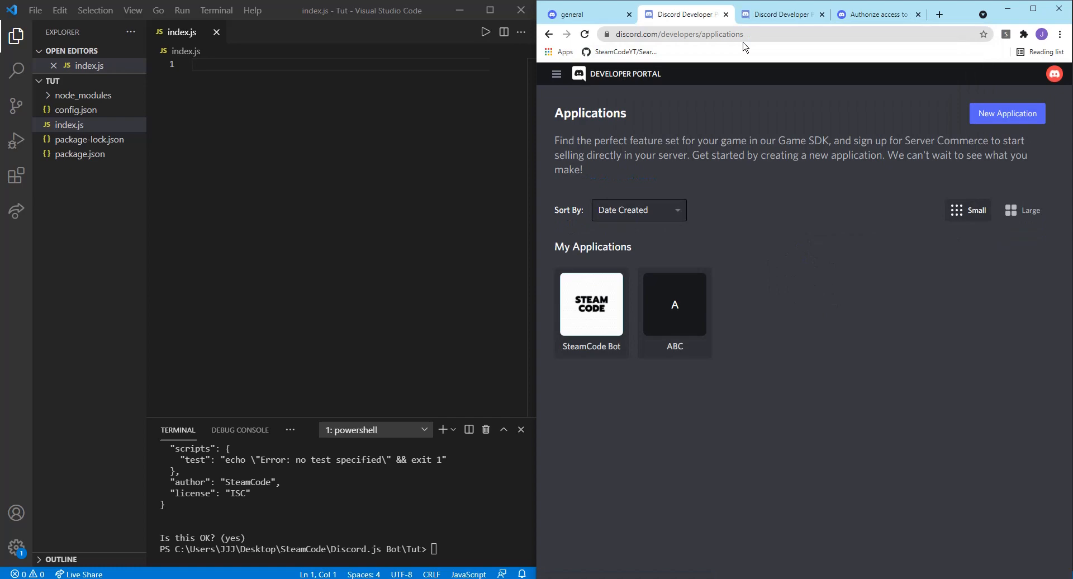
# - Delete the ABC app, then create a new application named 'SteamCode Test Bot'
pyautogui.click(674, 304)
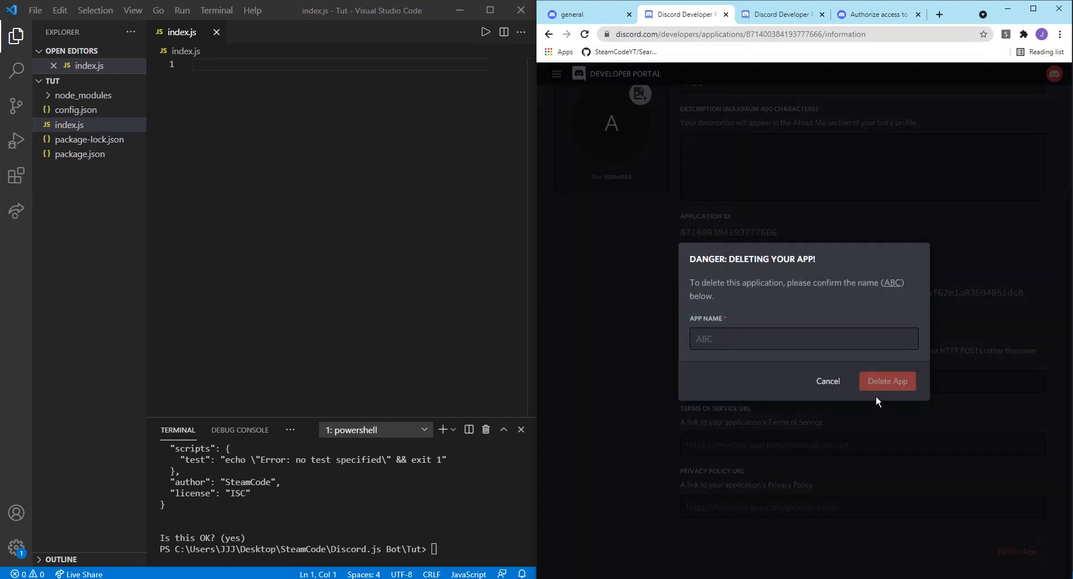
pyautogui.write('a')
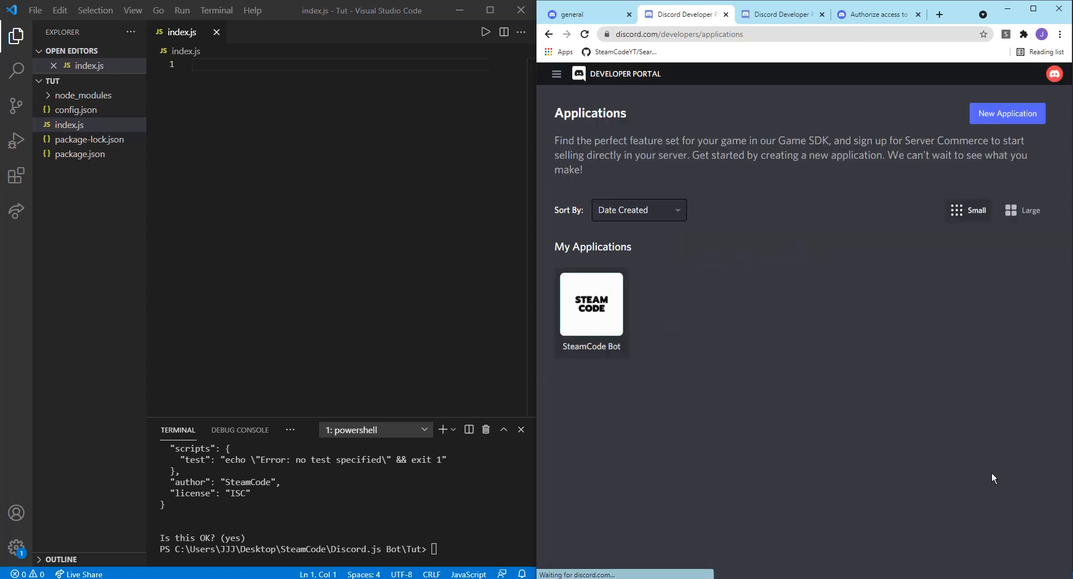
pyautogui.click(1006, 113)
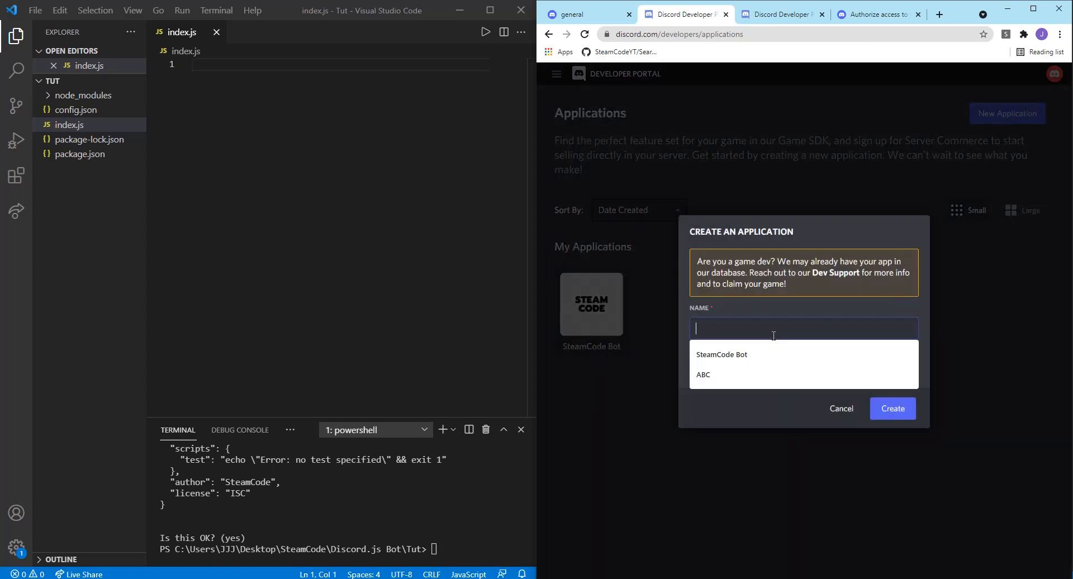
pyautogui.write('SteamCode Tes')
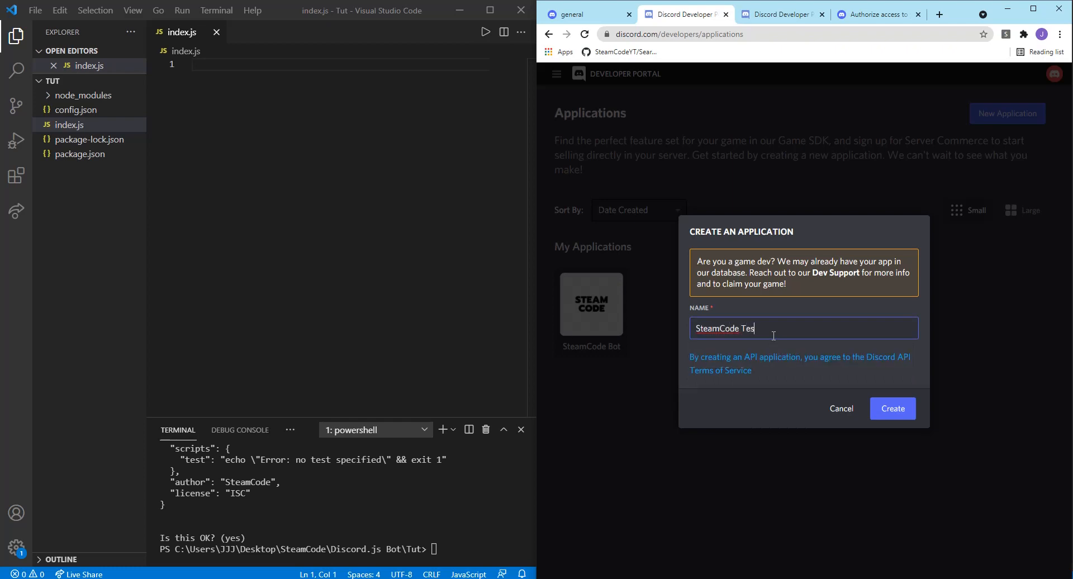
pyautogui.write('t Bot')
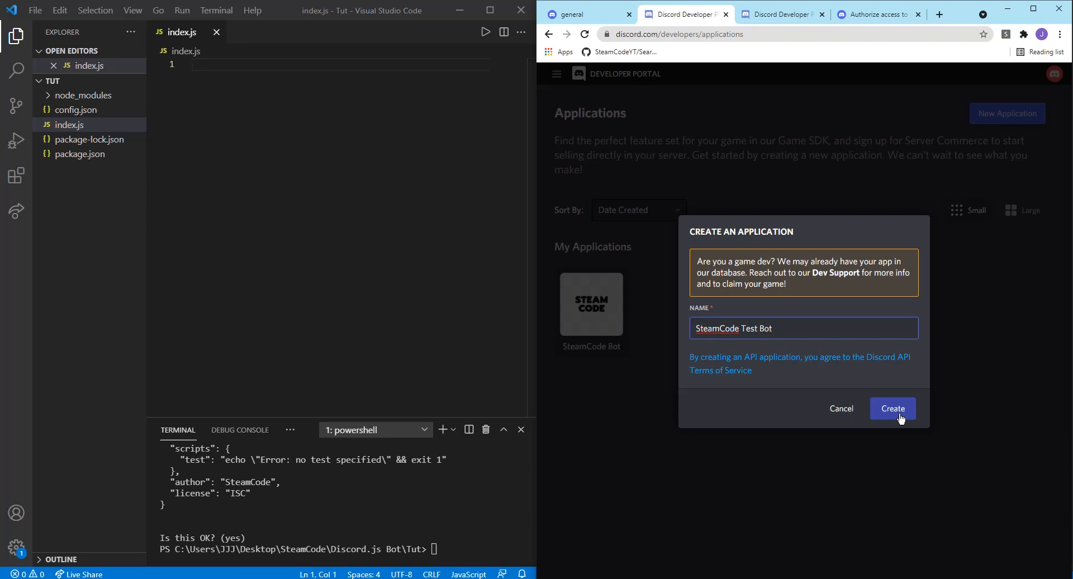
pyautogui.click(892, 408)
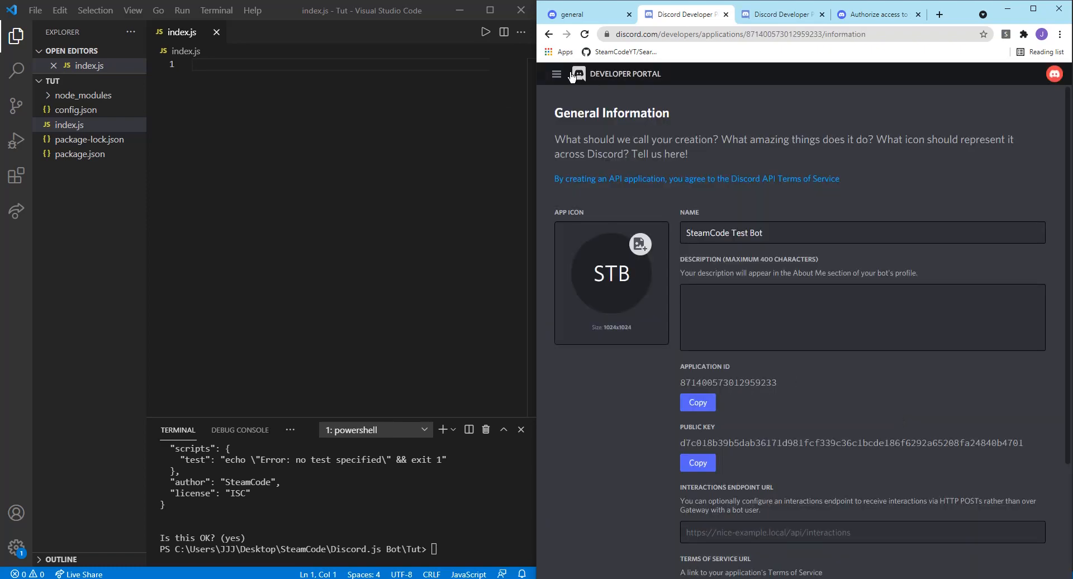
# - Add a bot user to SteamCode Test Bot from its Bot settings
pyautogui.click(556, 73)
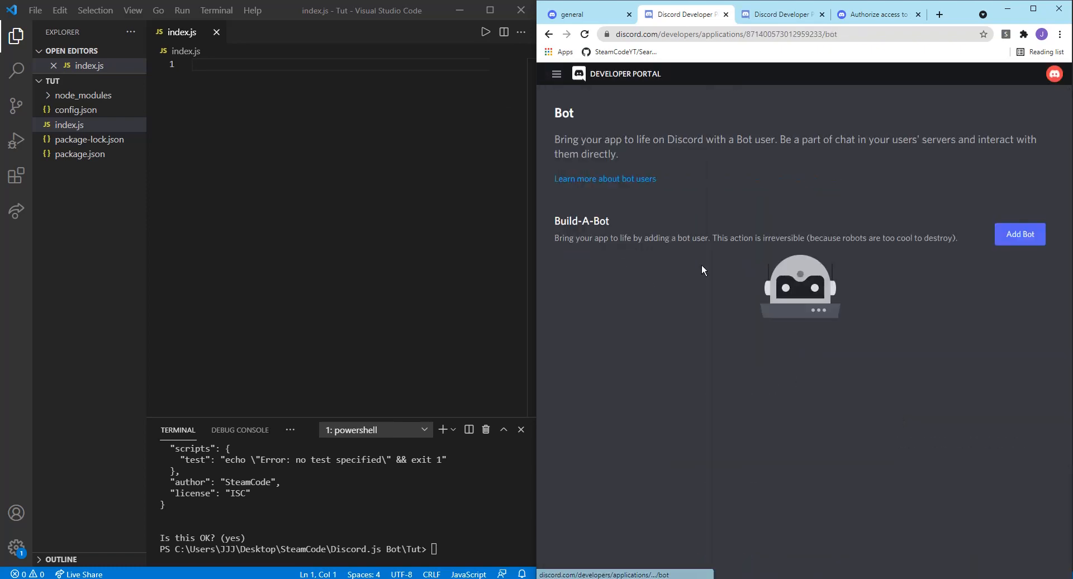
pyautogui.click(1019, 234)
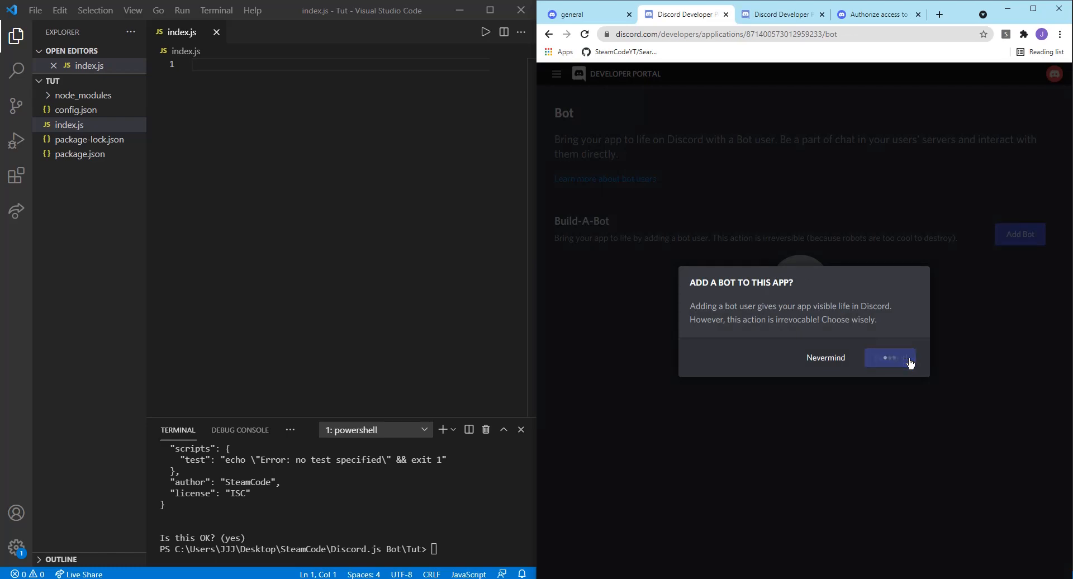
pyautogui.click(890, 357)
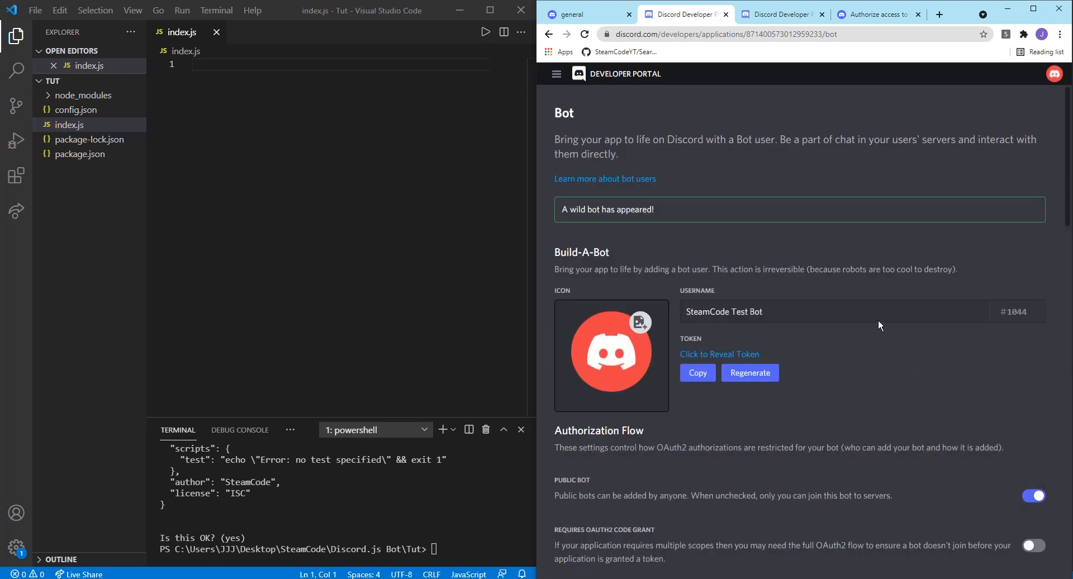
pyautogui.moveTo(599, 332)
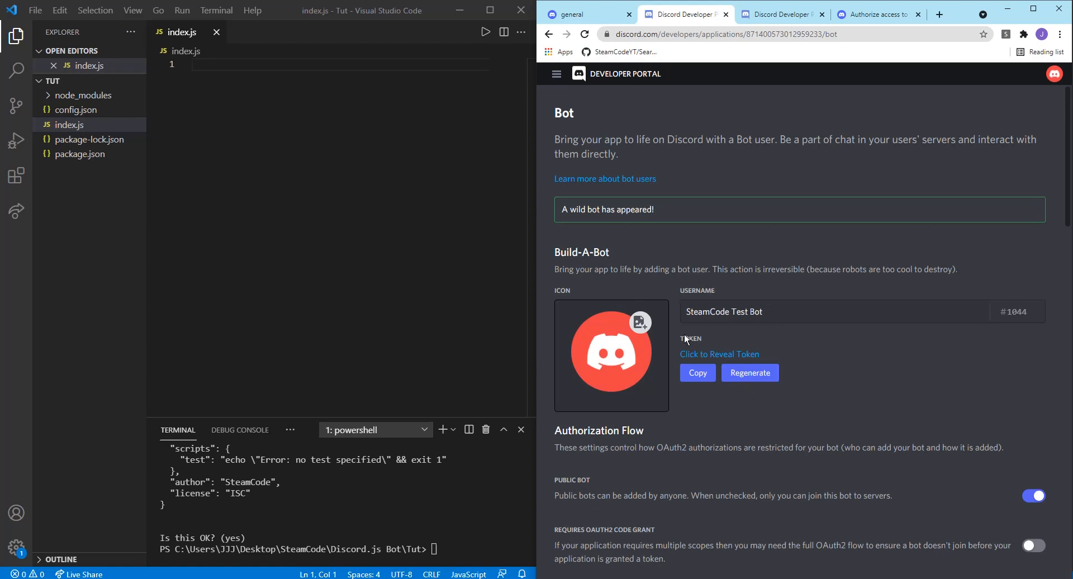
pyautogui.moveTo(739, 358)
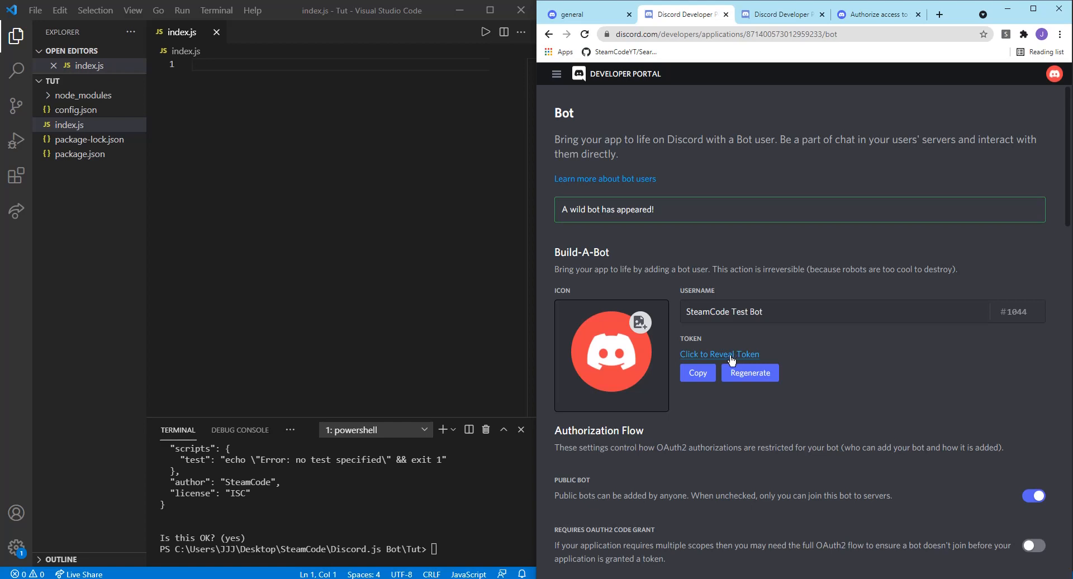
pyautogui.moveTo(728, 363)
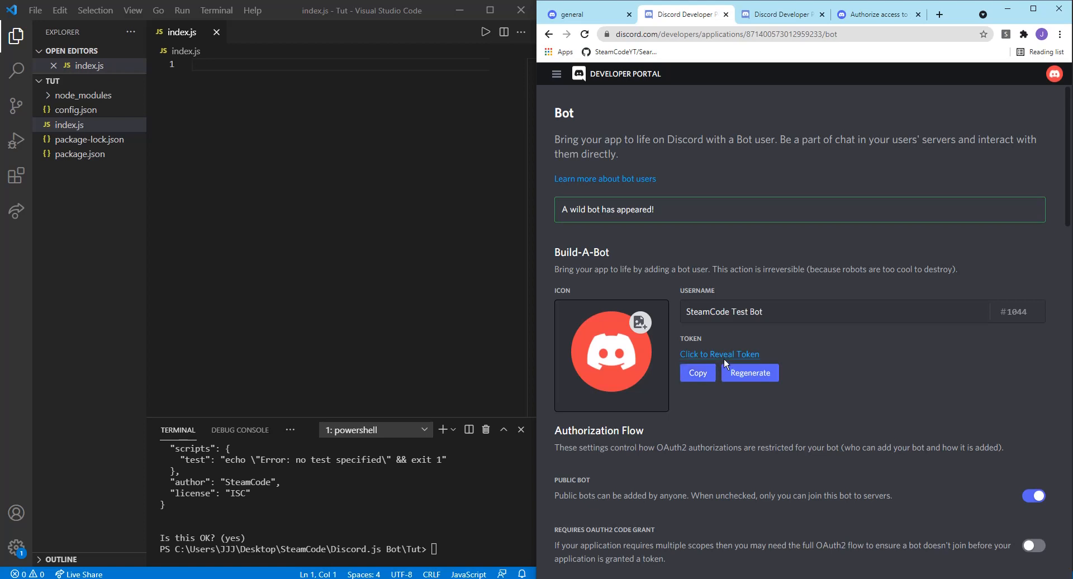
pyautogui.moveTo(726, 362)
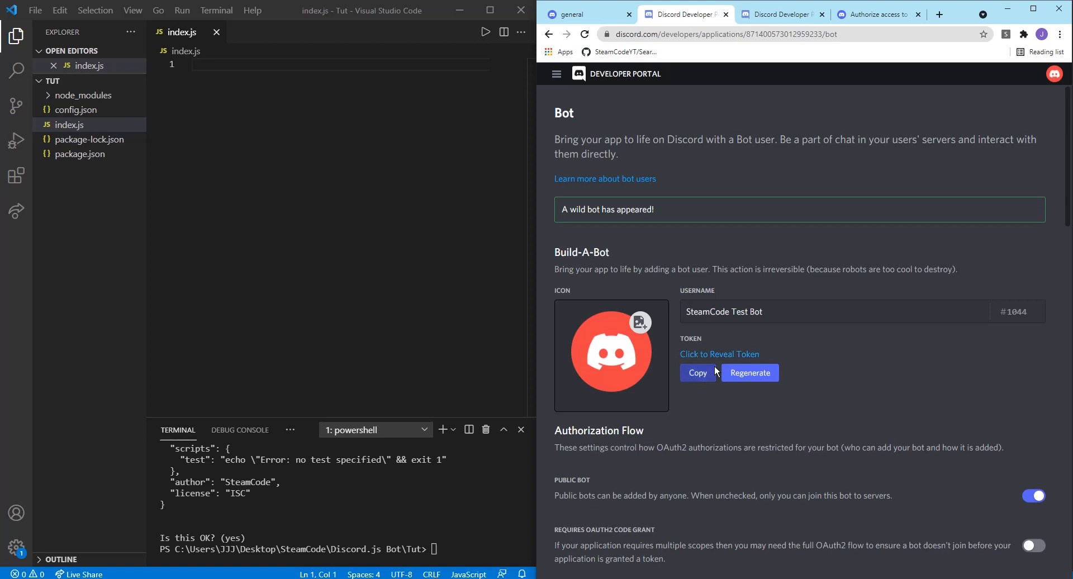
pyautogui.moveTo(880, 358)
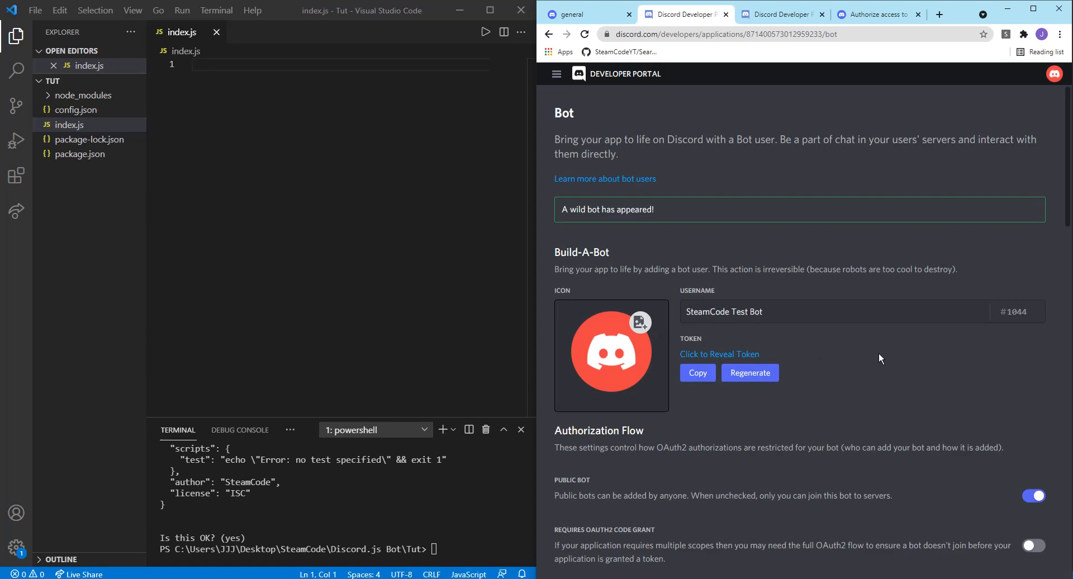
# - Tick Administrator under Bot Permissions so the permissions integer shows 8
pyautogui.scroll(-3)
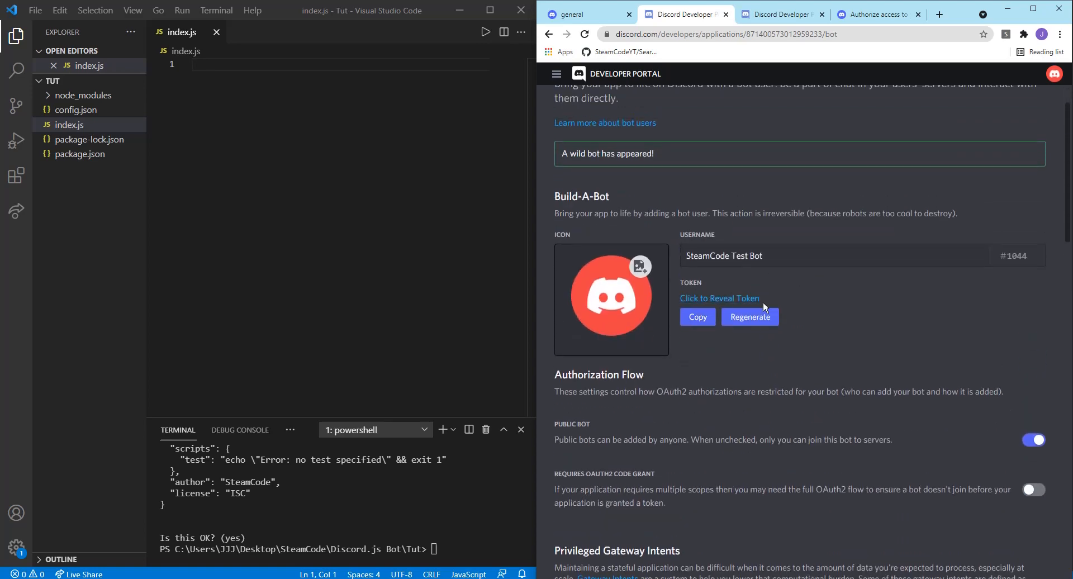
pyautogui.scroll(-3)
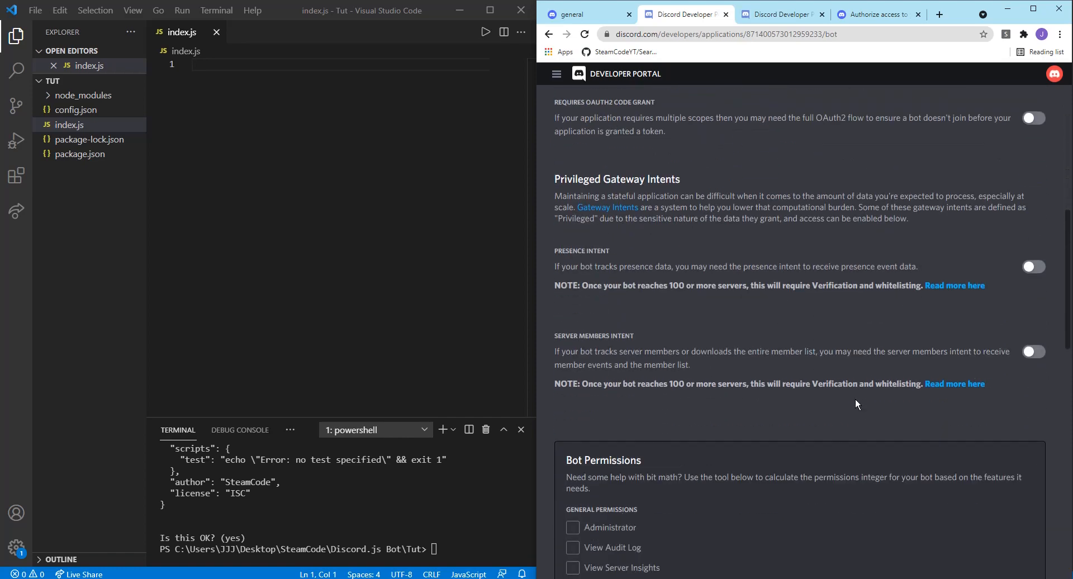
pyautogui.scroll(-3)
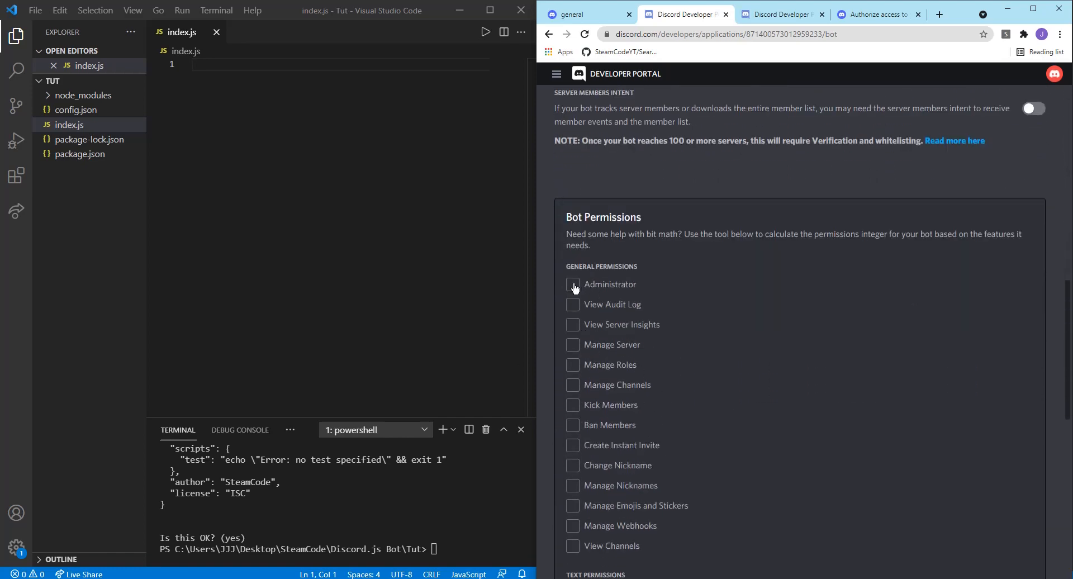
pyautogui.click(572, 284)
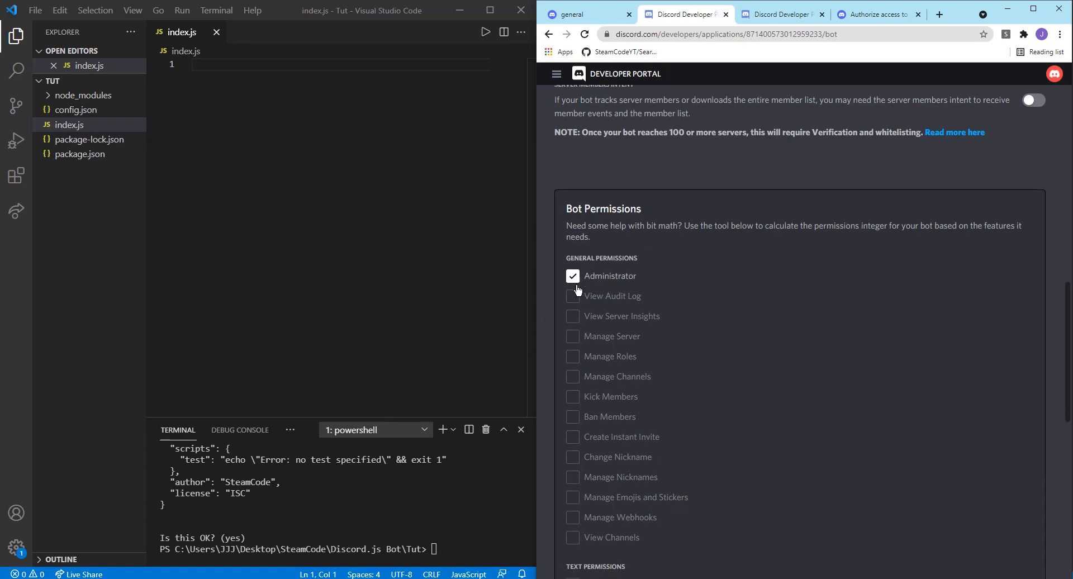
pyautogui.scroll(-3)
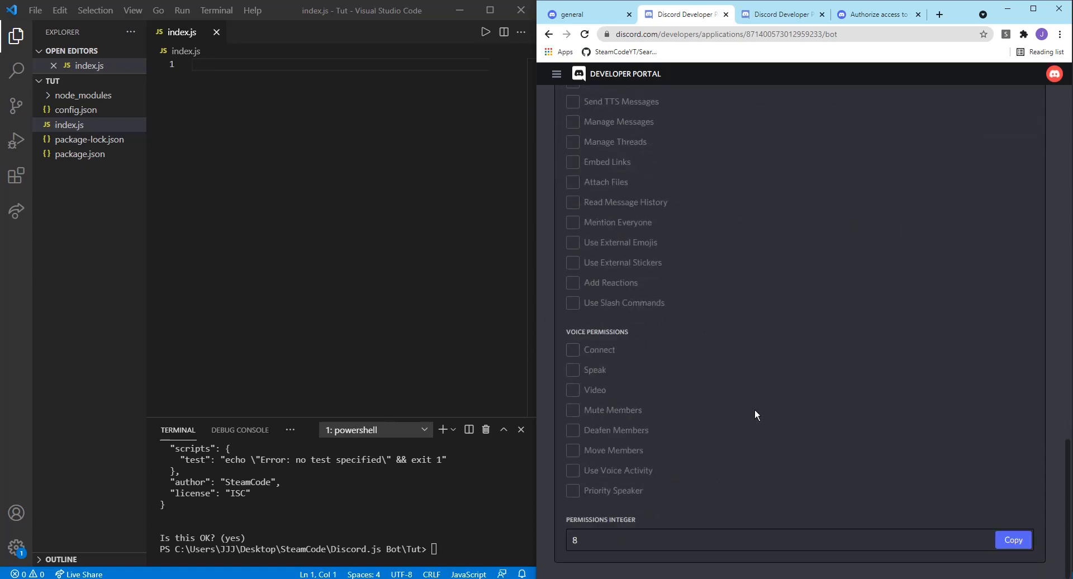
pyautogui.scroll(3)
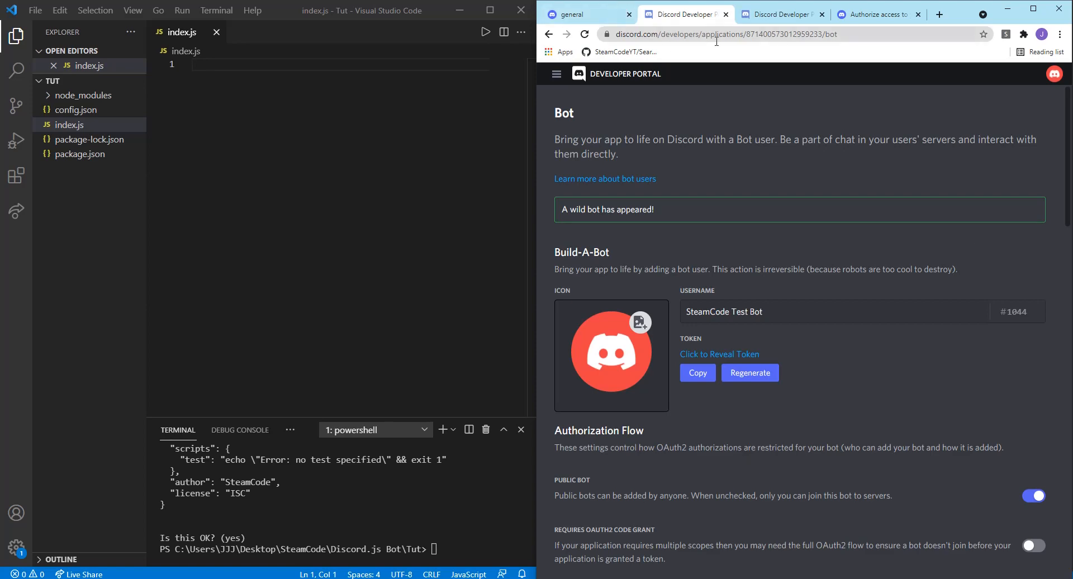
# - View the SteamCode Bot Tester member list, then the authorize page showing Unknown Application
pyautogui.click(776, 15)
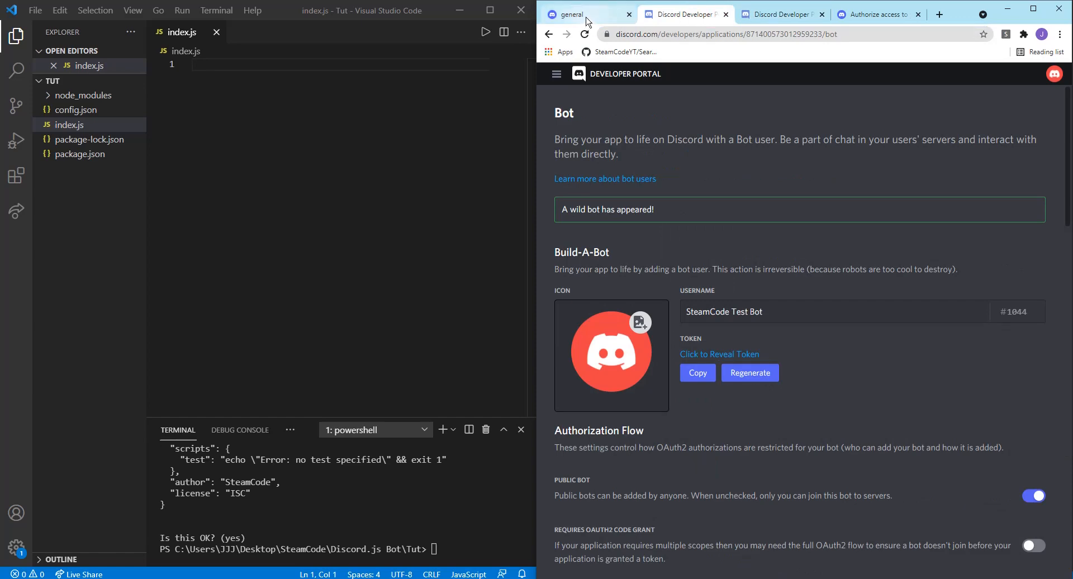
pyautogui.click(579, 15)
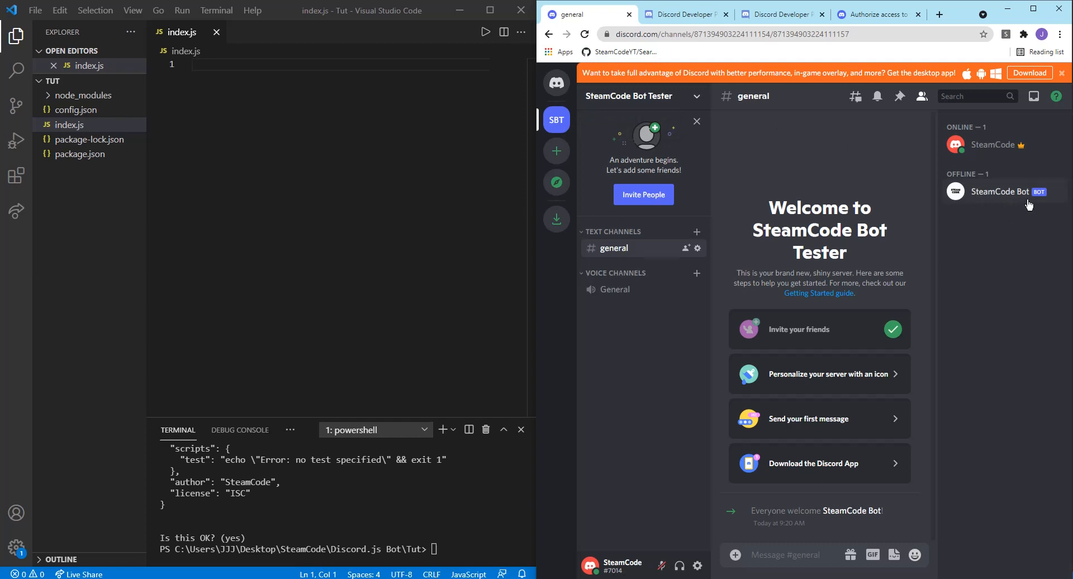
pyautogui.click(879, 14)
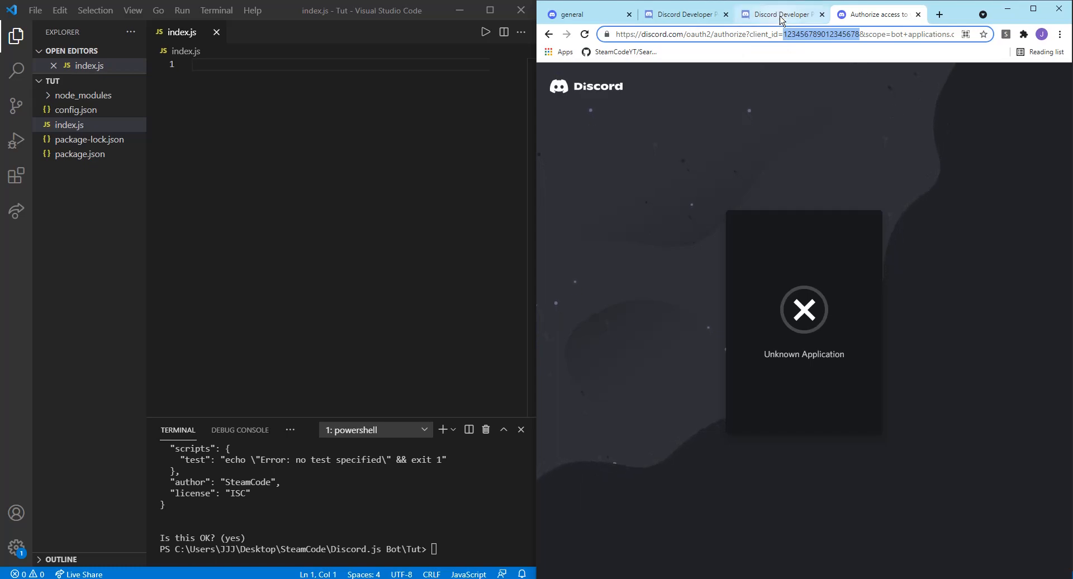
# - Copy SteamCode Test Bot's application ID and load its OAuth2 authorization page
pyautogui.click(779, 14)
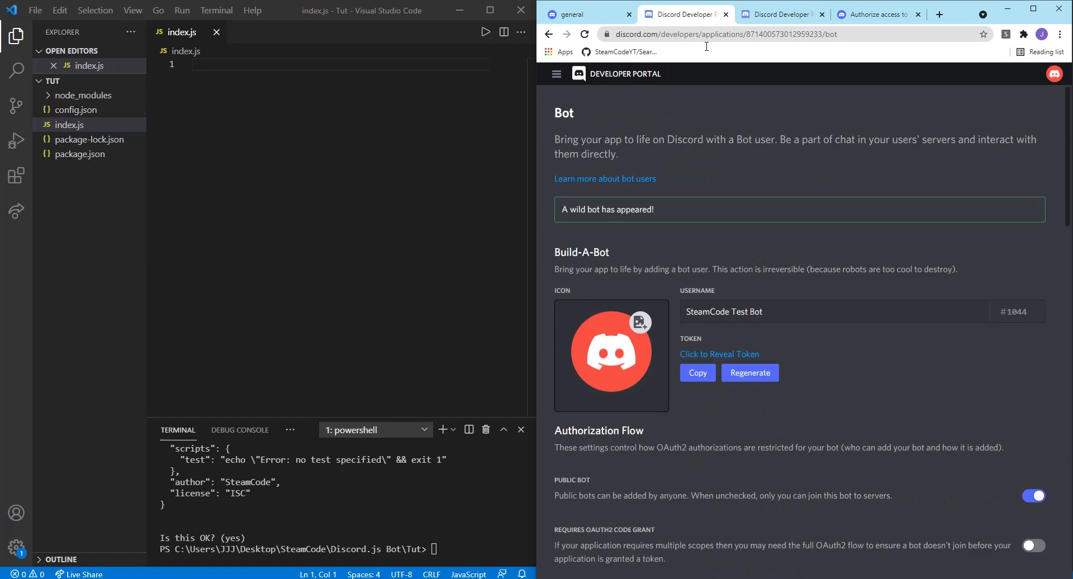
pyautogui.click(555, 74)
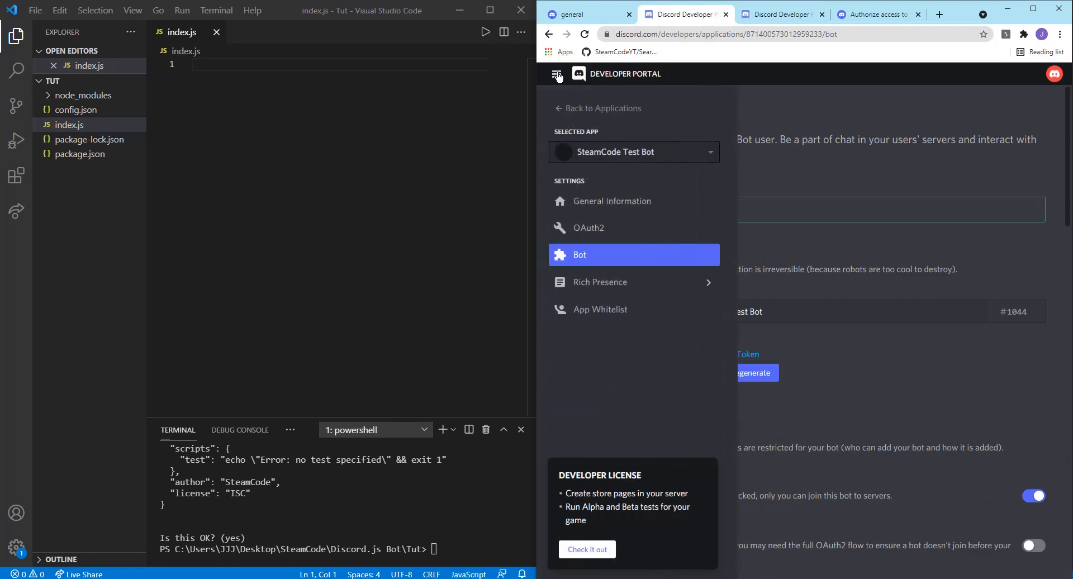
pyautogui.click(612, 201)
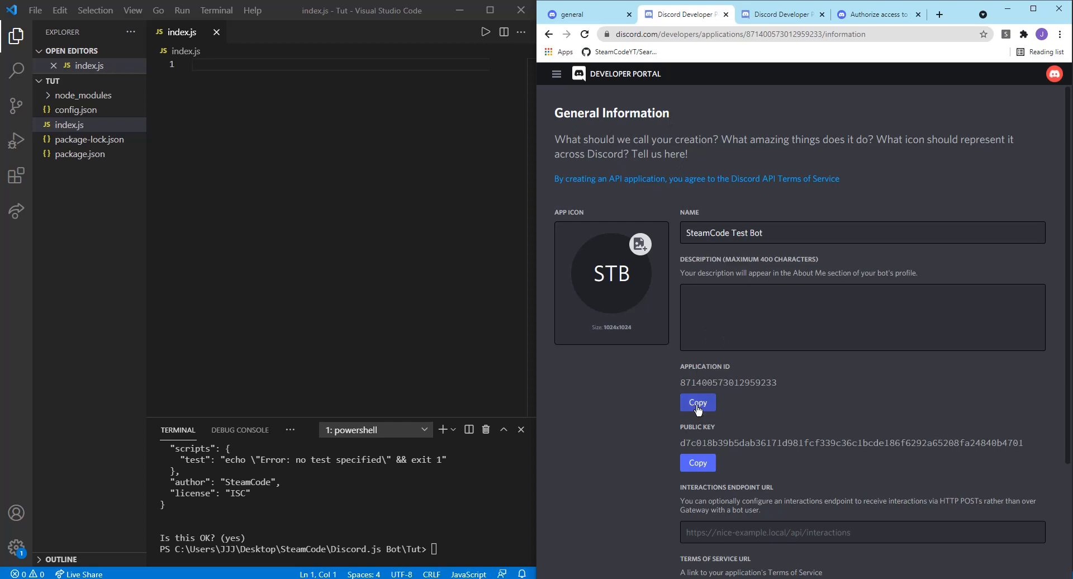
pyautogui.click(882, 14)
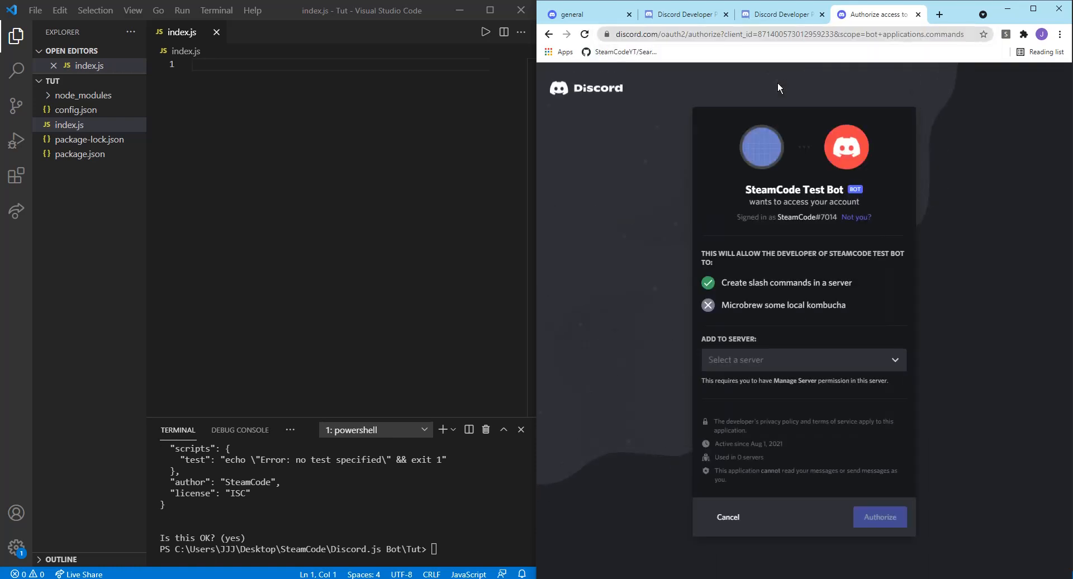
pyautogui.moveTo(819, 356)
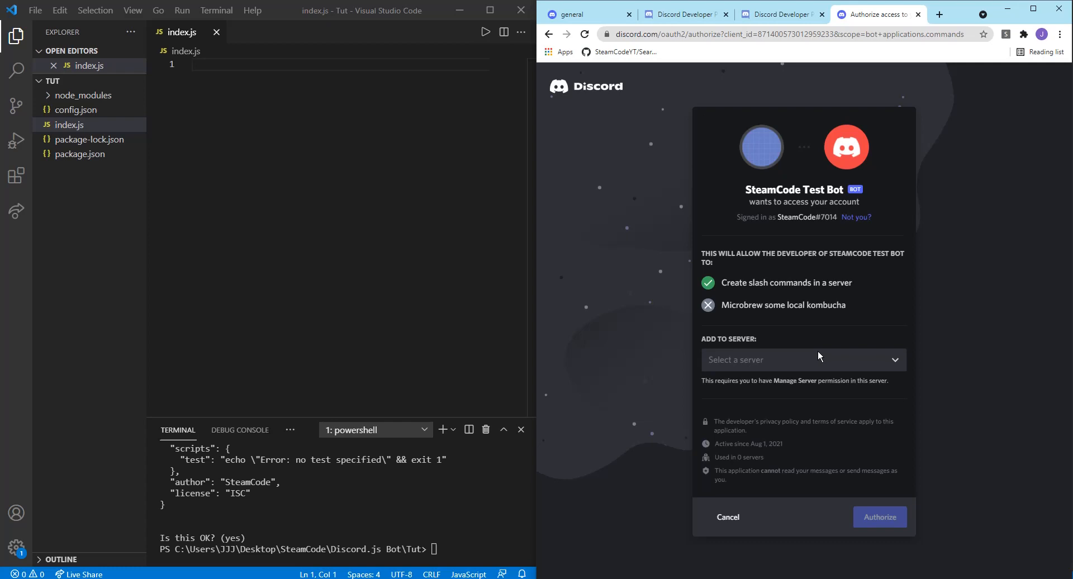
# - Authorize SteamCode Test Bot to join the SteamCode Bot Tester server
pyautogui.click(804, 359)
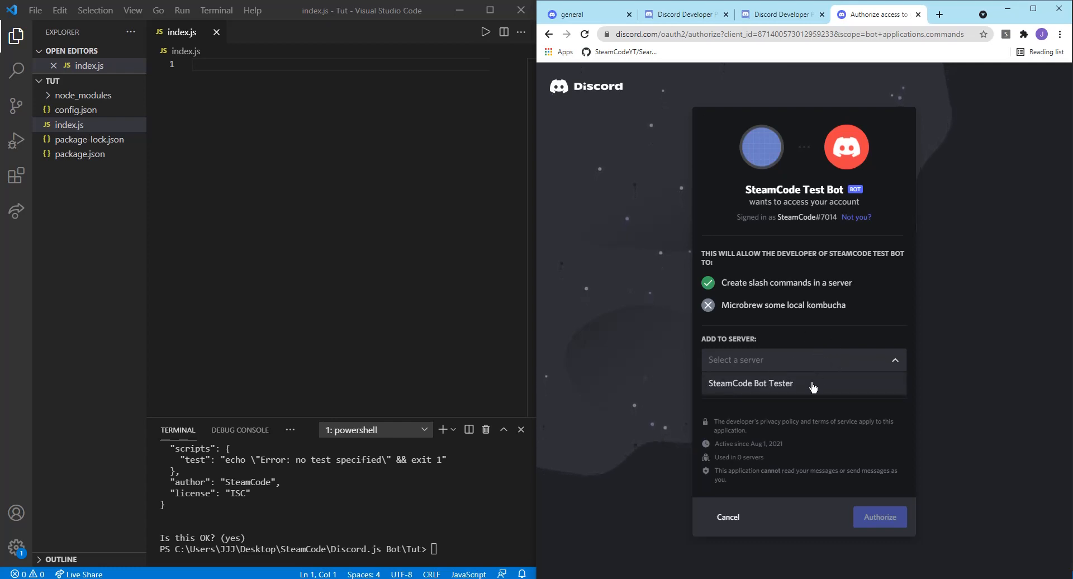
pyautogui.click(750, 383)
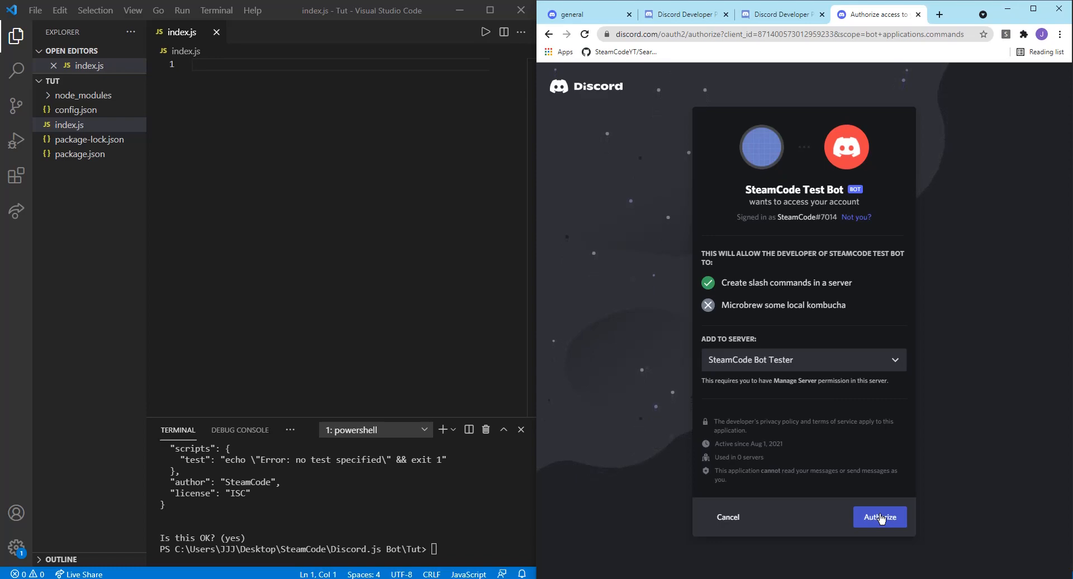
pyautogui.click(879, 516)
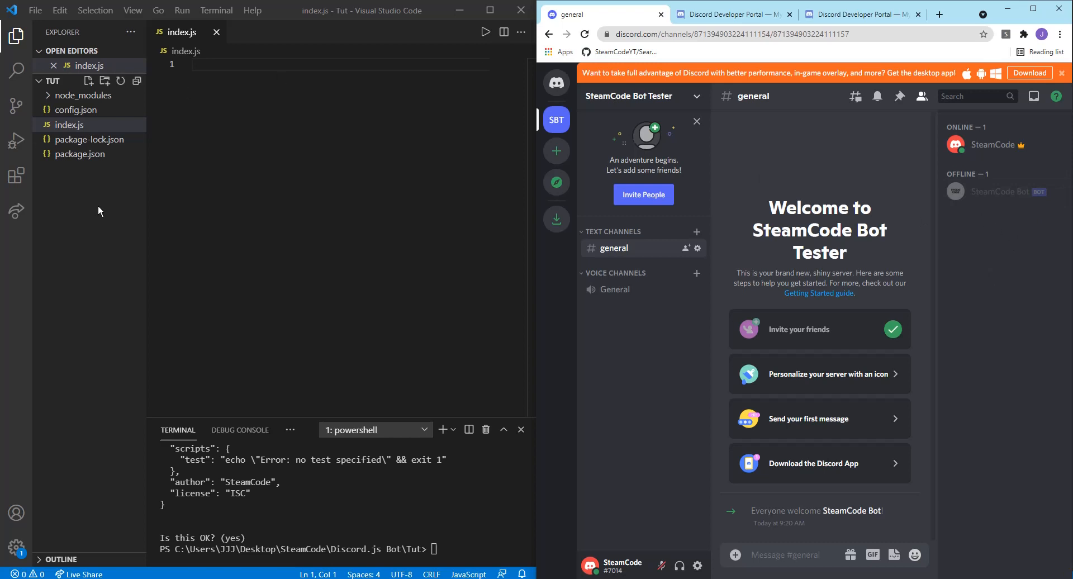
pyautogui.moveTo(211, 138)
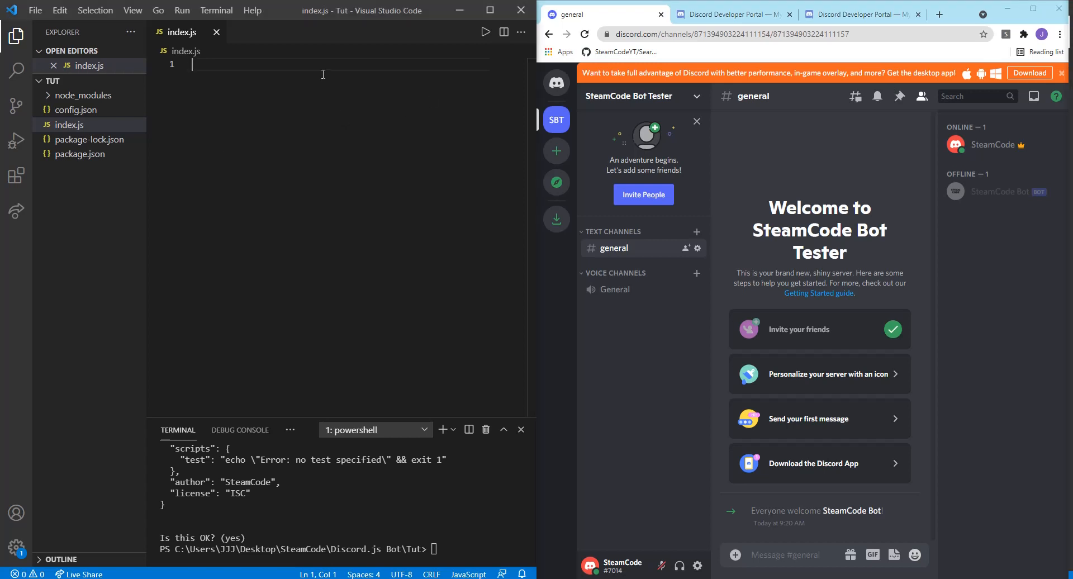
# - Write const Discord = require("discord.js") and const client = new Discord.Client() on two lines
pyautogui.write('const D')
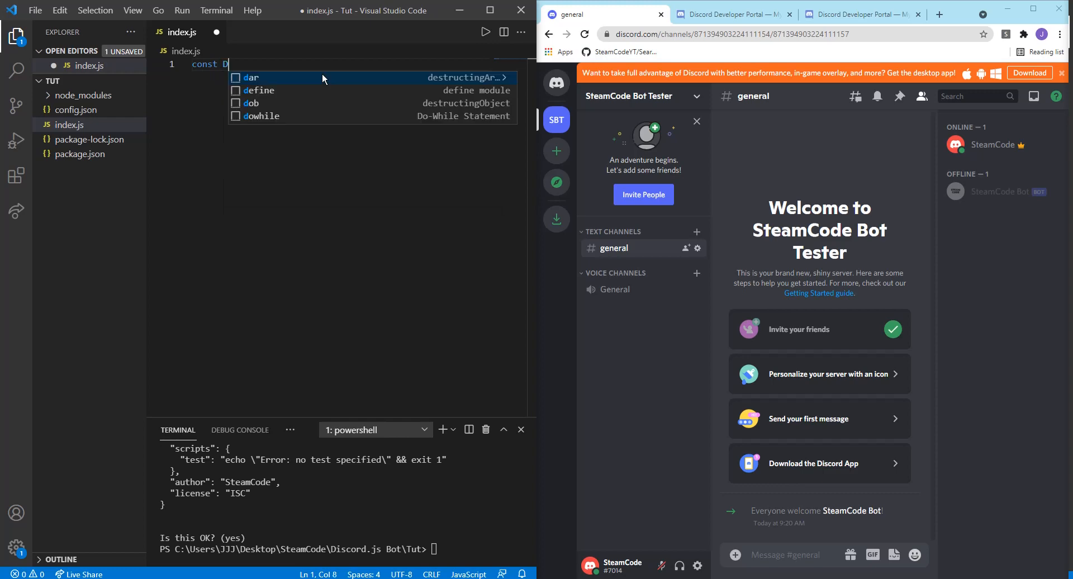
pyautogui.write('iscord = require(')
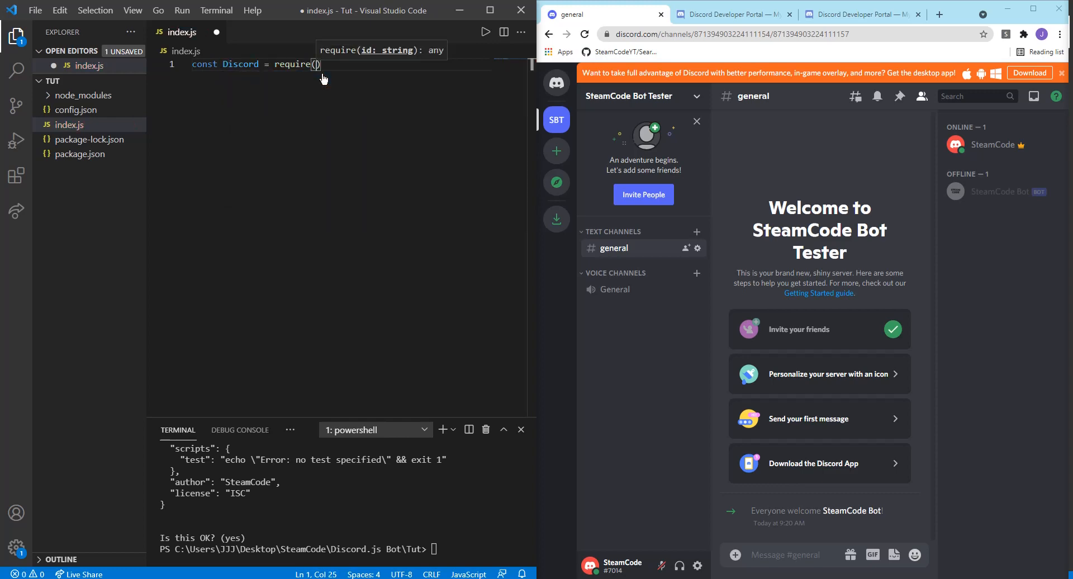
pyautogui.write('"discord"')
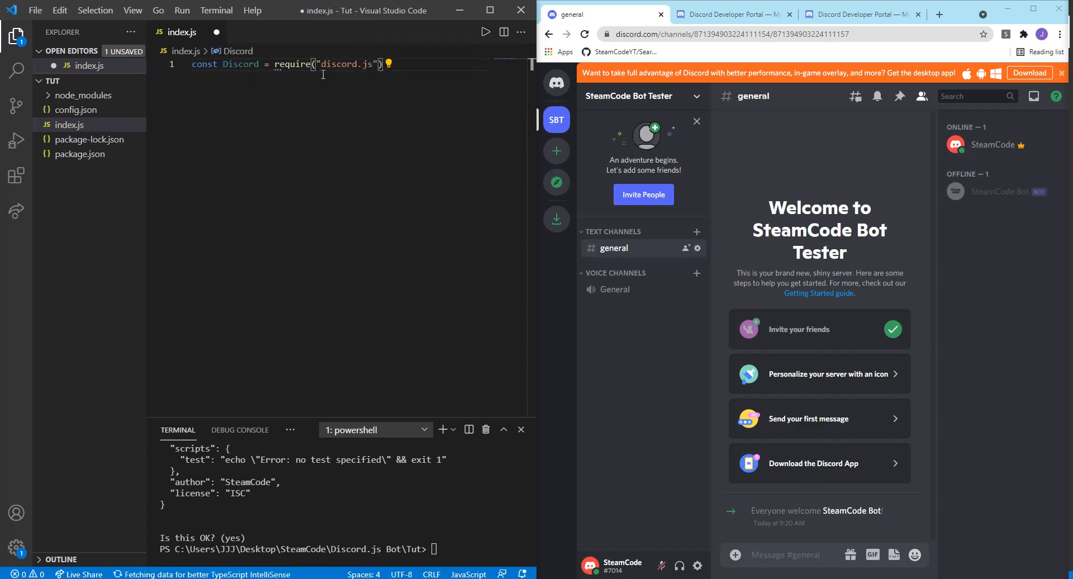
pyautogui.press('Enter')
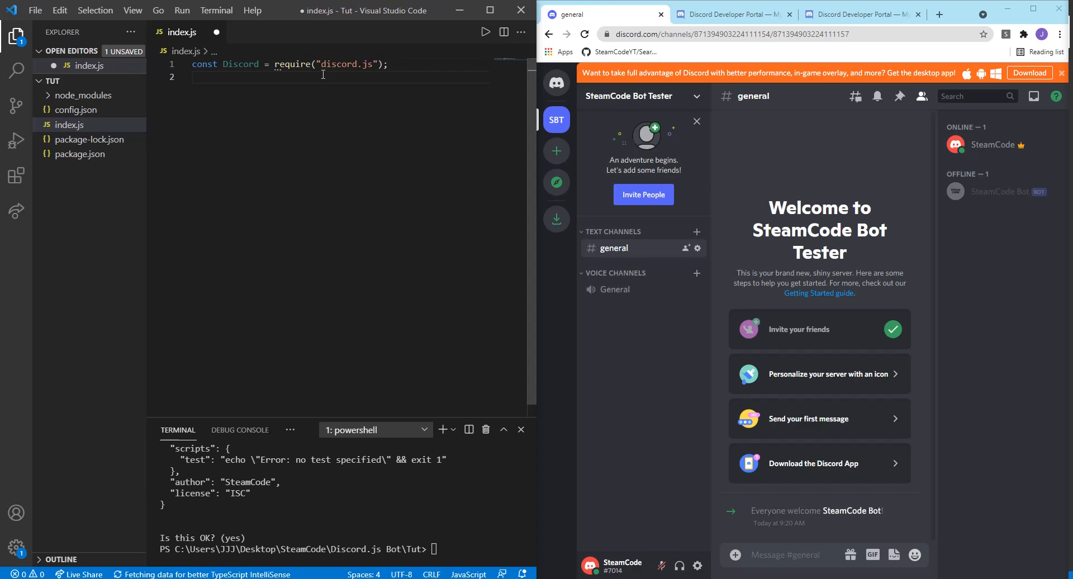
pyautogui.write('const')
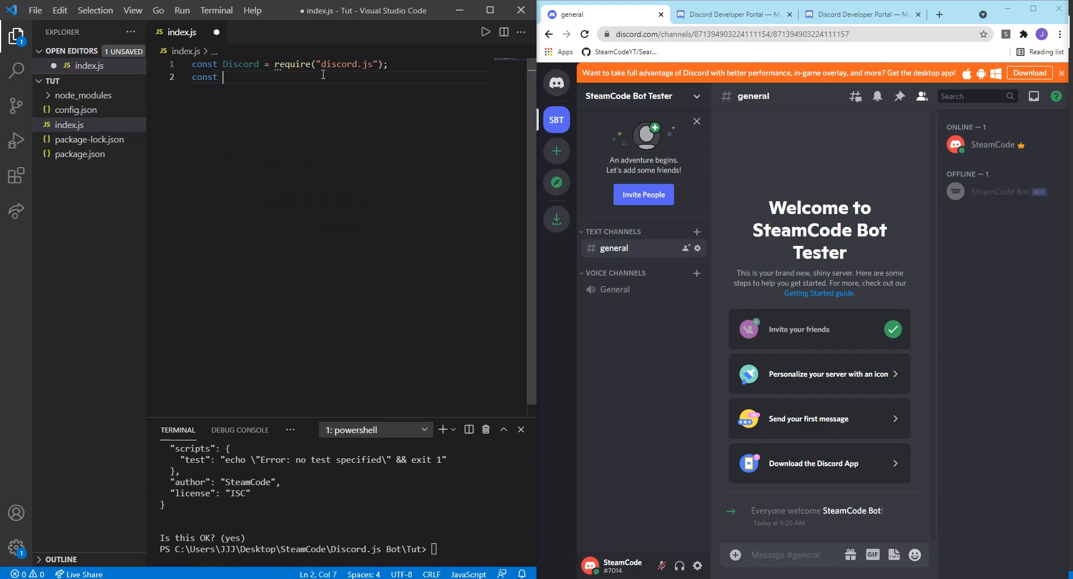
pyautogui.write('client')
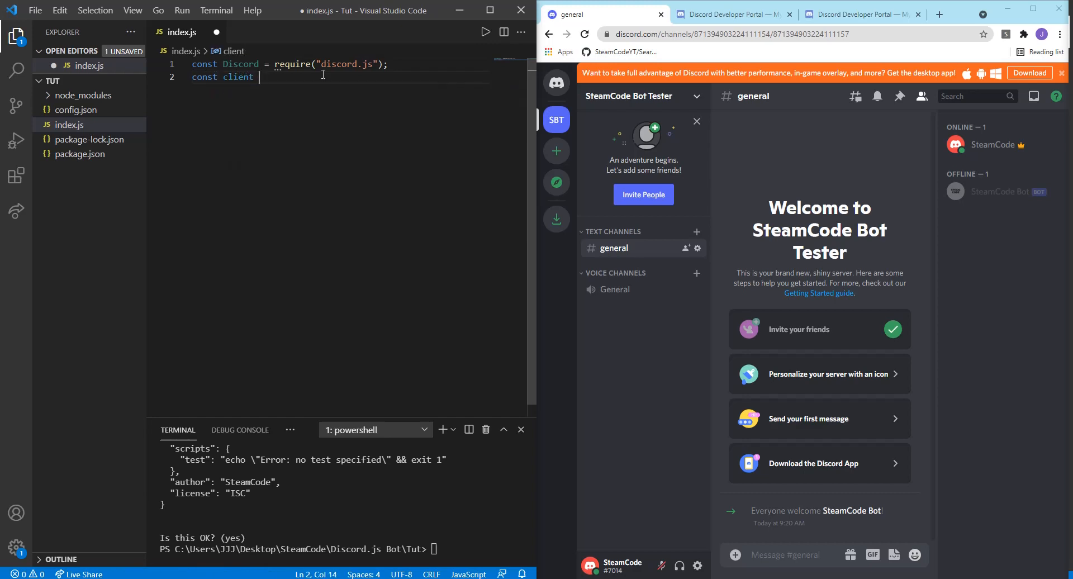
pyautogui.write('= new Discord.C')
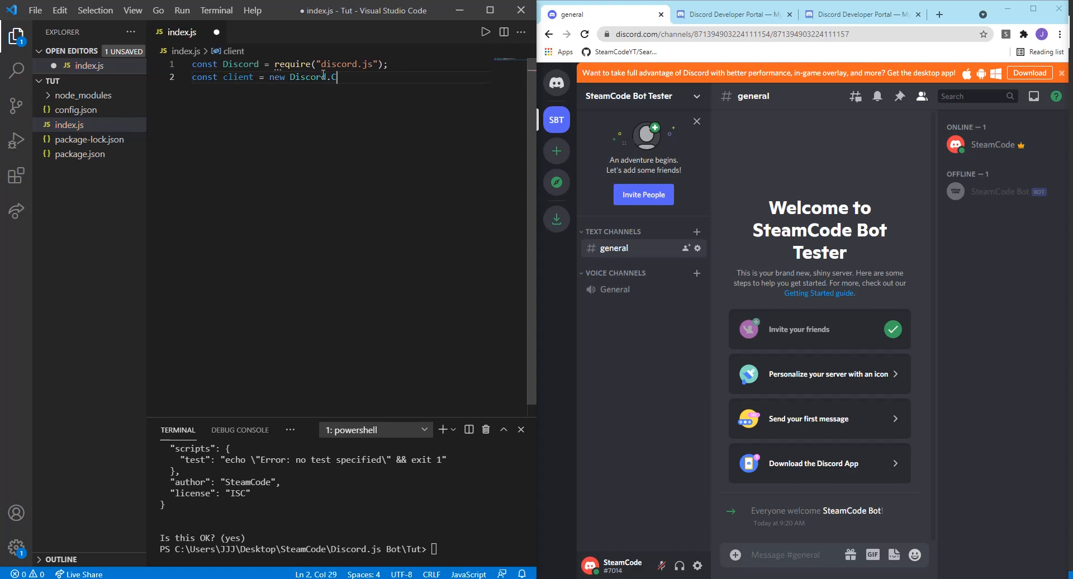
pyautogui.write('lient')
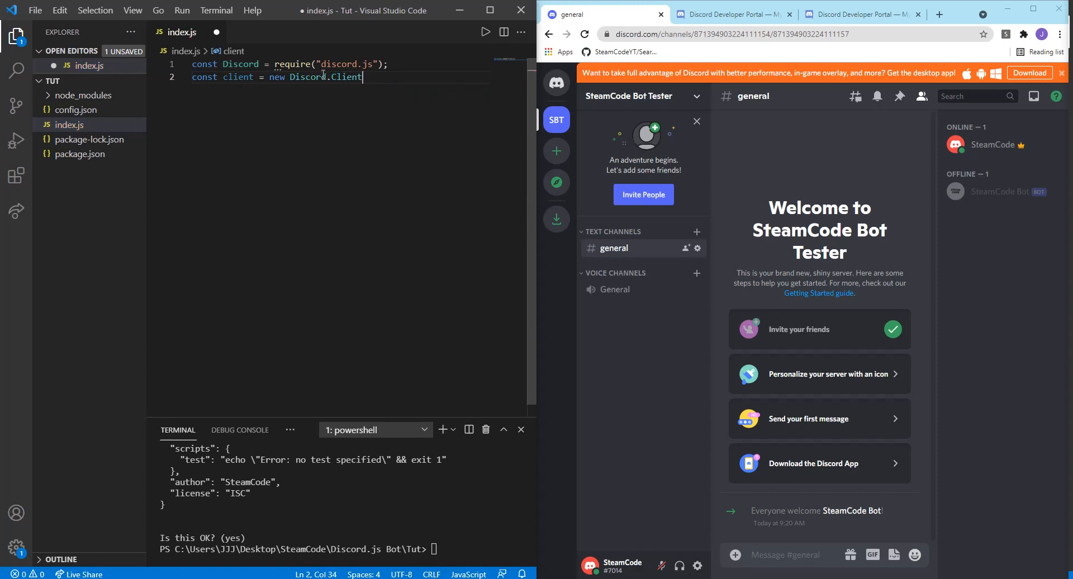
pyautogui.write('();')
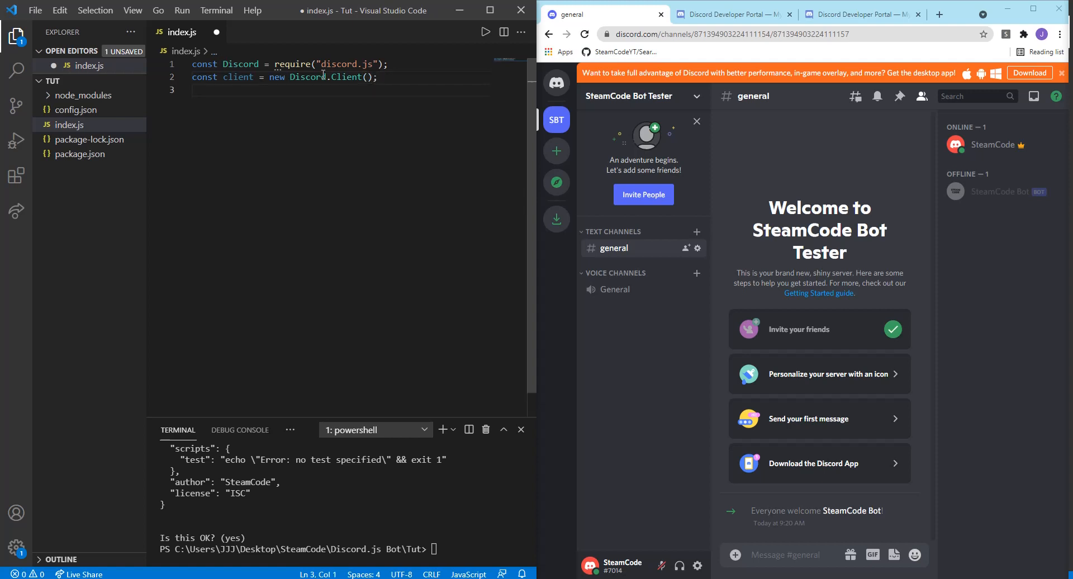
# - Add line 3: const config = require('./config.js')
pyautogui.write('co')
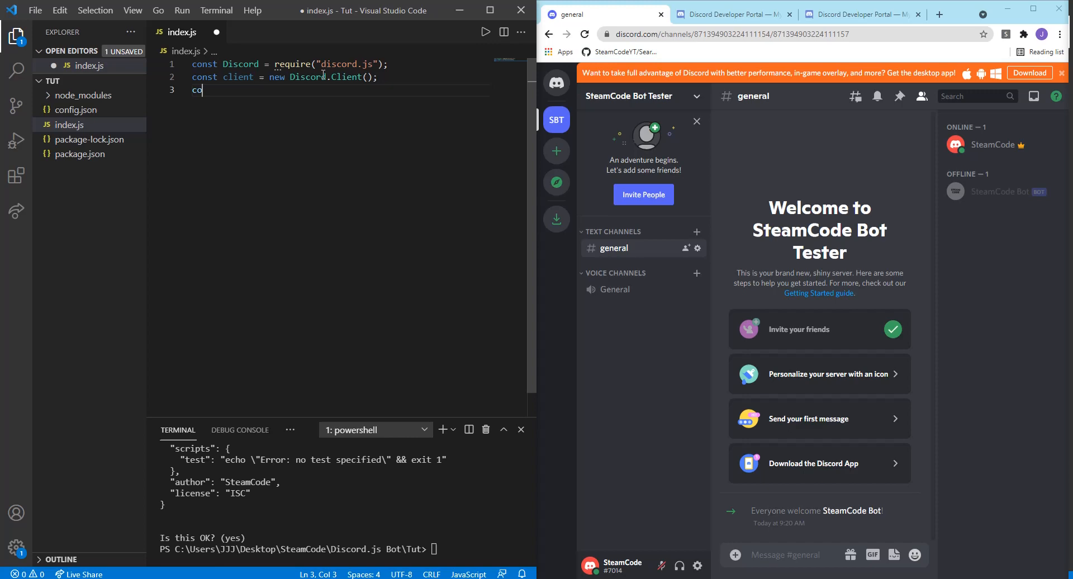
pyautogui.write('nst config')
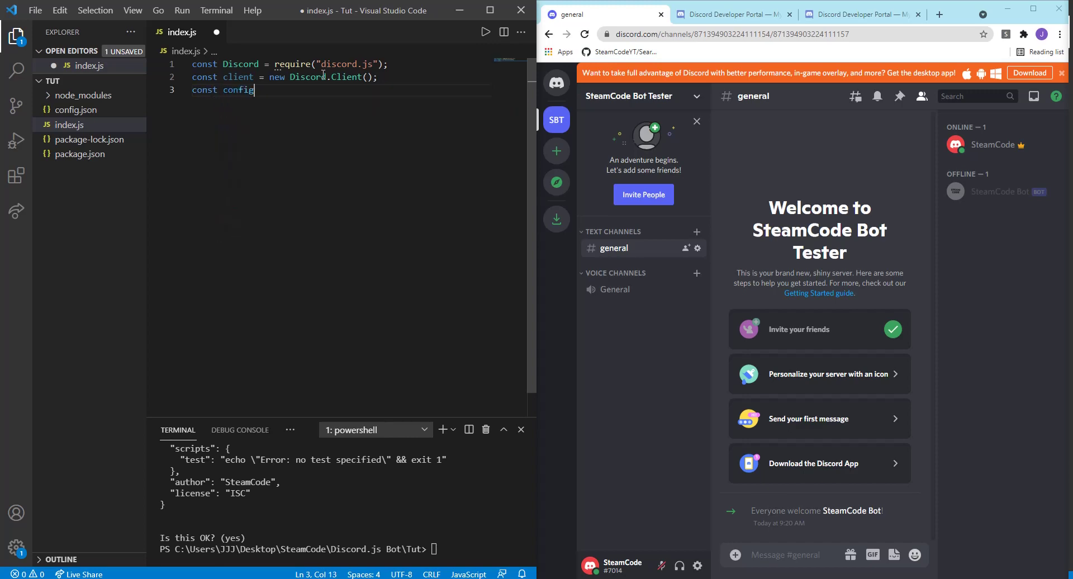
pyautogui.write('= r')
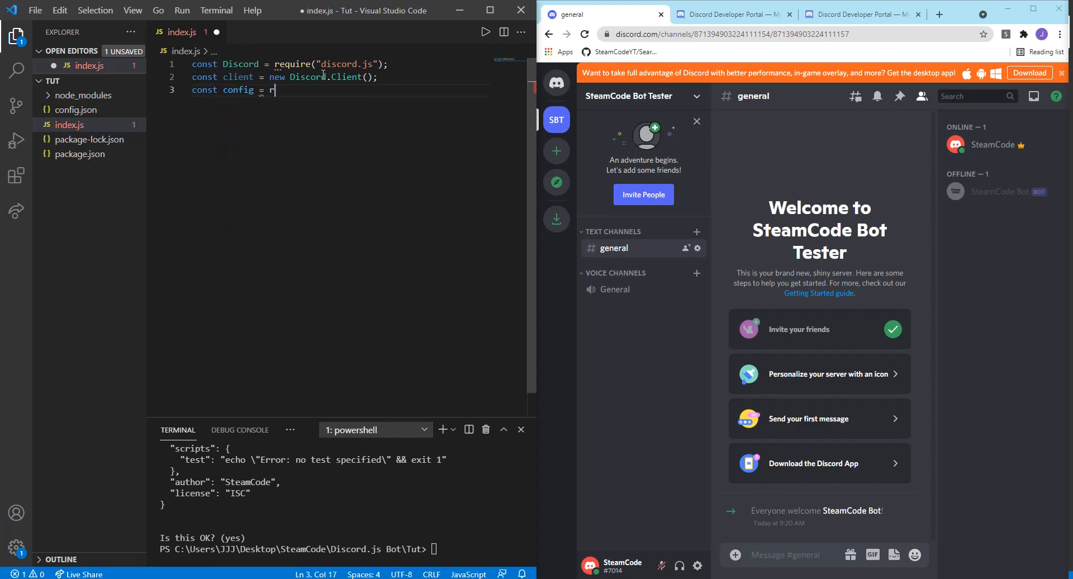
pyautogui.write('equire()')
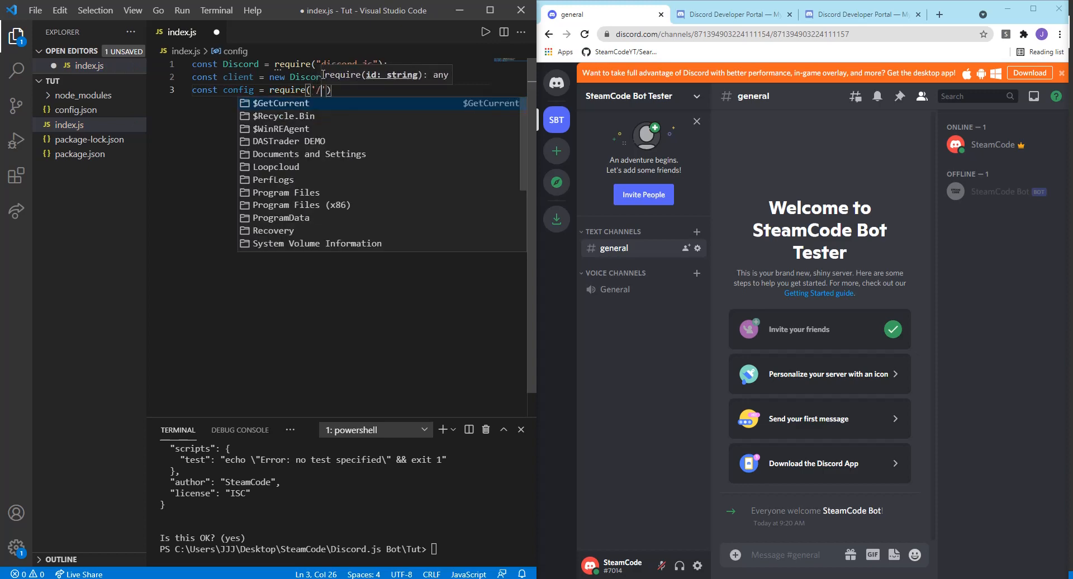
pyautogui.write('./config')
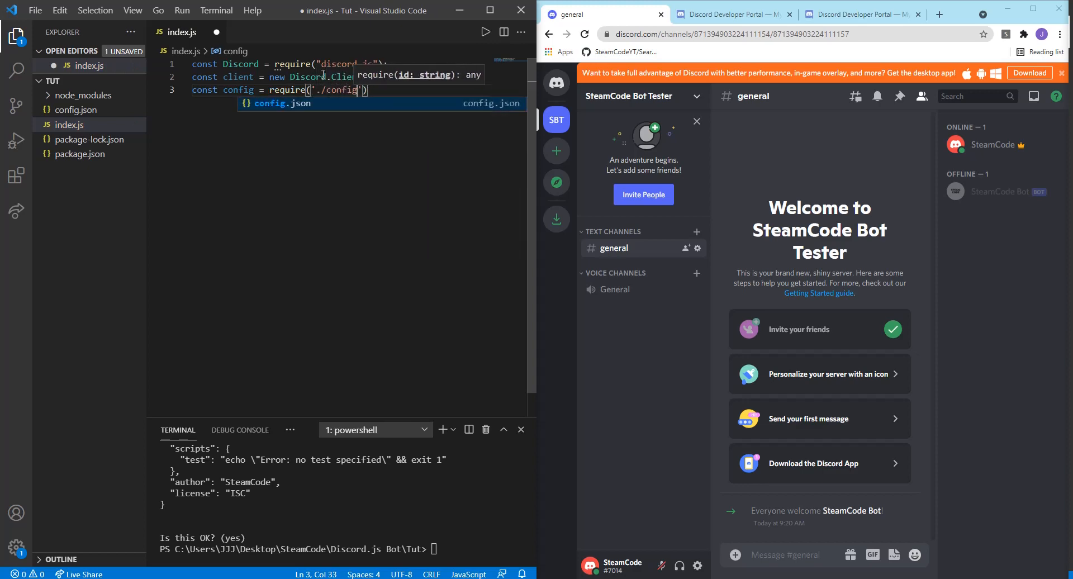
pyautogui.write('.js')
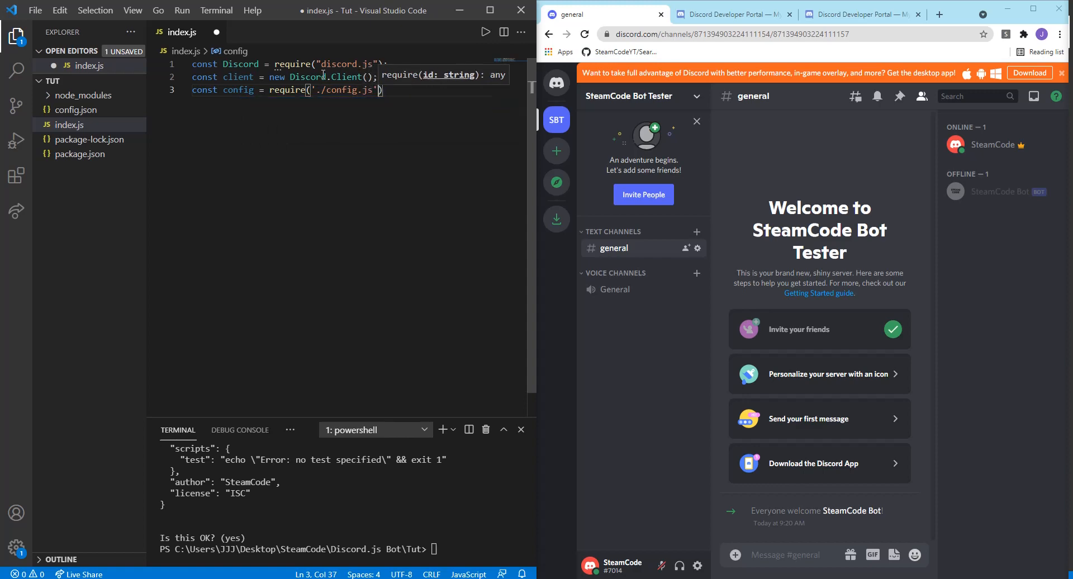
pyautogui.write(';')
pyautogui.press('Enter')
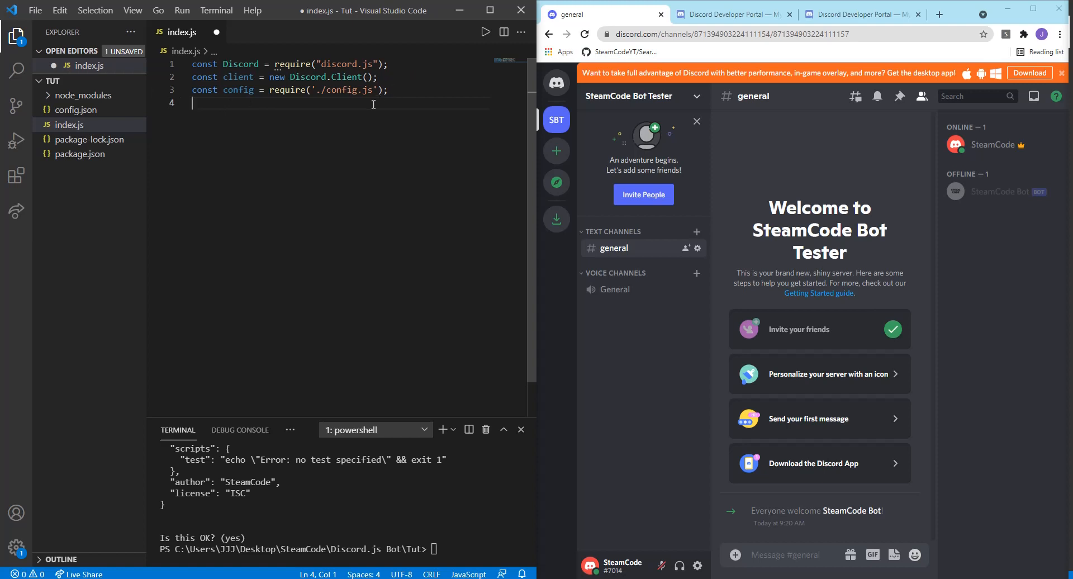
# - After a blank line, write client.once('ready', ...) with a console.log('Ready') body
pyautogui.press('Enter')
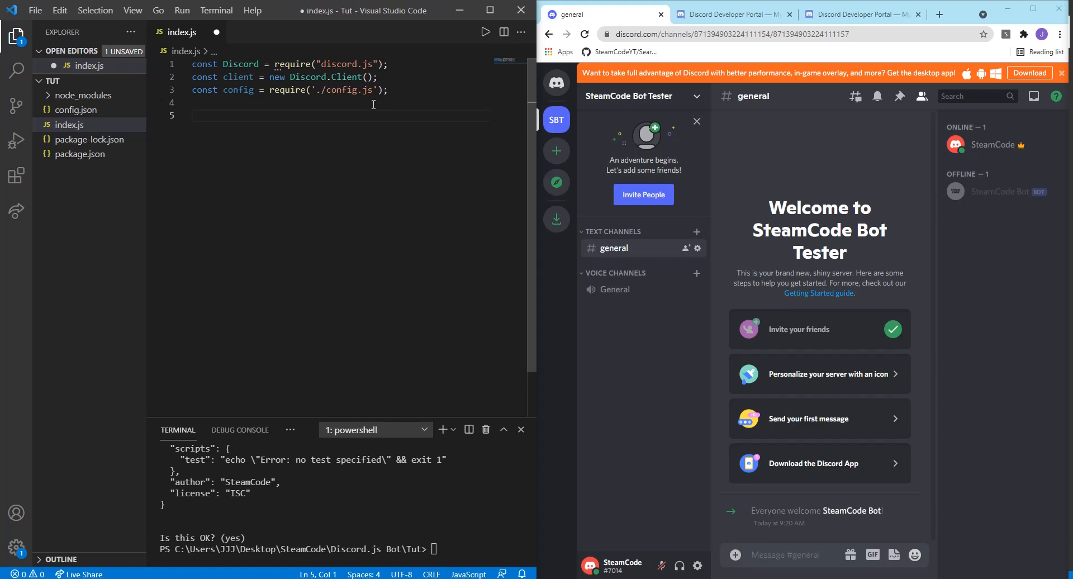
pyautogui.write('cline')
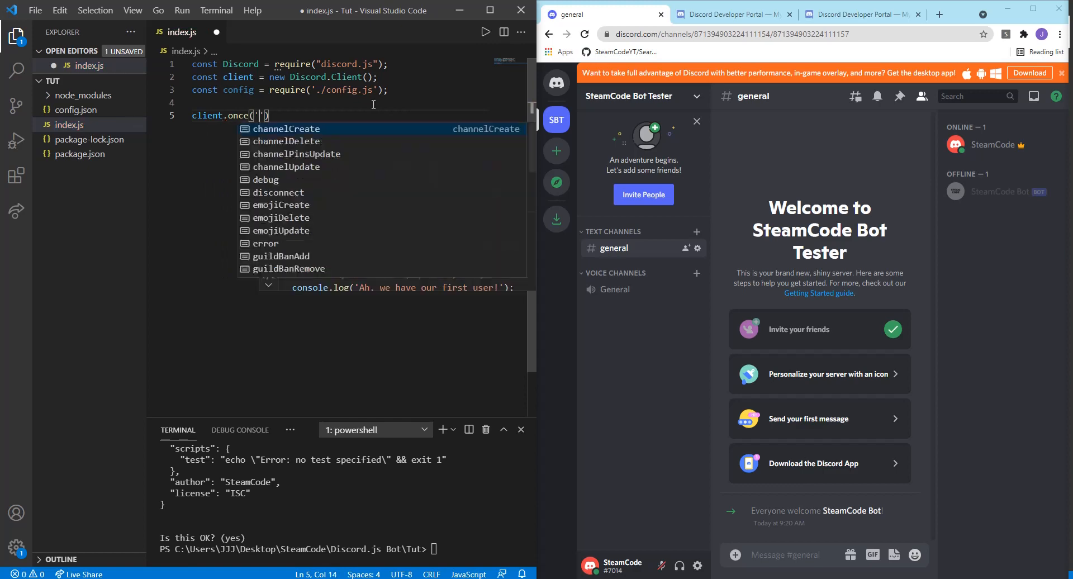
pyautogui.write("ready'")
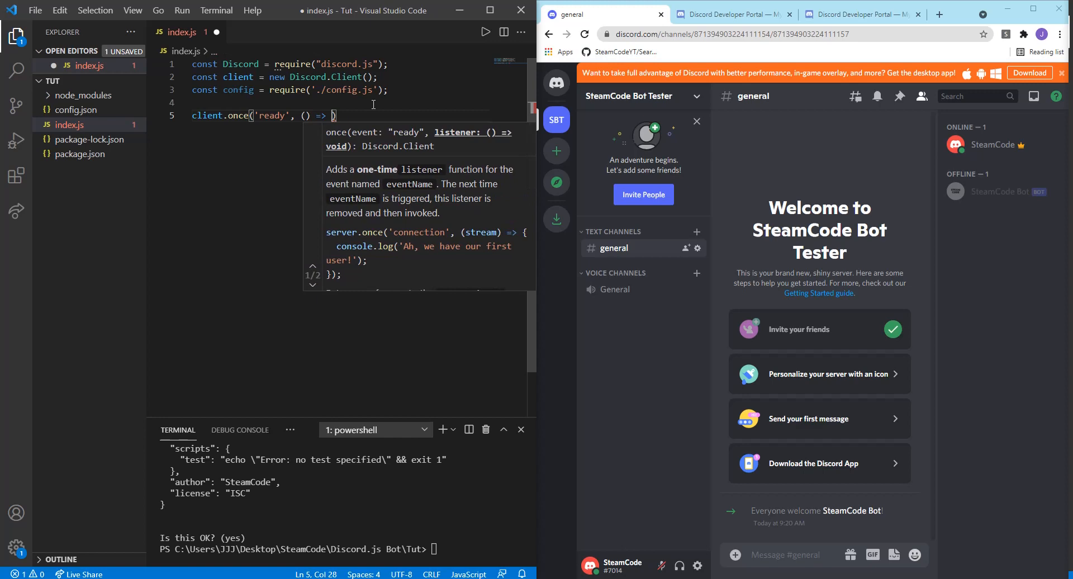
pyautogui.write('{')
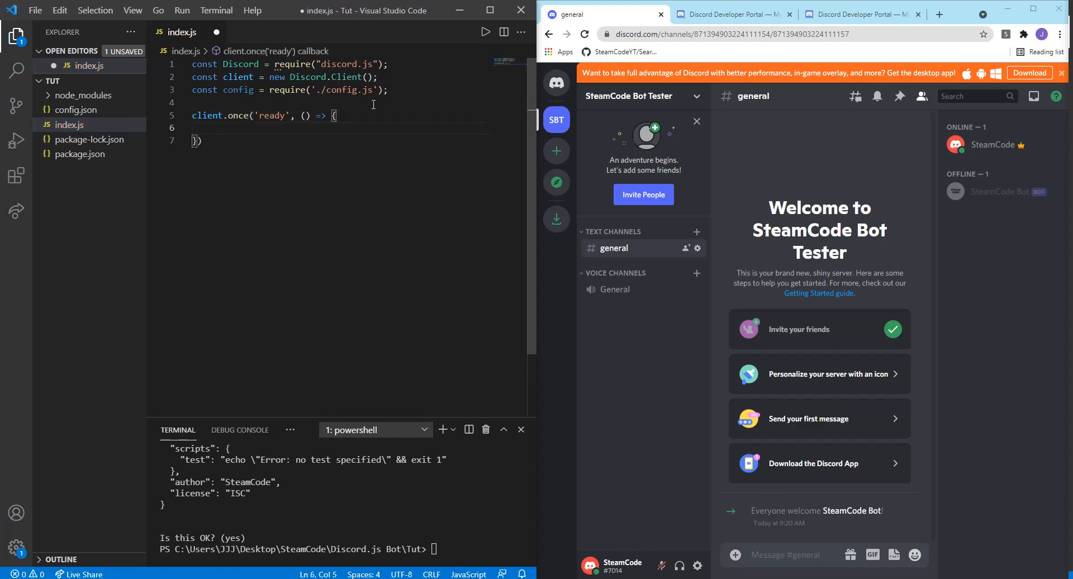
pyautogui.write('console.log(')
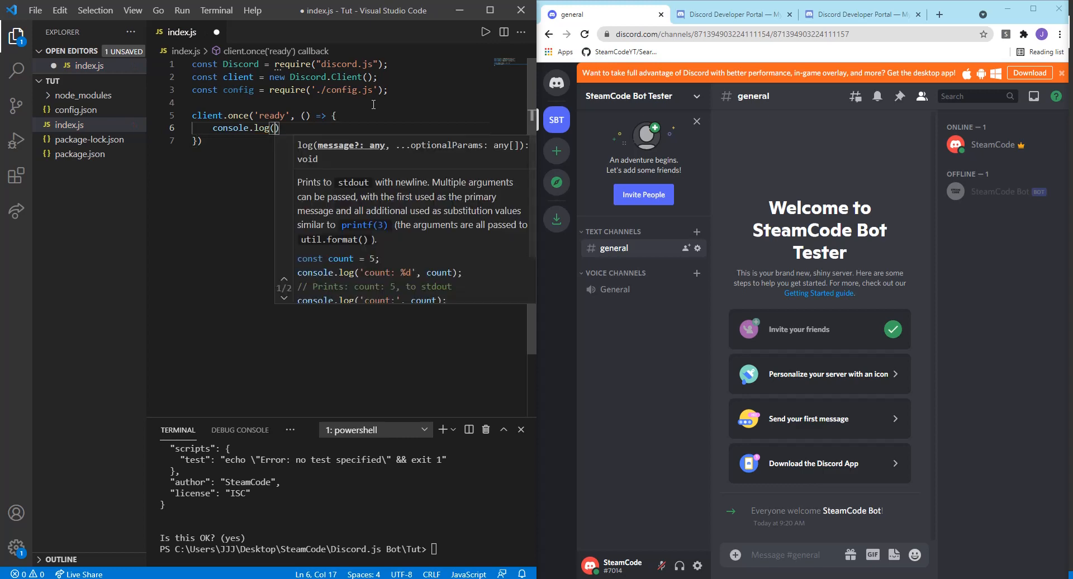
pyautogui.write('(')
pyautogui.click(356, 140)
pyautogui.write(';')
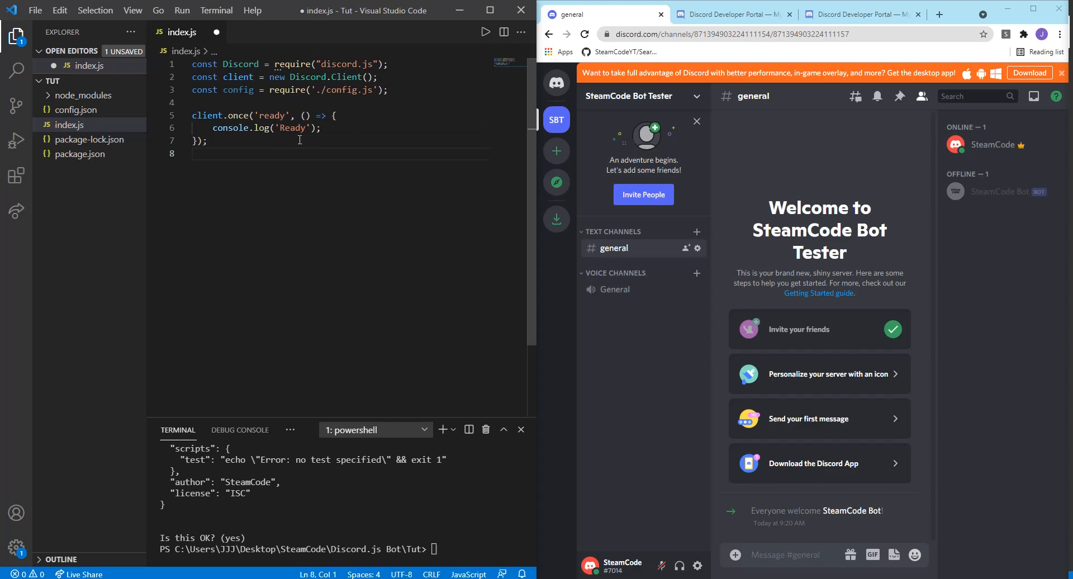
# - Below a blank line, add client.login(config.token);
pyautogui.press('Enter')
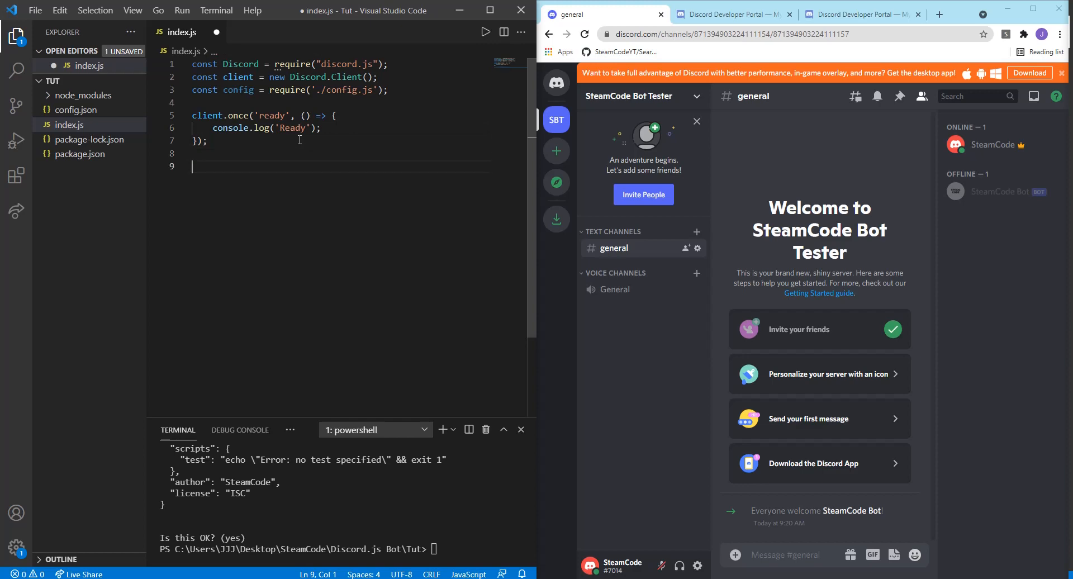
pyautogui.write('client')
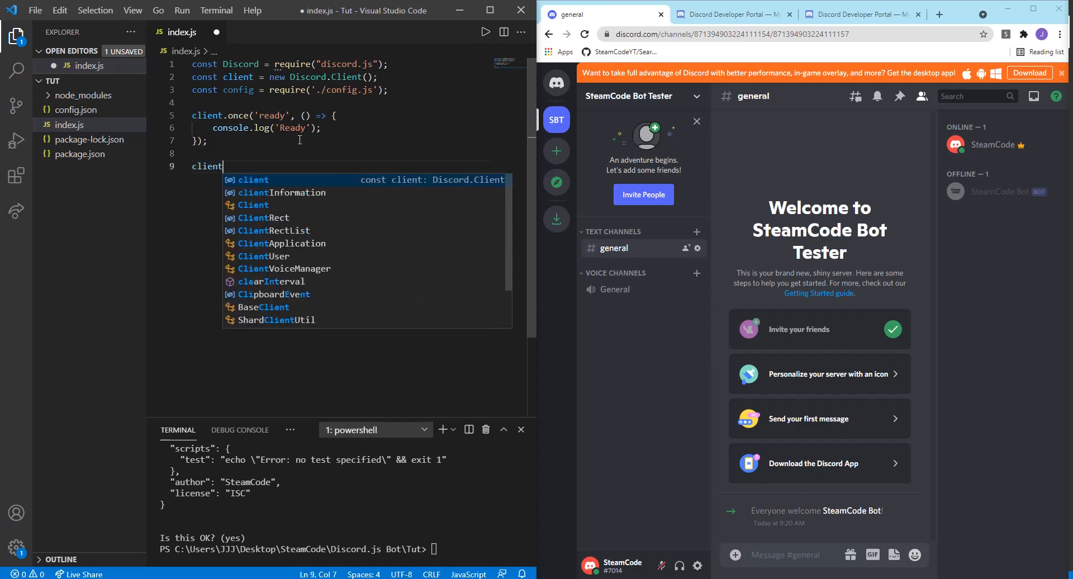
pyautogui.write('.login')
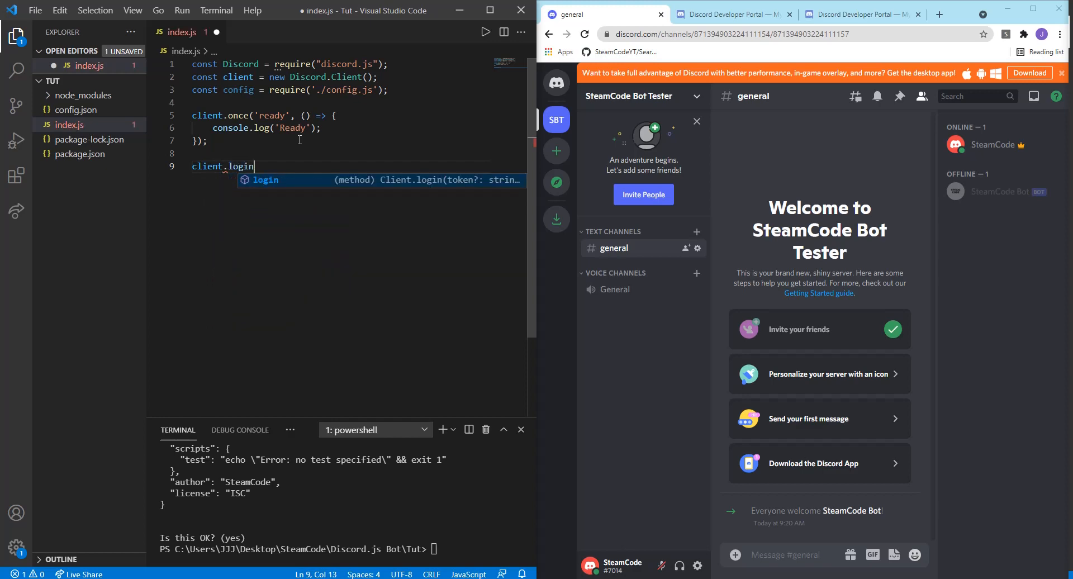
pyautogui.write('(config')
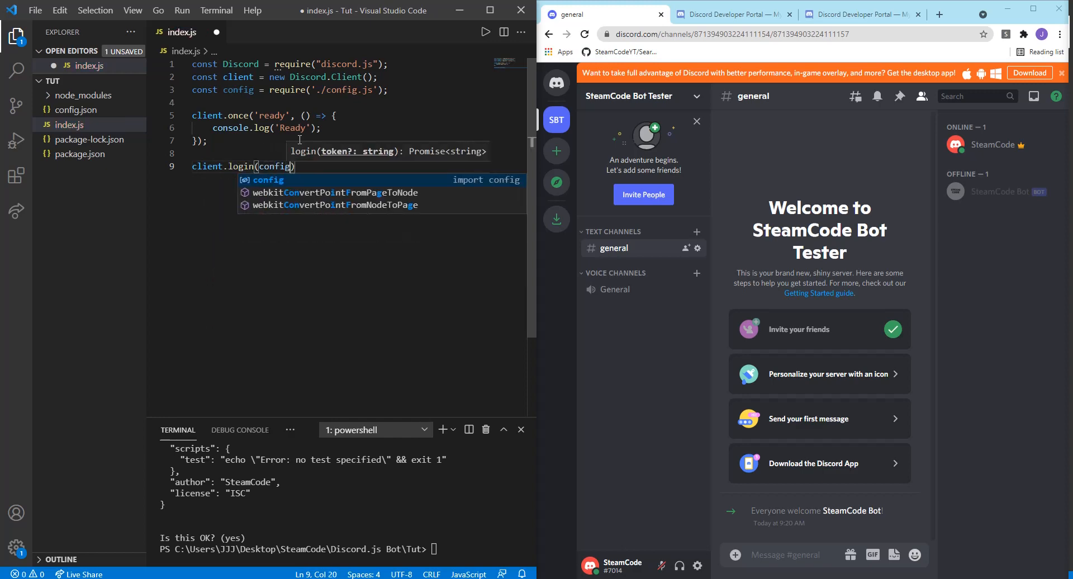
pyautogui.write('.token')
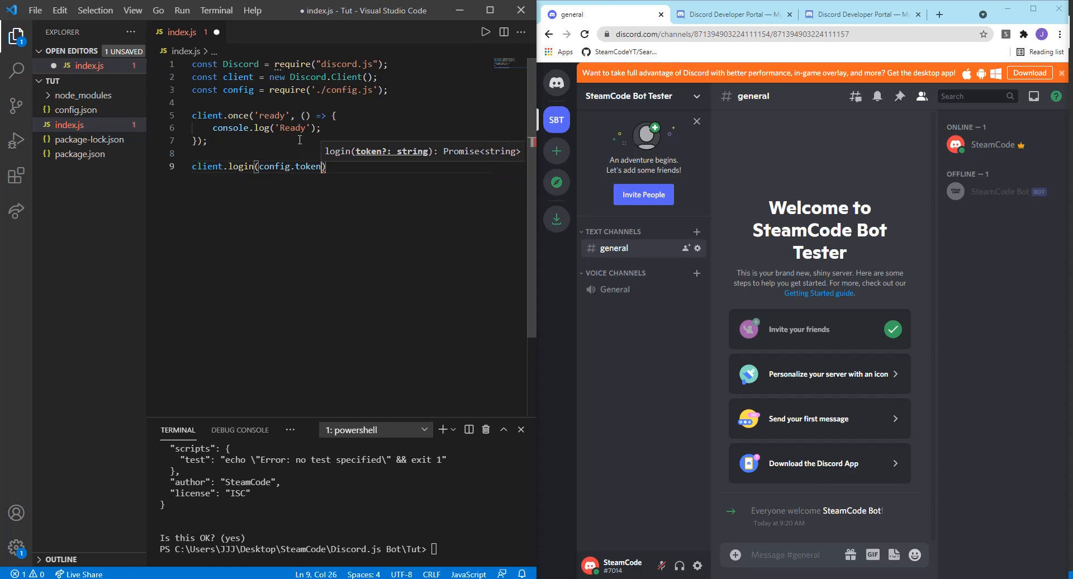
pyautogui.write(';')
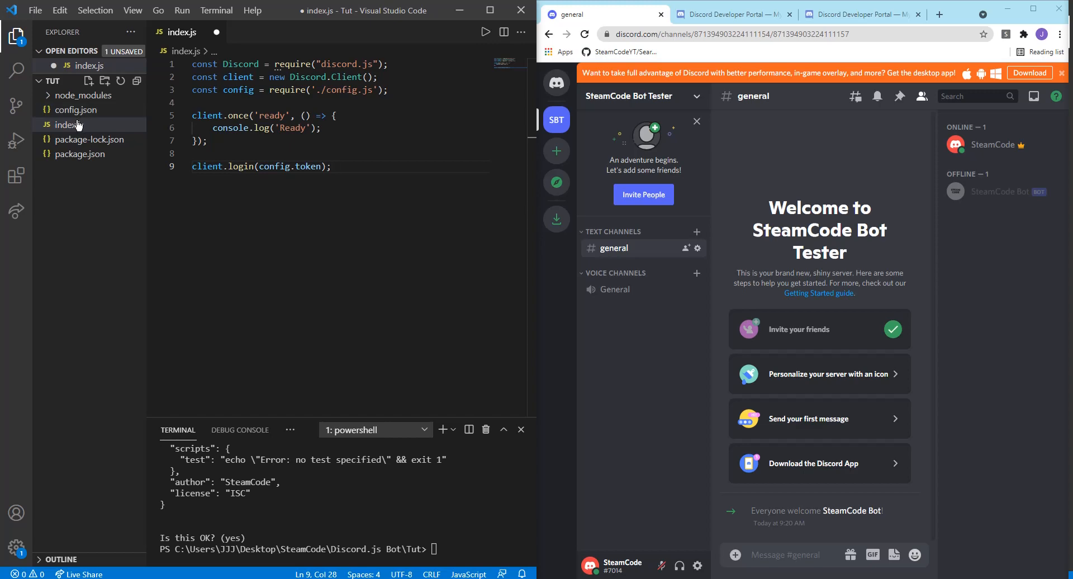
pyautogui.moveTo(76, 112)
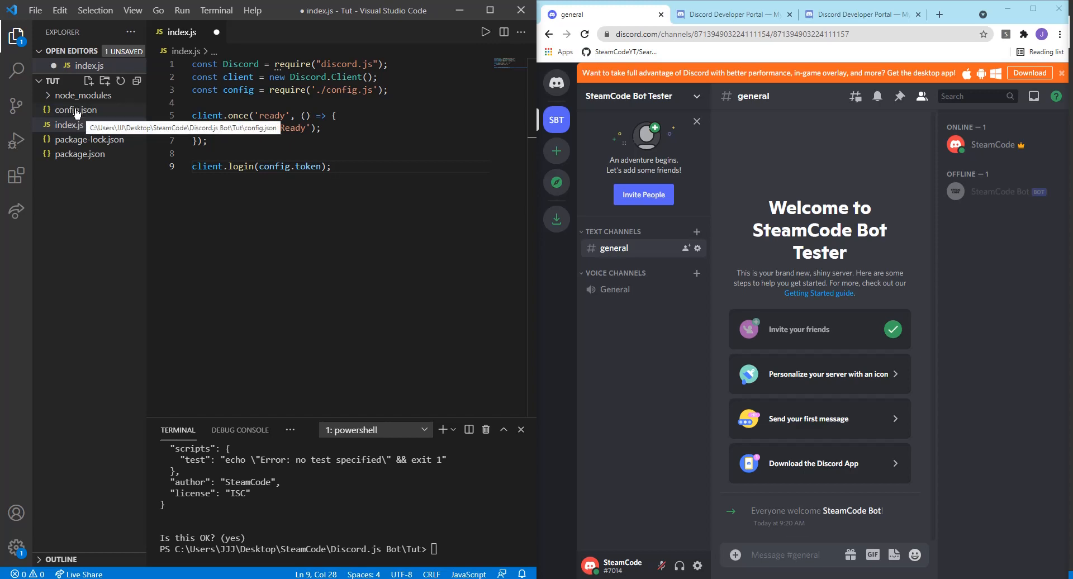
pyautogui.moveTo(63, 119)
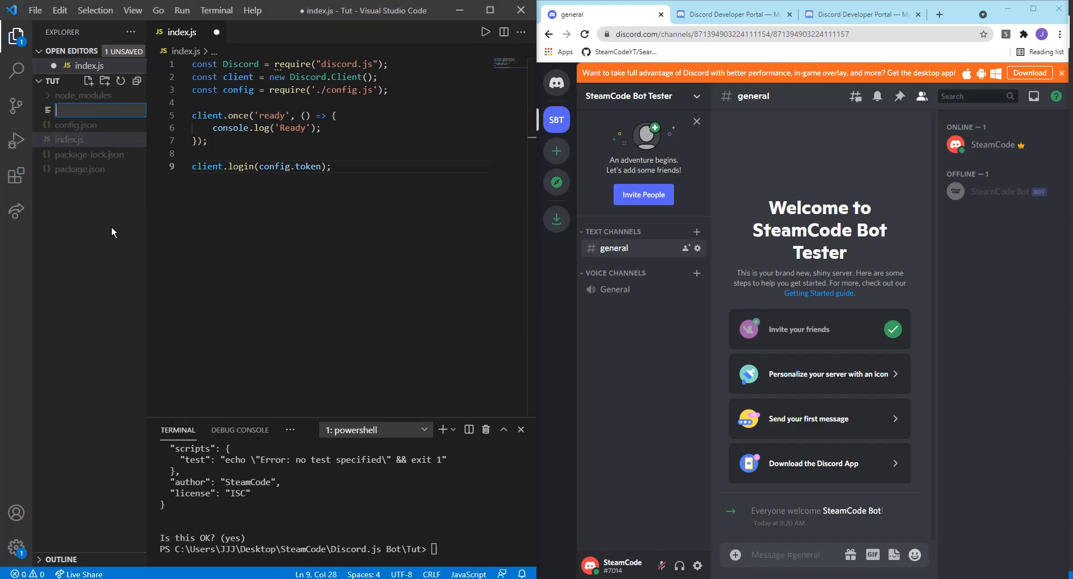
# - Name the new Explorer file config1.json
pyautogui.write('config1.json')
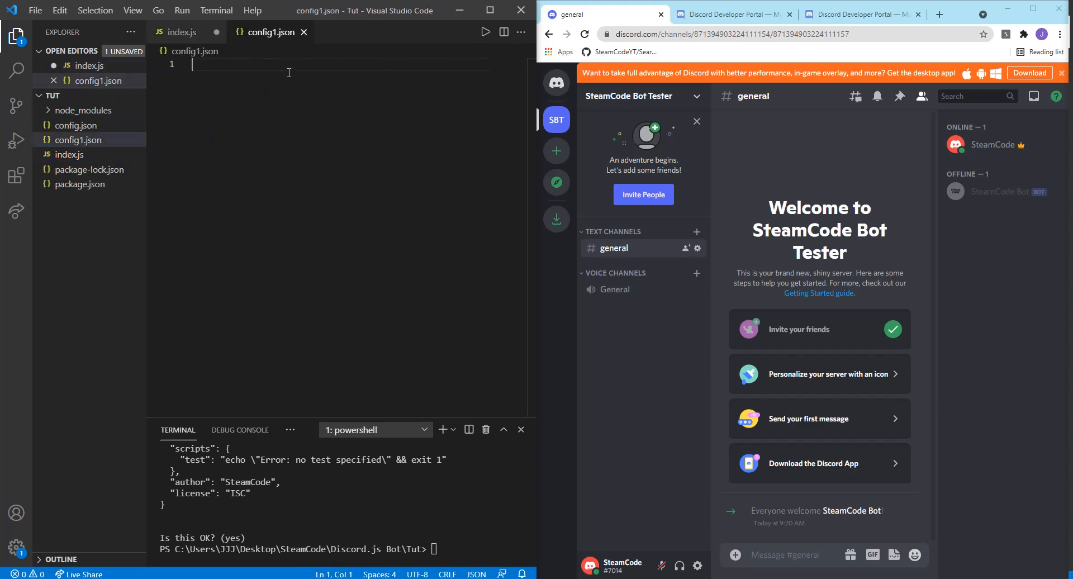
# - Type the JSON object with "prefix": "!" and an empty "token" entry
pyautogui.write('{')
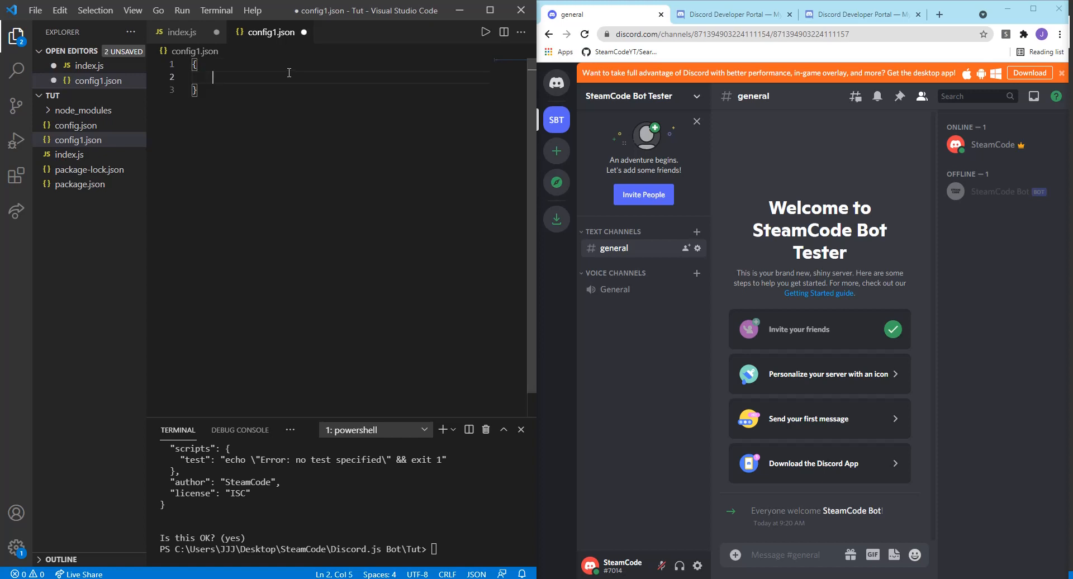
pyautogui.write('prefix')
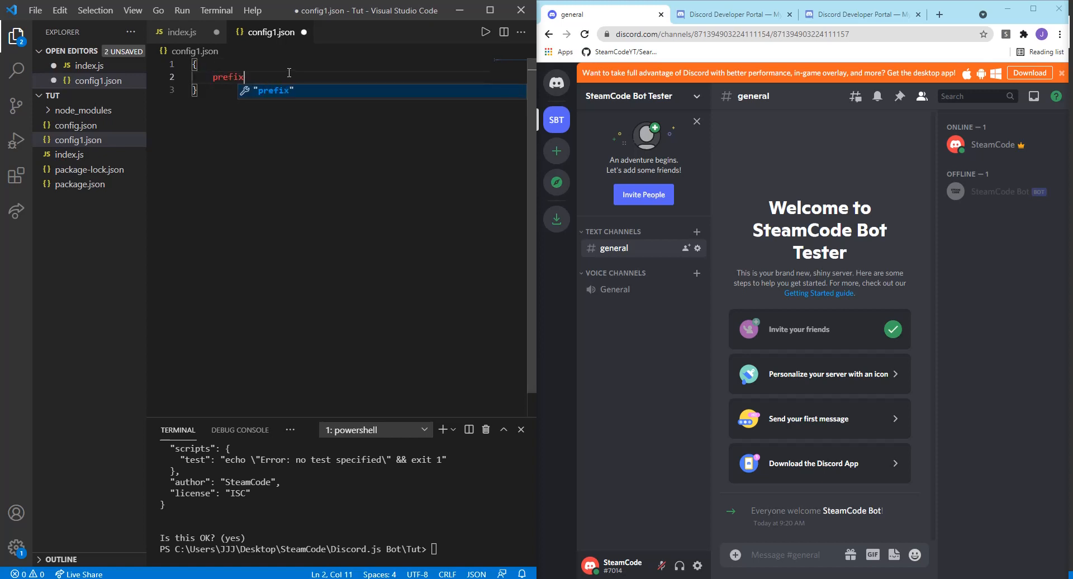
pyautogui.press('Backspace')
pyautogui.write('"')
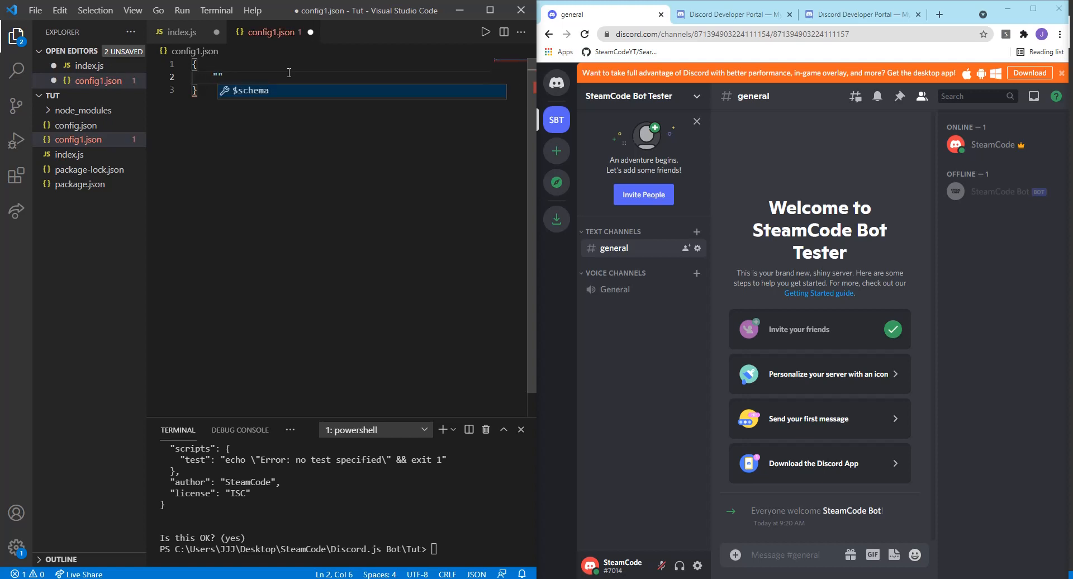
pyautogui.write('prefix')
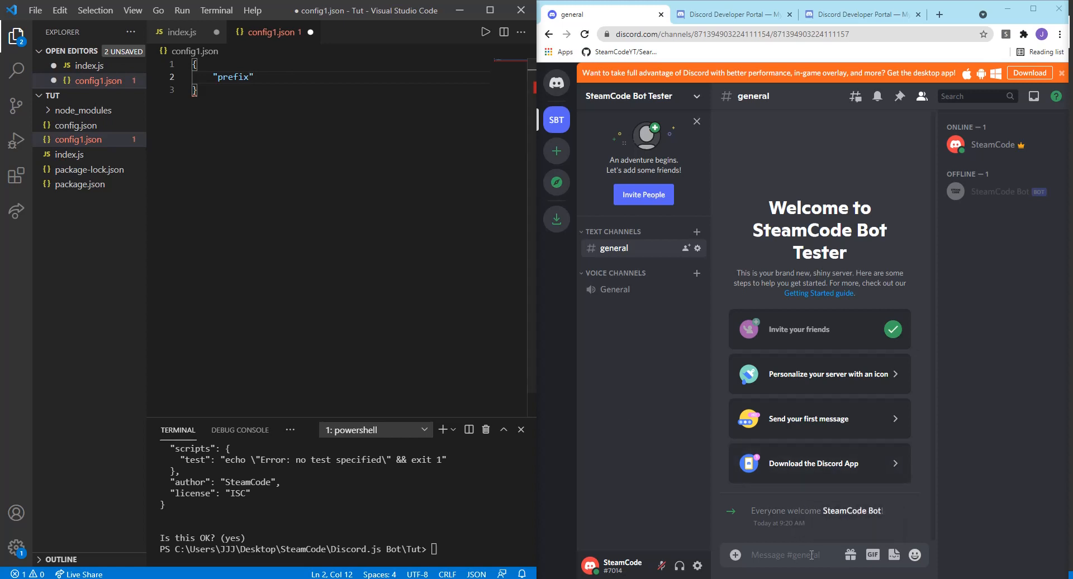
pyautogui.moveTo(771, 506)
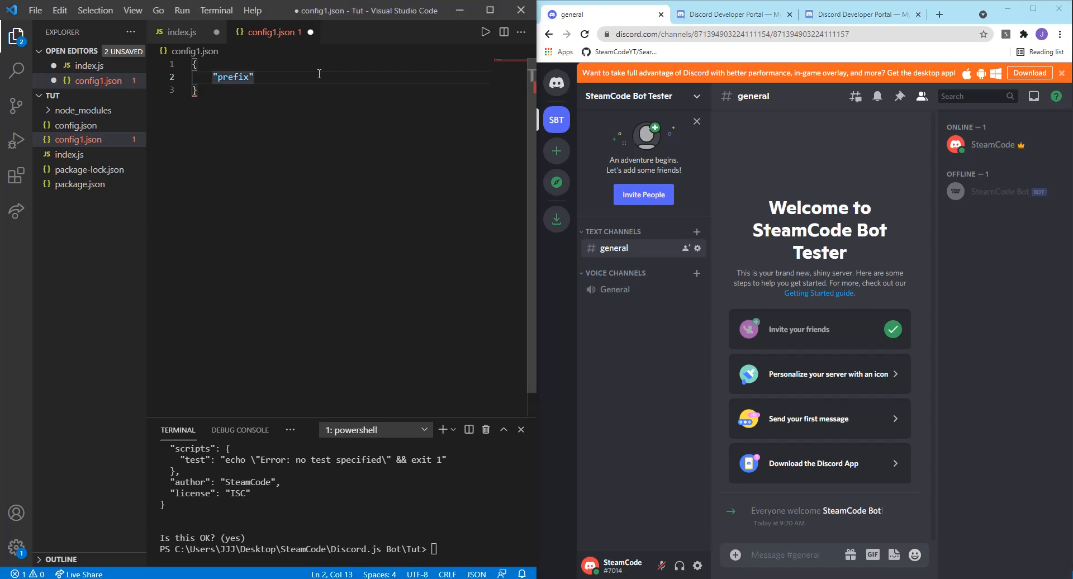
pyautogui.write(': ""')
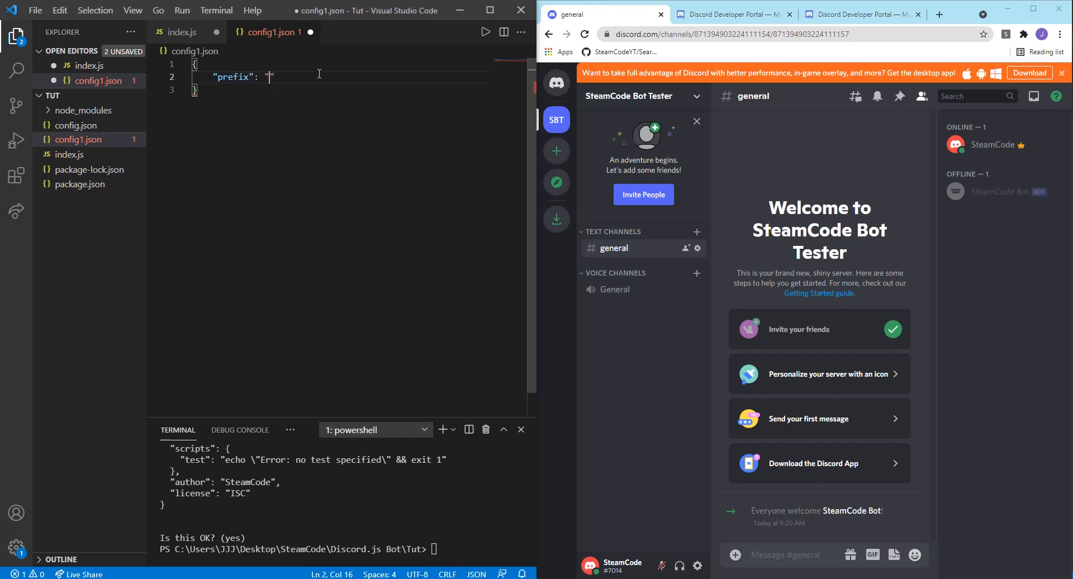
pyautogui.write('!')
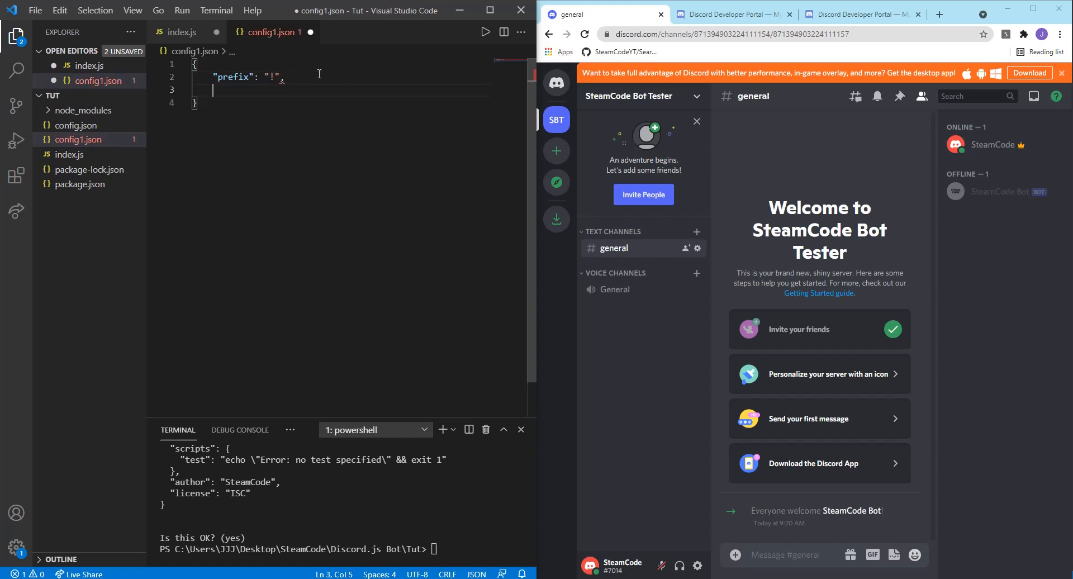
pyautogui.write('"token":')
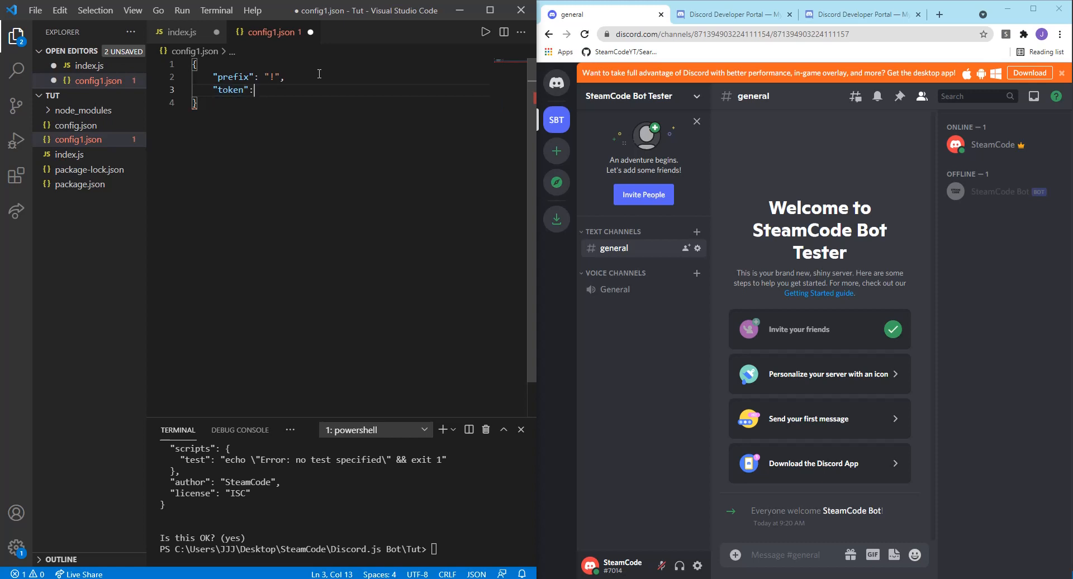
pyautogui.write('""')
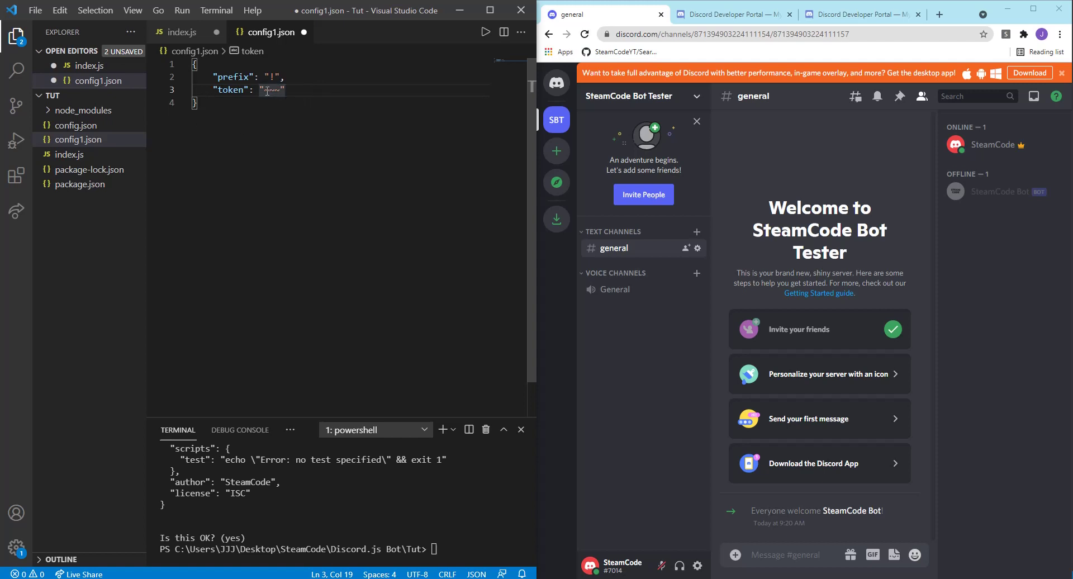
# - Delete config1.json via the Explorer context menu, moving it to the Recycle Bin
pyautogui.rightClick(64, 139)
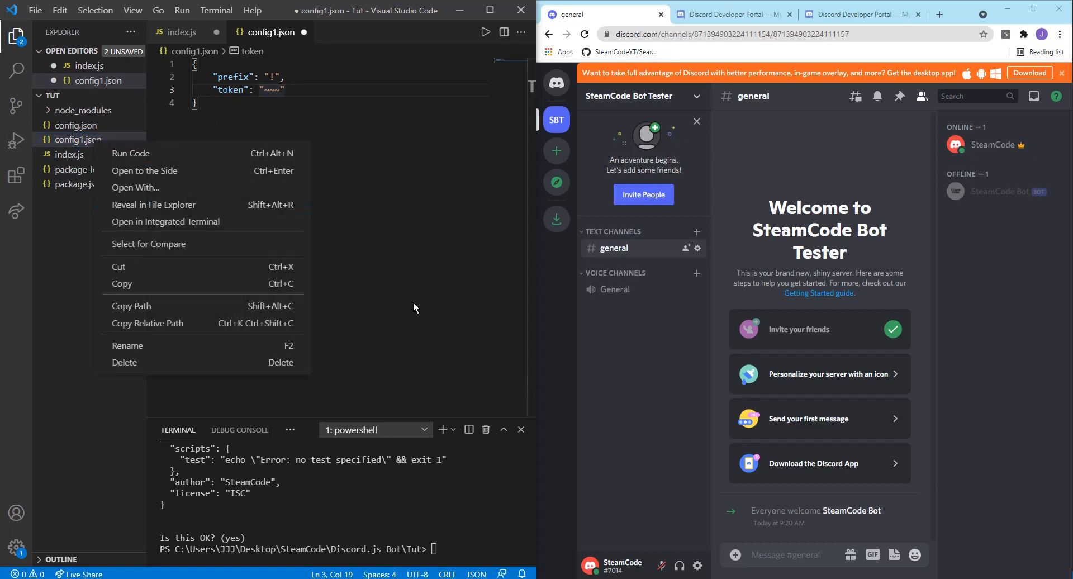
pyautogui.click(125, 362)
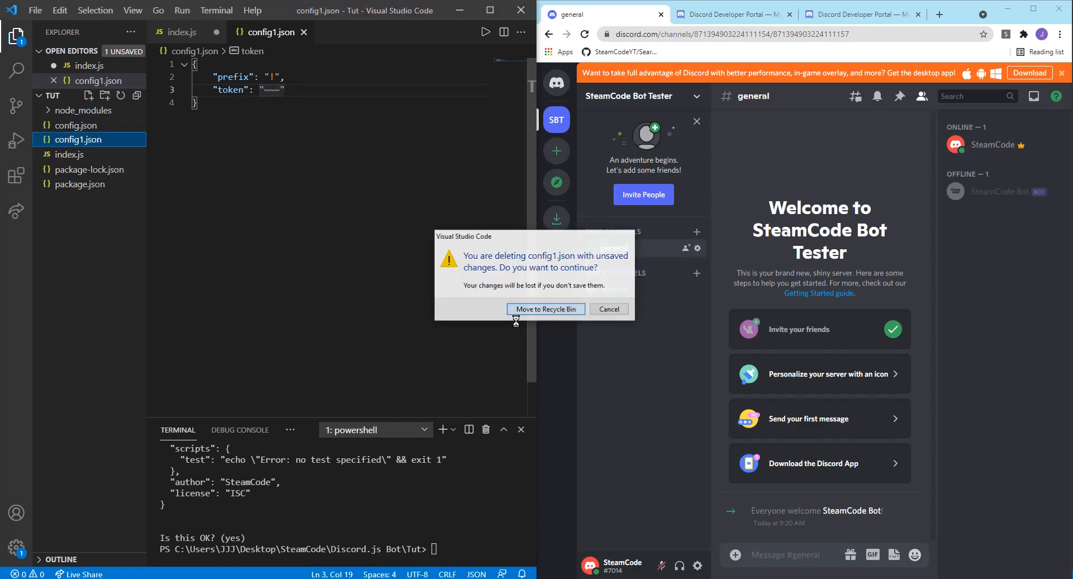
pyautogui.click(545, 309)
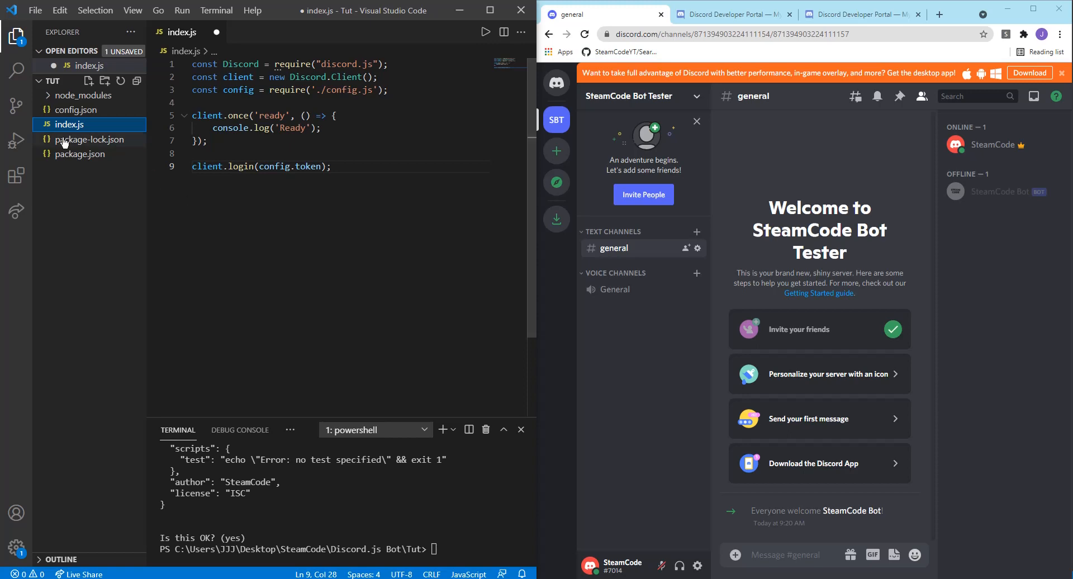
pyautogui.moveTo(78, 117)
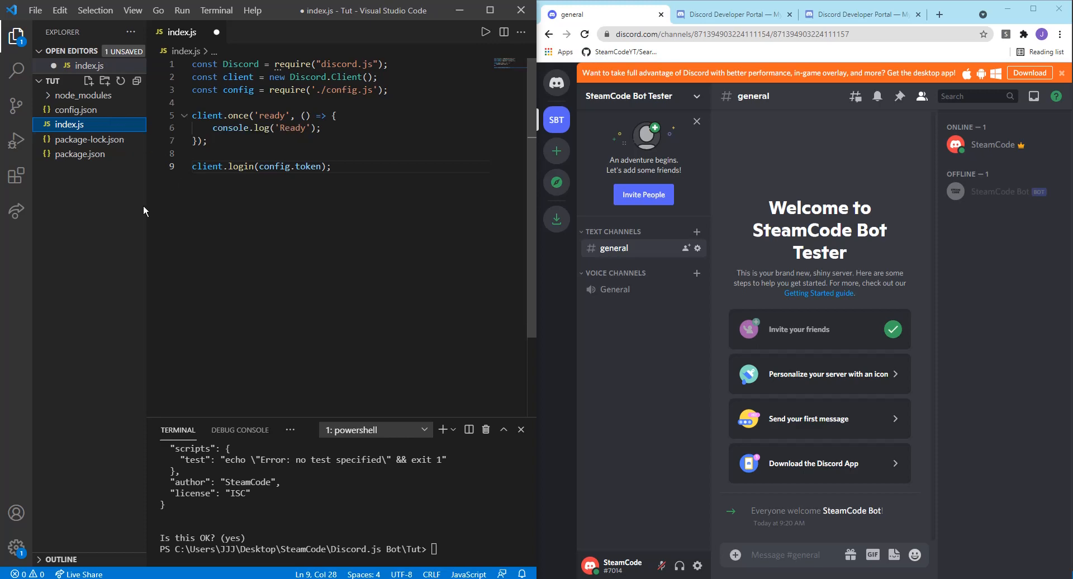
# - Run node index.js in the integrated terminal
pyautogui.click(208, 140)
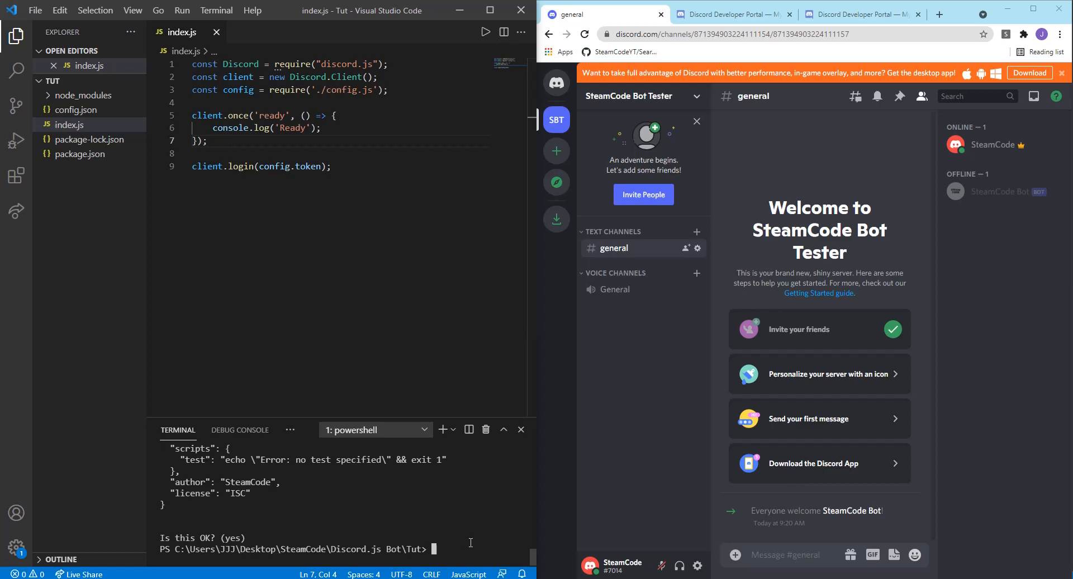
pyautogui.write('node')
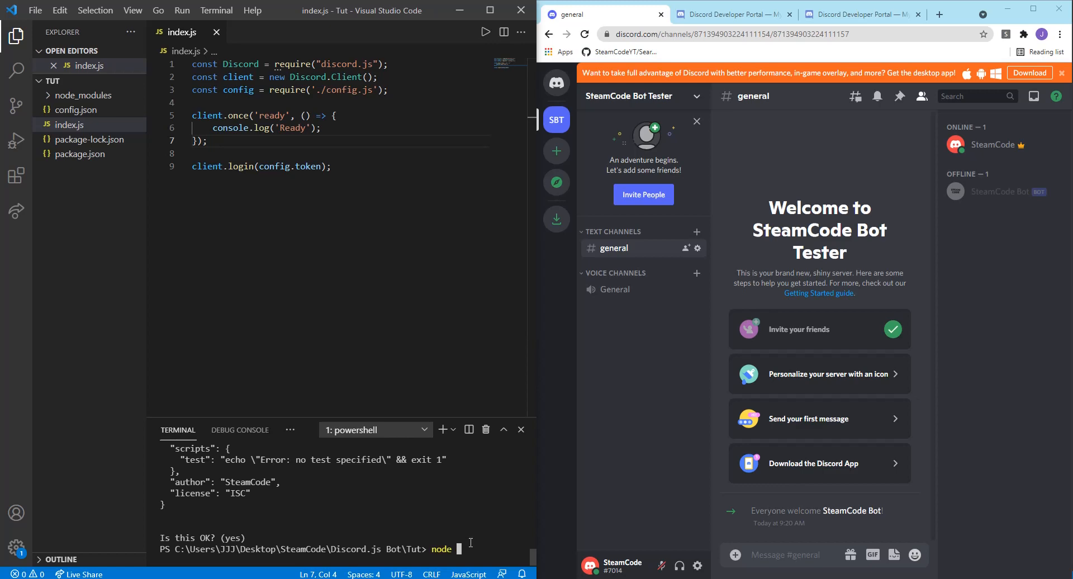
pyautogui.write('index.js')
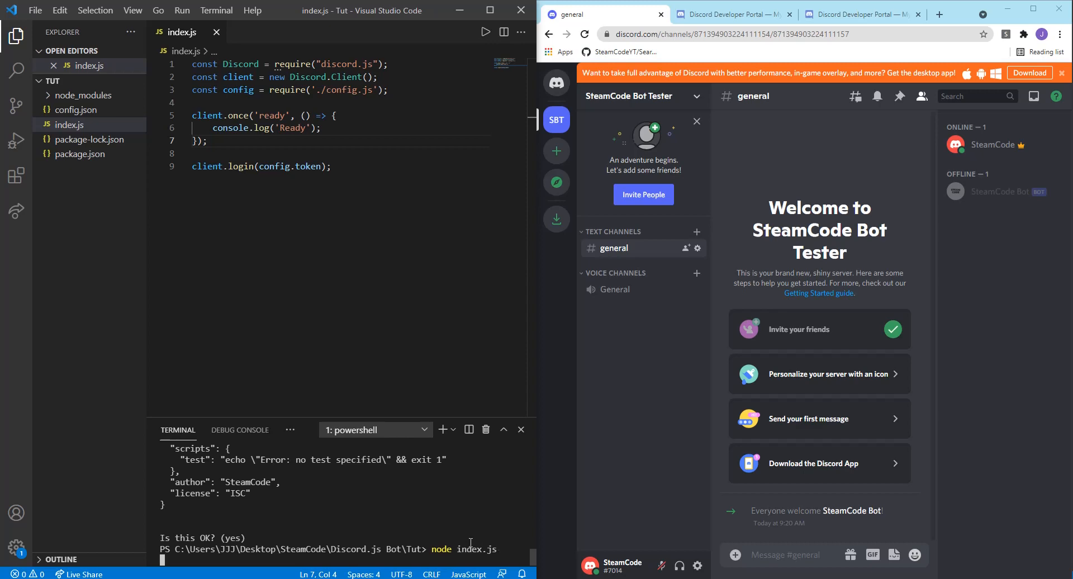
pyautogui.press('Enter')
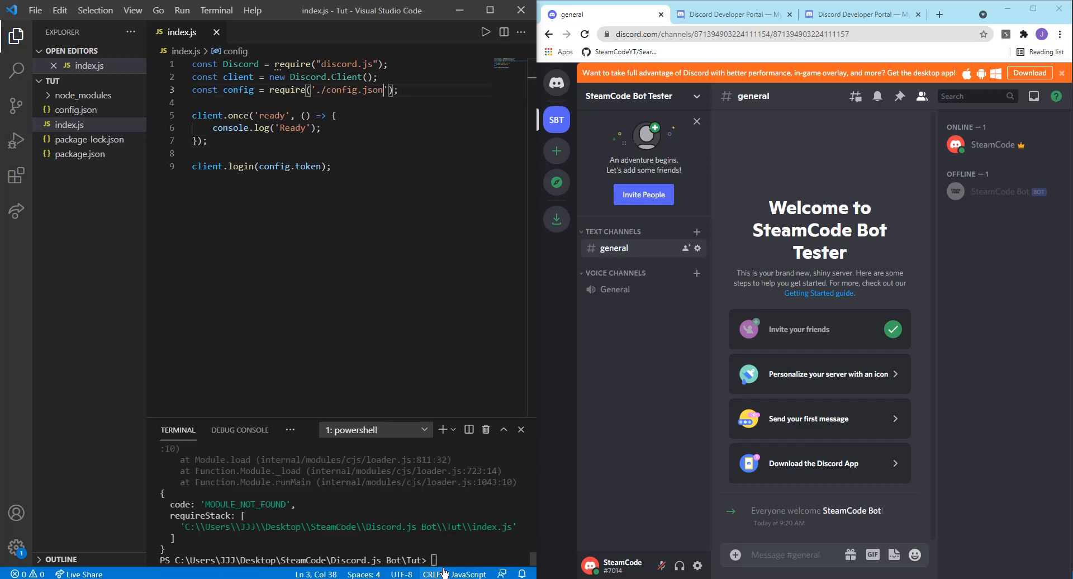
# - Rerun node index.js after switching the require to ./config.json
pyautogui.write('node index.js')
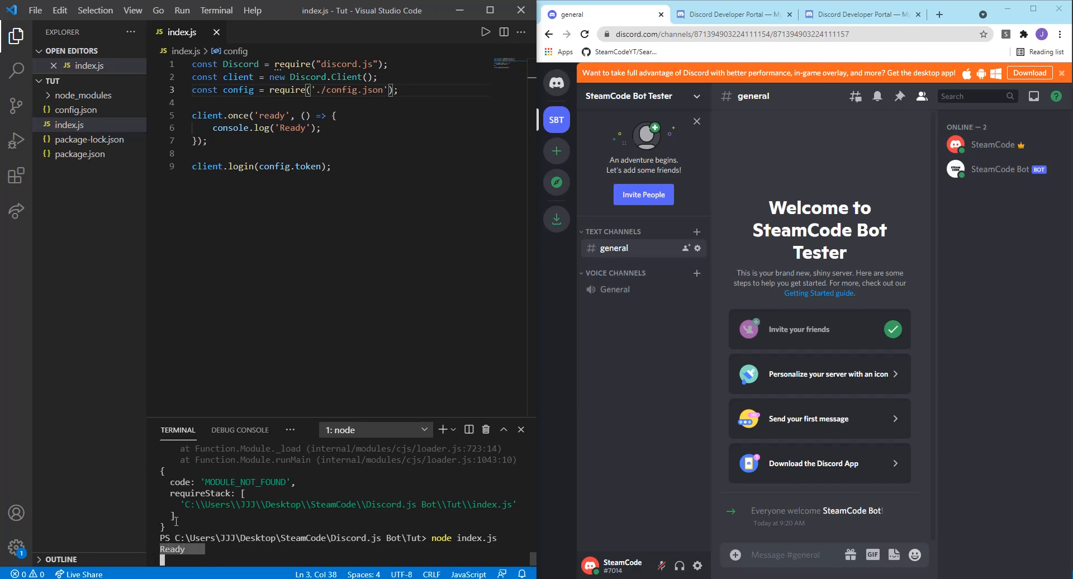
pyautogui.moveTo(1000, 174)
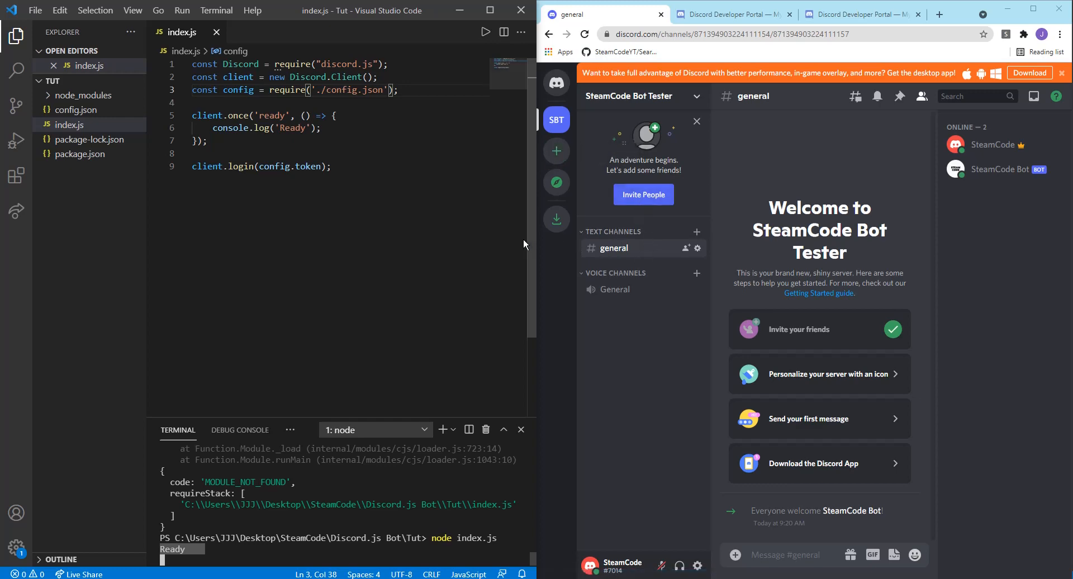
pyautogui.moveTo(527, 245)
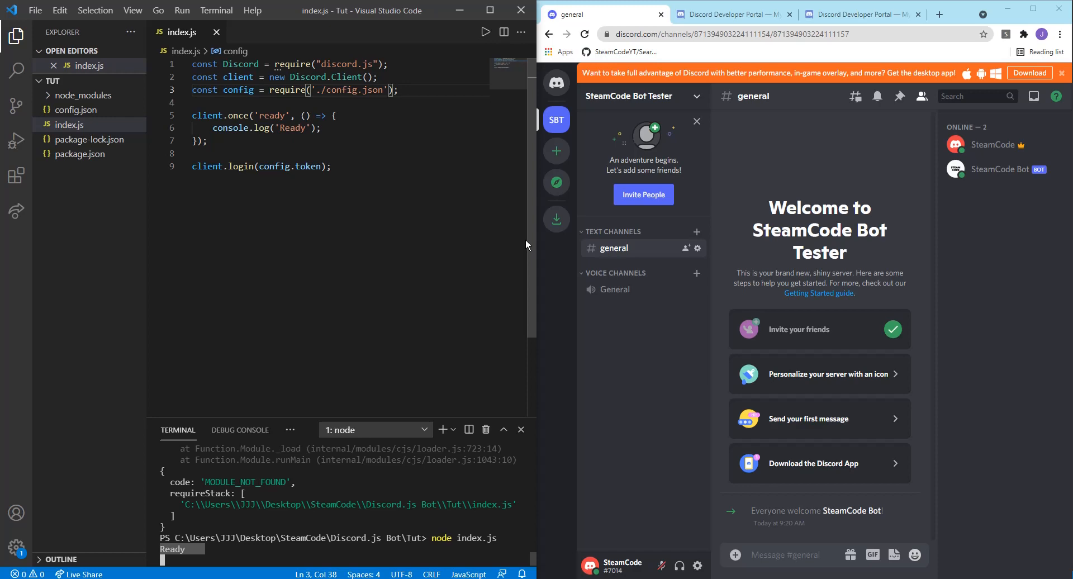
pyautogui.moveTo(511, 254)
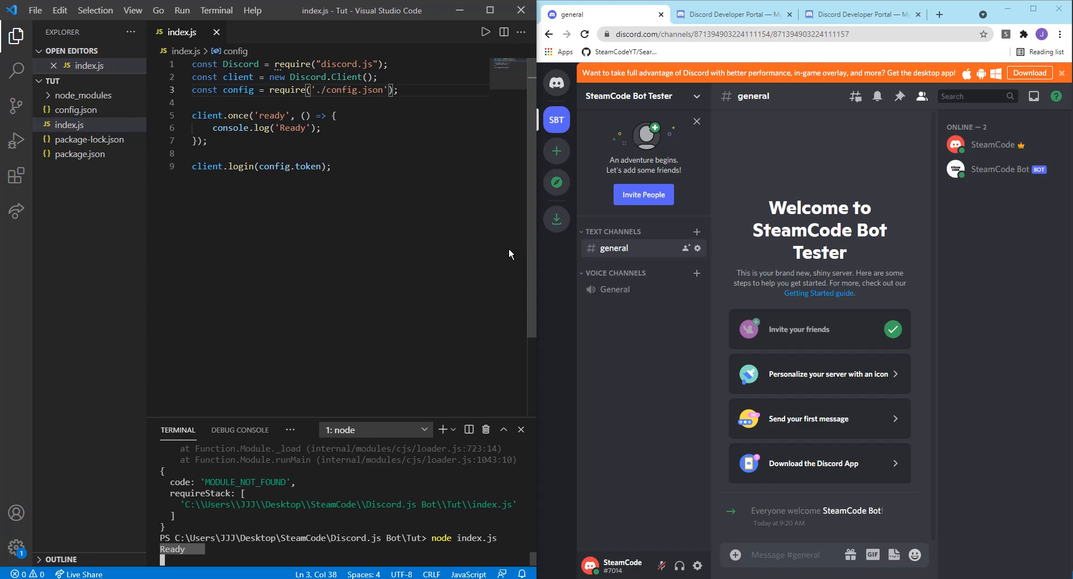